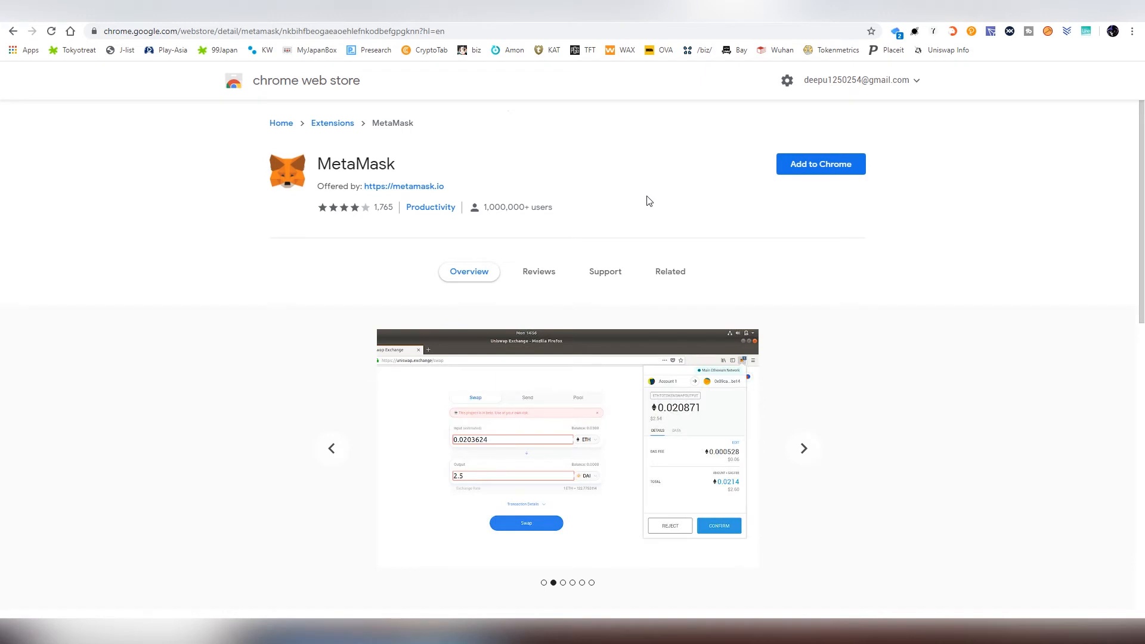
Page through the ConfluxPortal extension's screenshots using the carousel's next arrow
left_click(804, 447)
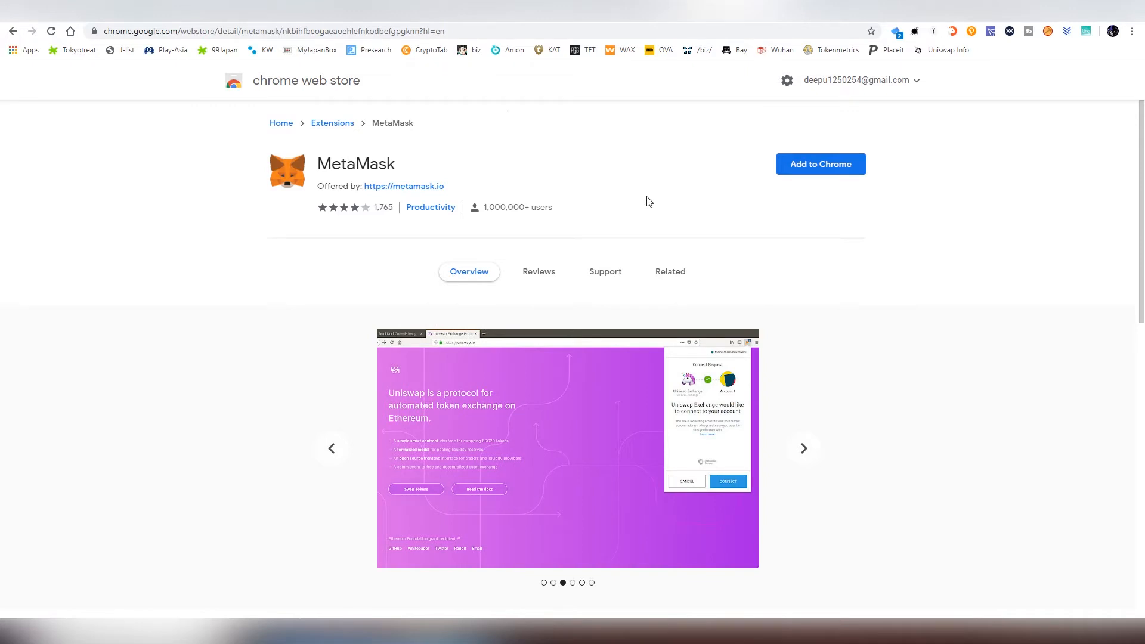
left_click(804, 449)
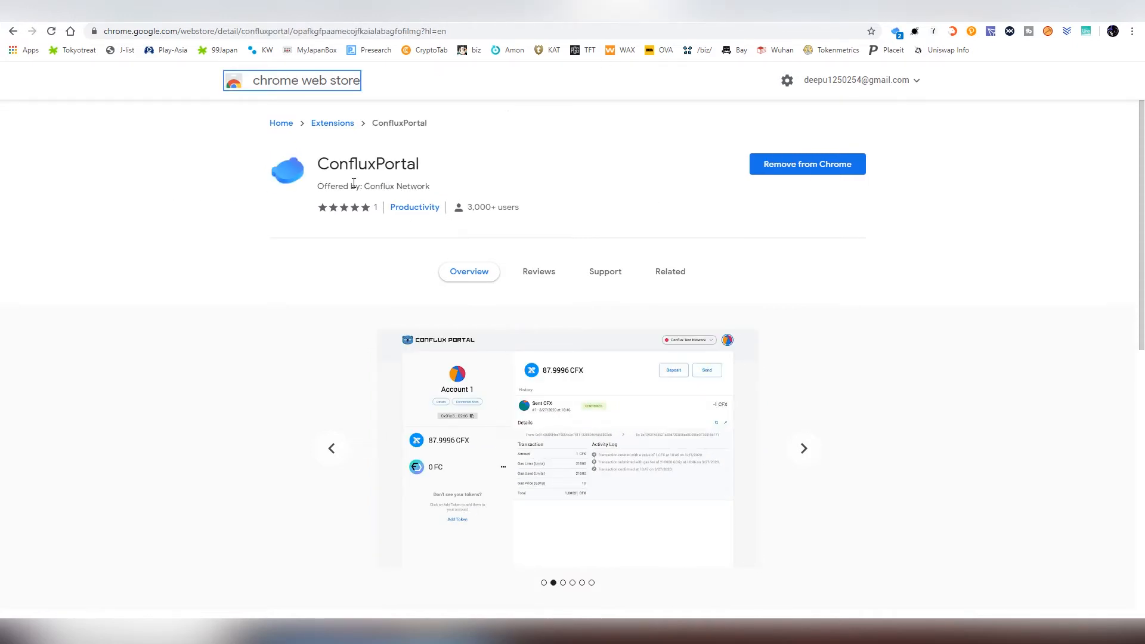
left_click(803, 447)
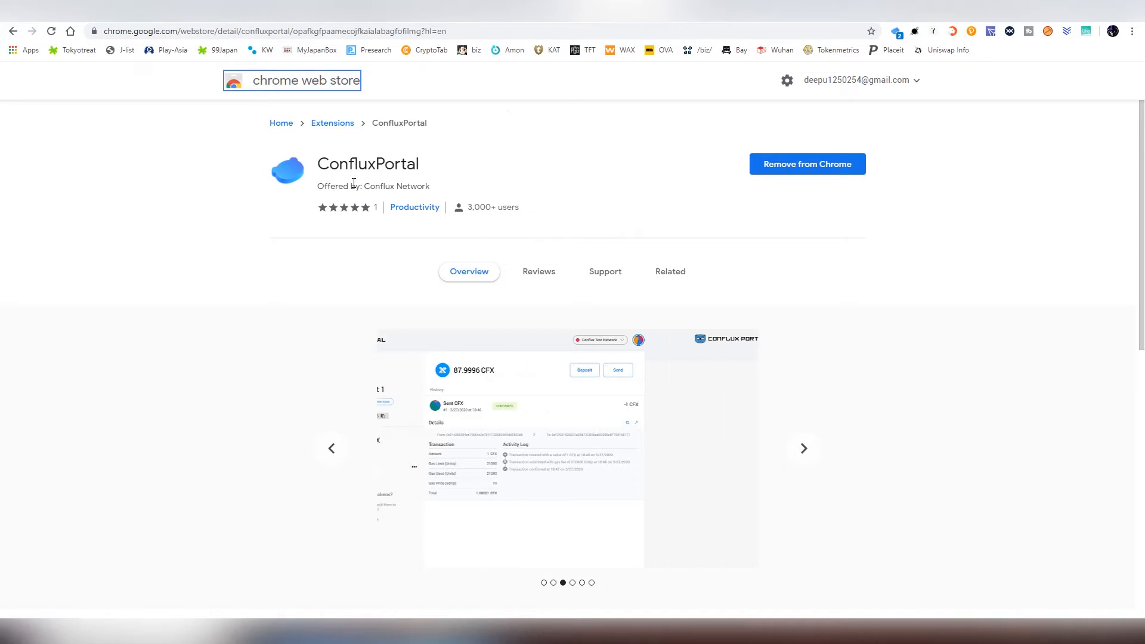
left_click(804, 447)
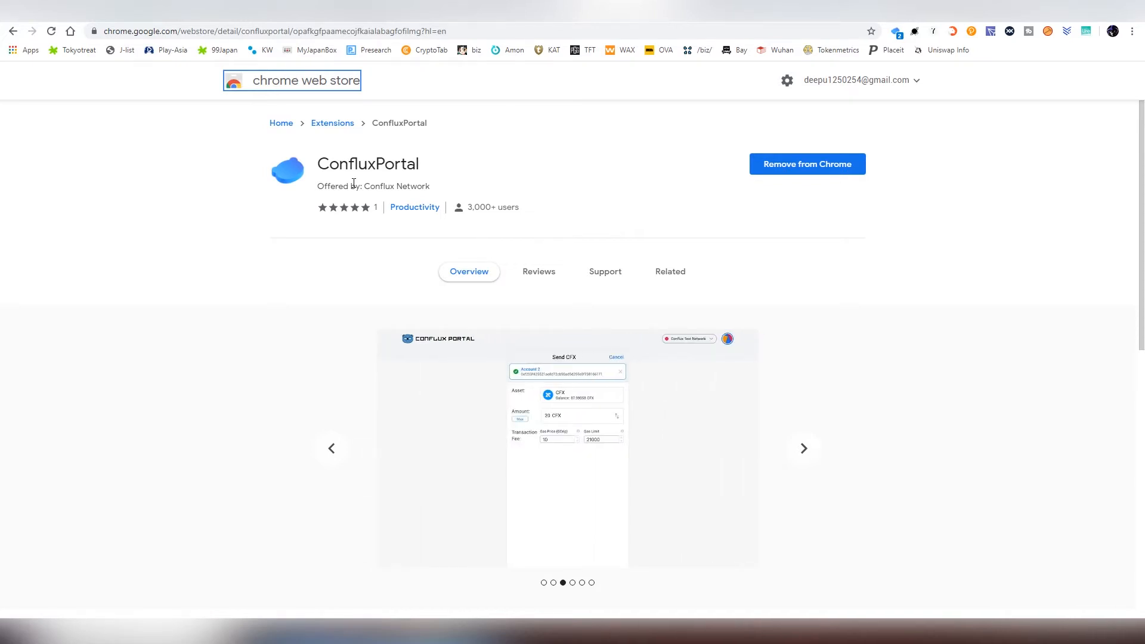
left_click(803, 447)
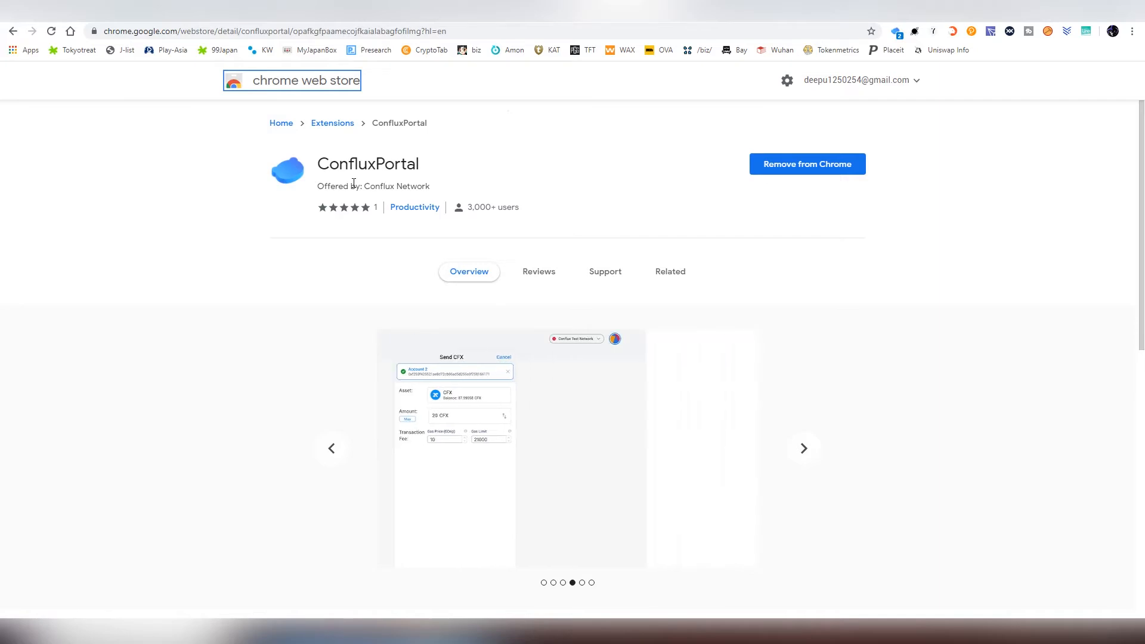
Go to moonswap.fi and read the home page down to the Advantages section
type("moonswap.fi")
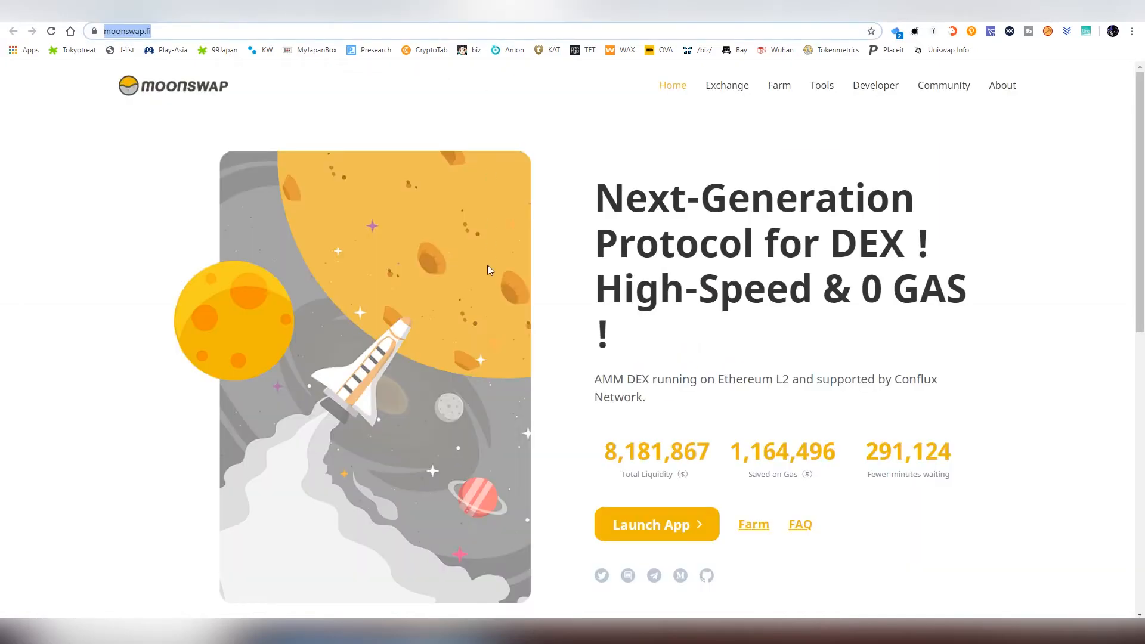
scroll("down", 3)
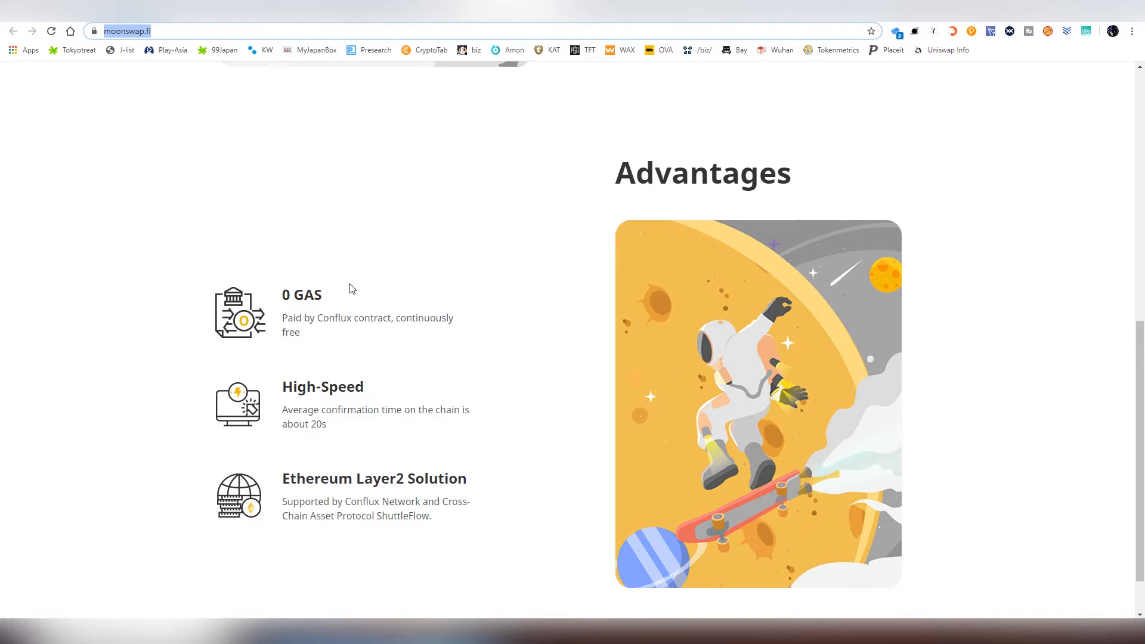
scroll("down", 3)
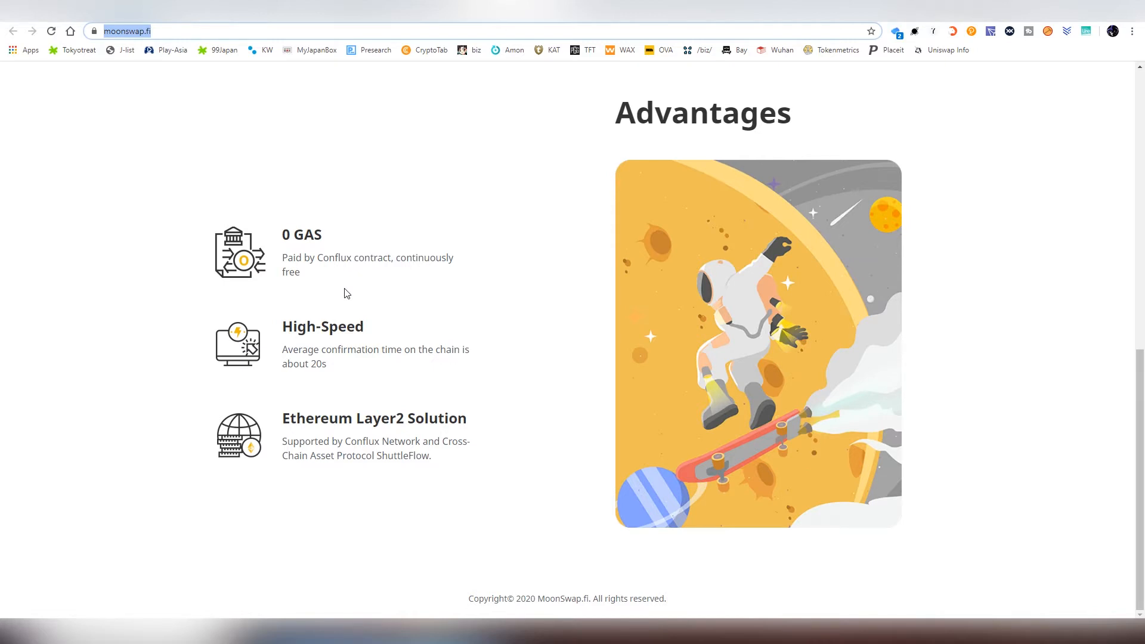
scroll("up", 3)
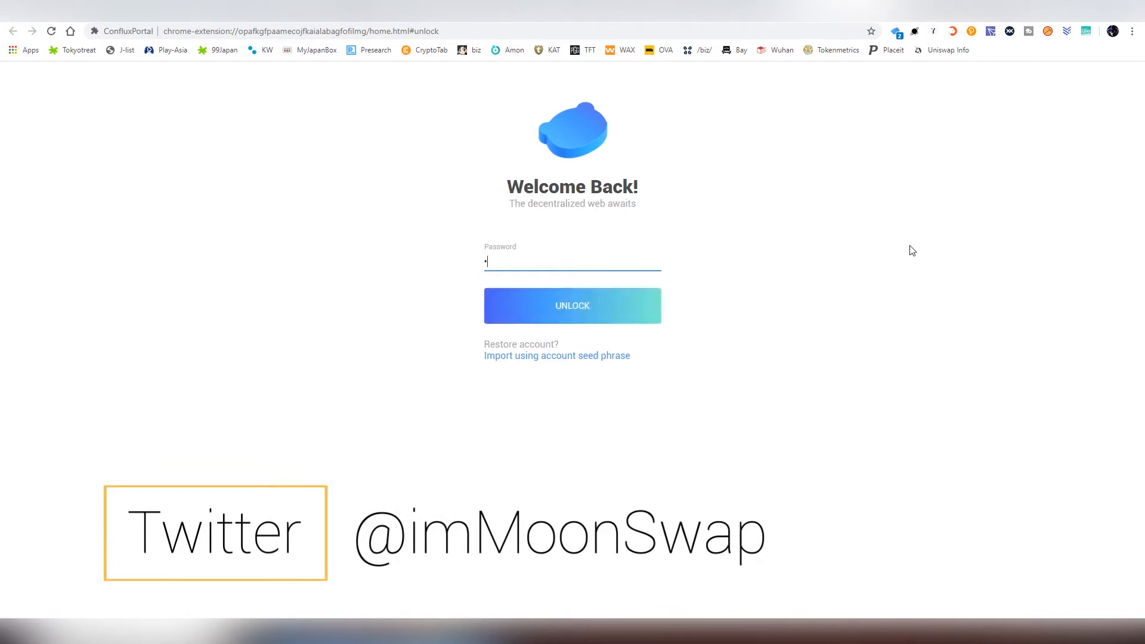
Unlock the ConfluxPortal wallet with its password
type("password")
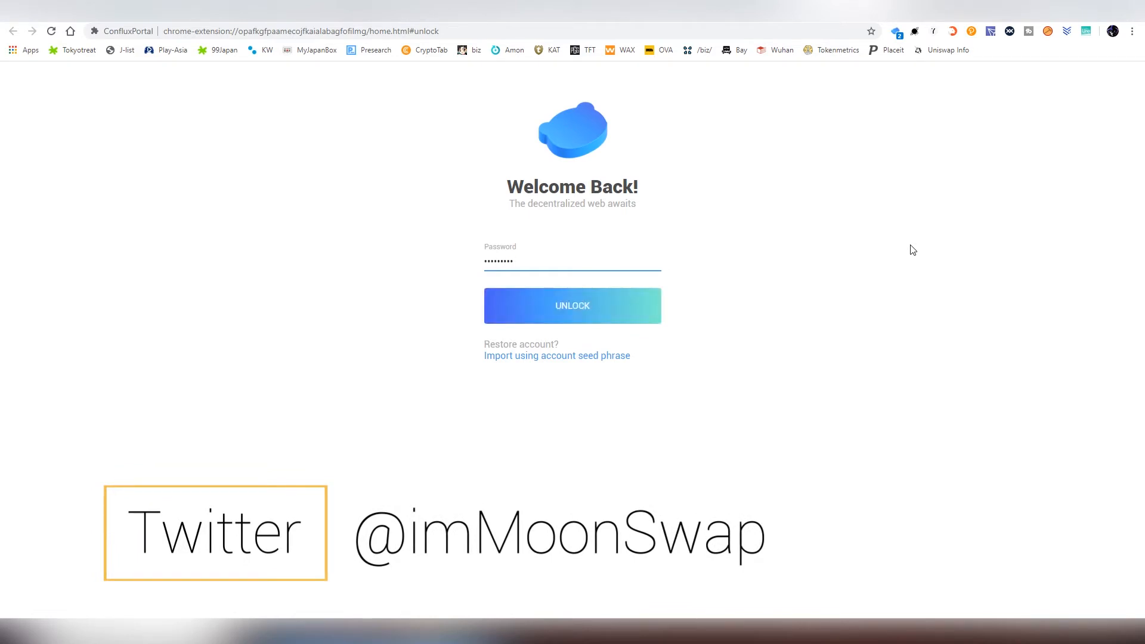
left_click(573, 305)
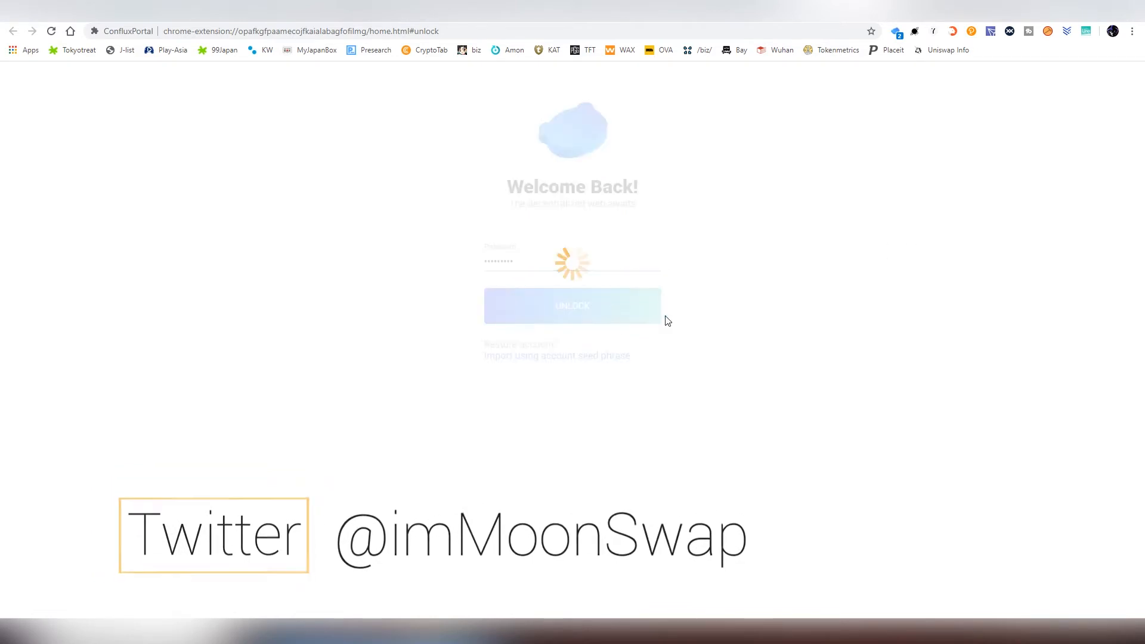
left_click(573, 305)
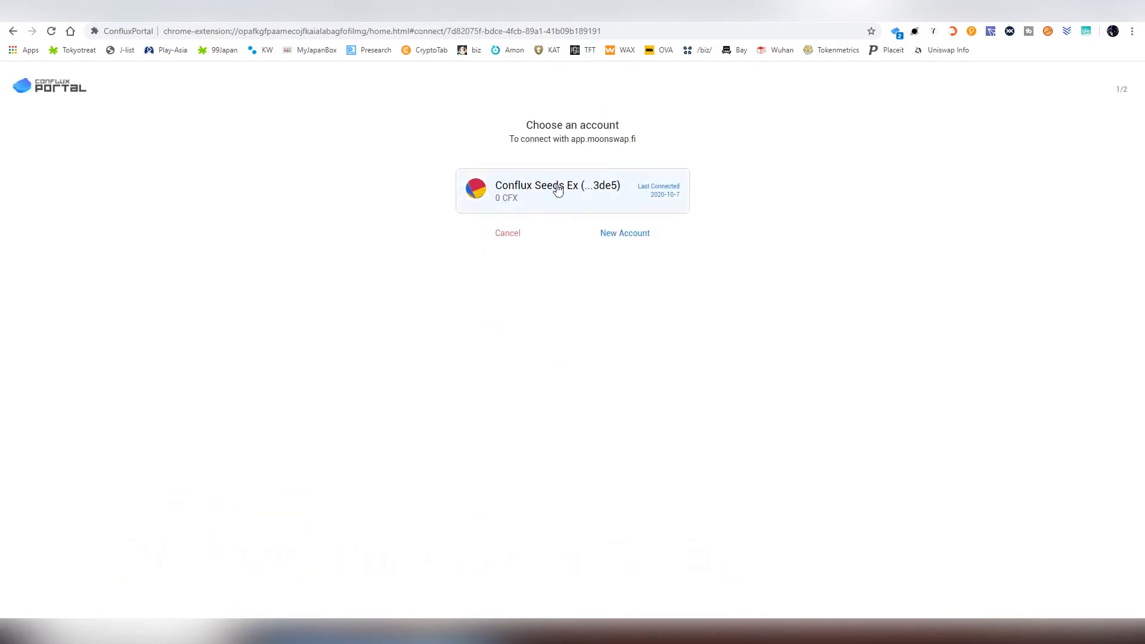
Connect the wallet account to MoonSwap by approving its access request
left_click(572, 190)
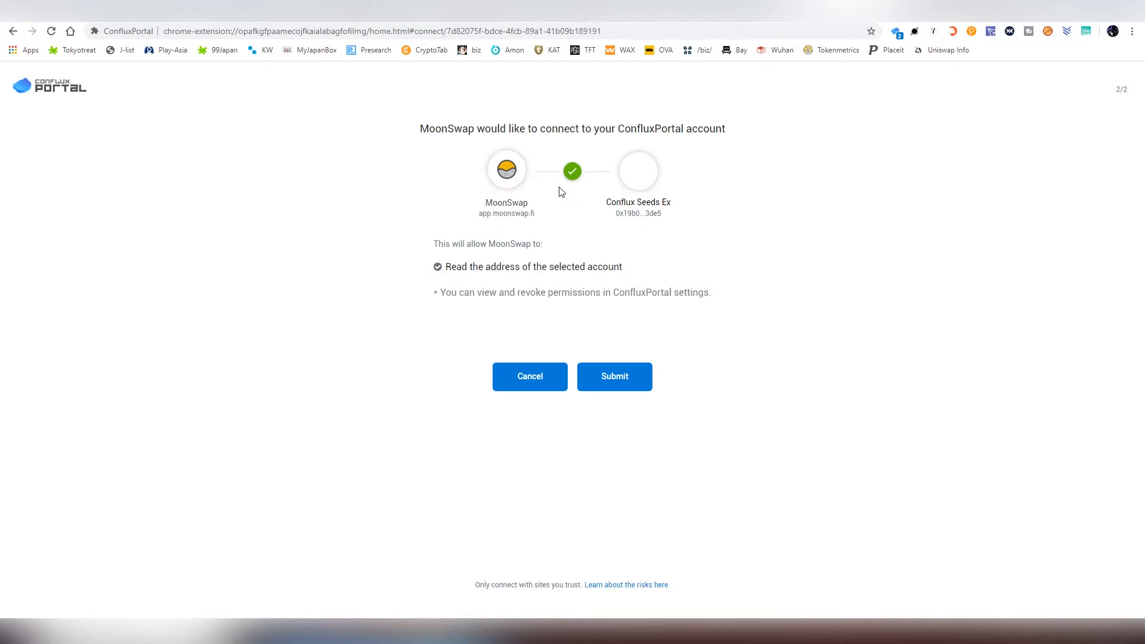
mouse_move(515, 196)
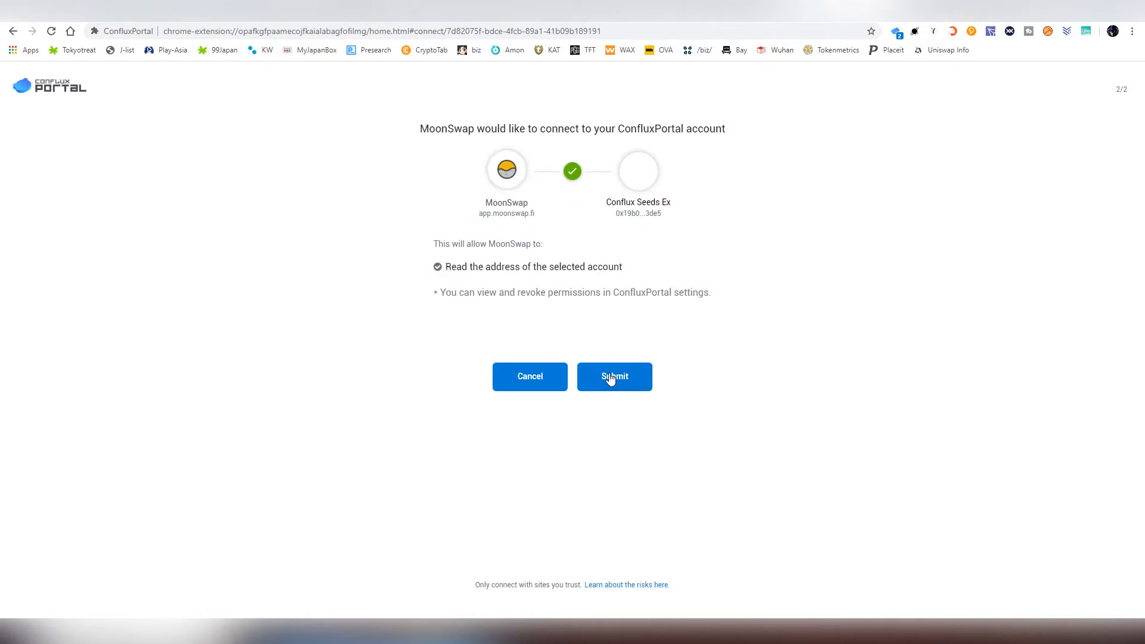
left_click(614, 376)
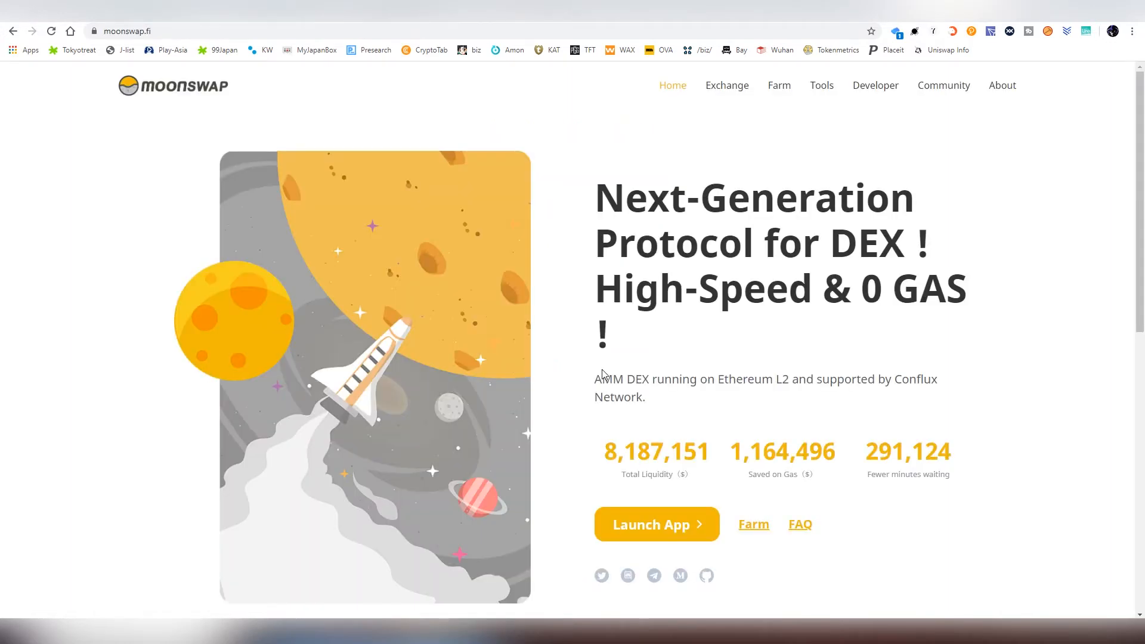
mouse_move(723, 366)
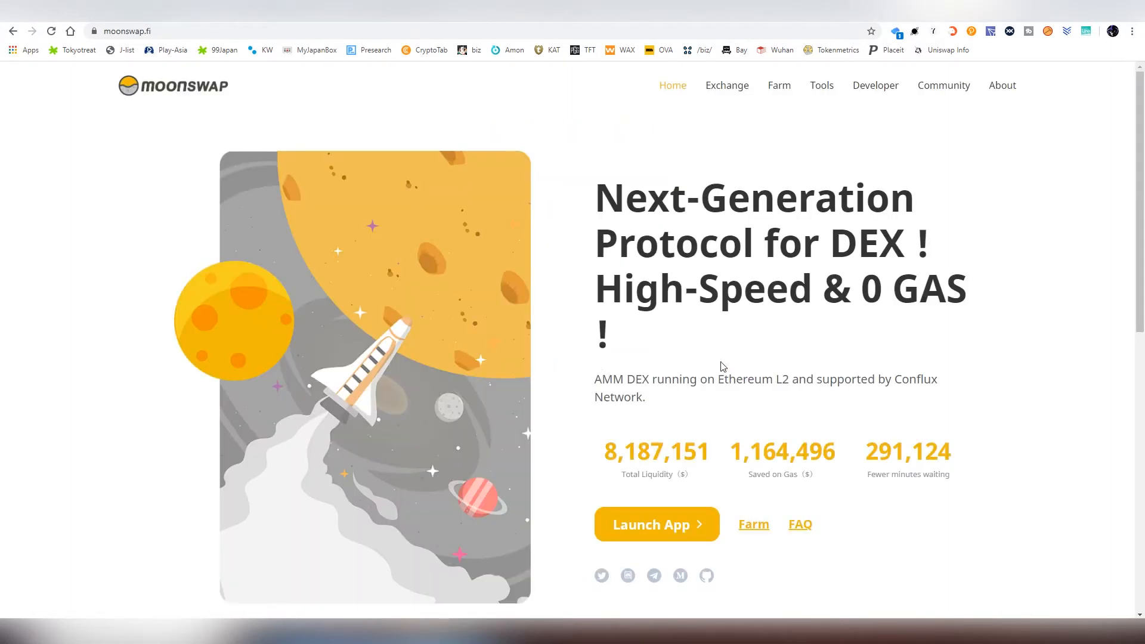
Launch the MoonSwap app and browse the From token list without selecting one
left_click(656, 525)
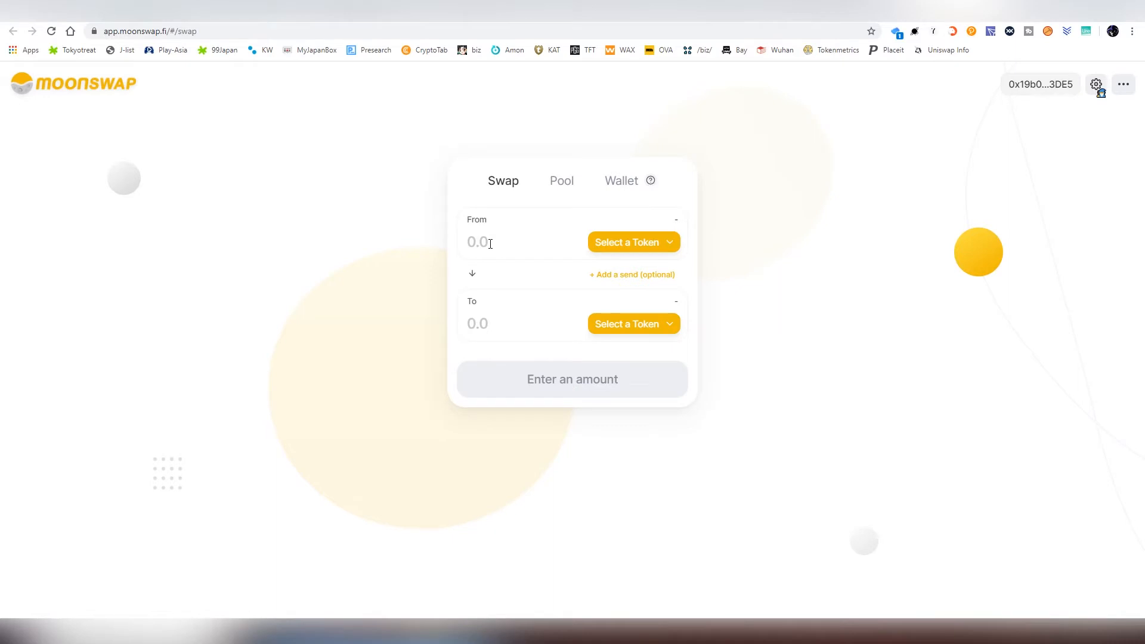
mouse_move(477, 248)
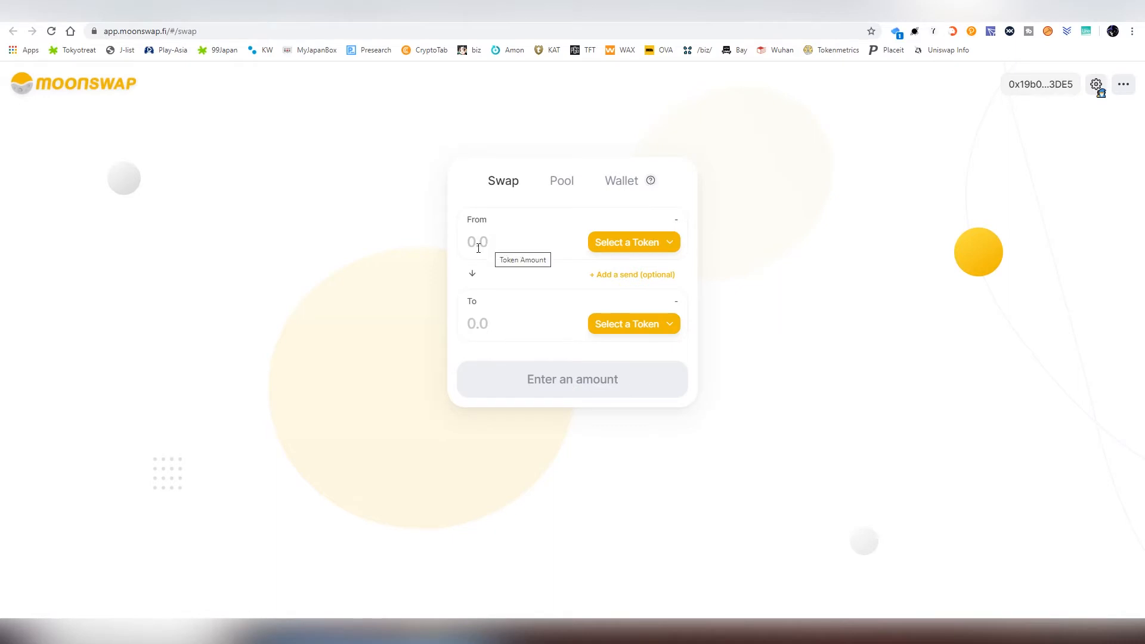
left_click(633, 242)
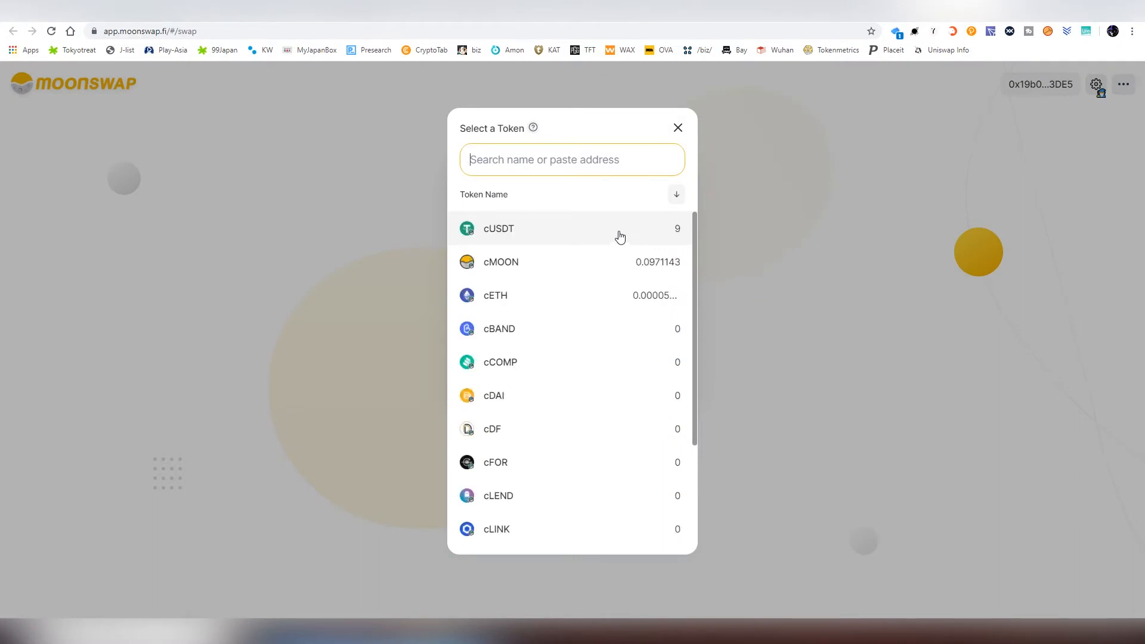
mouse_move(489, 234)
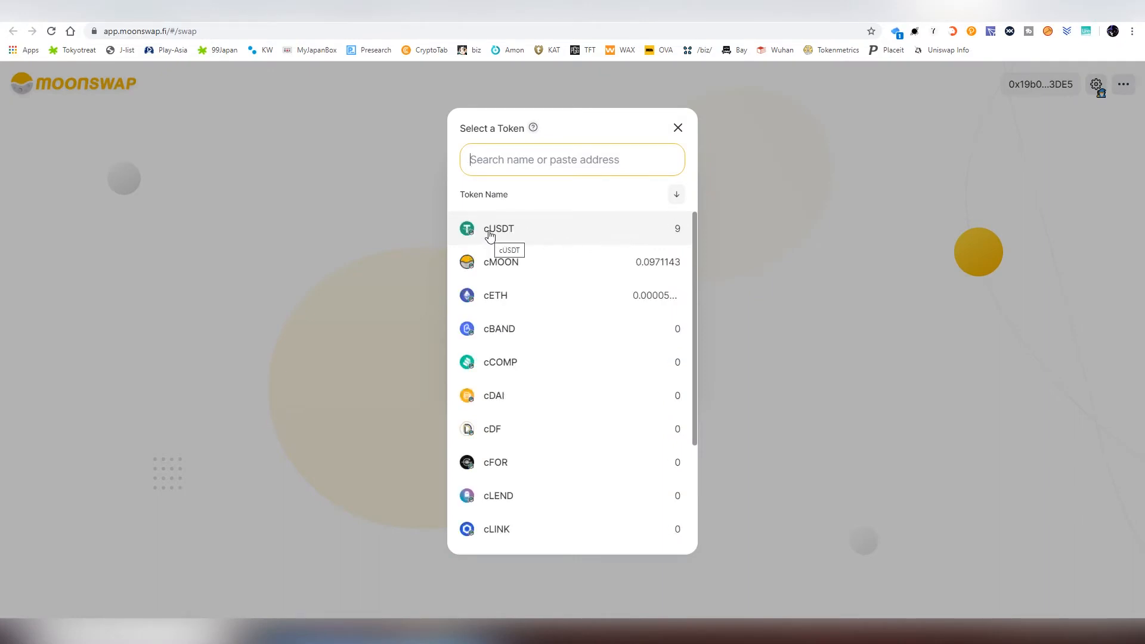
mouse_move(491, 247)
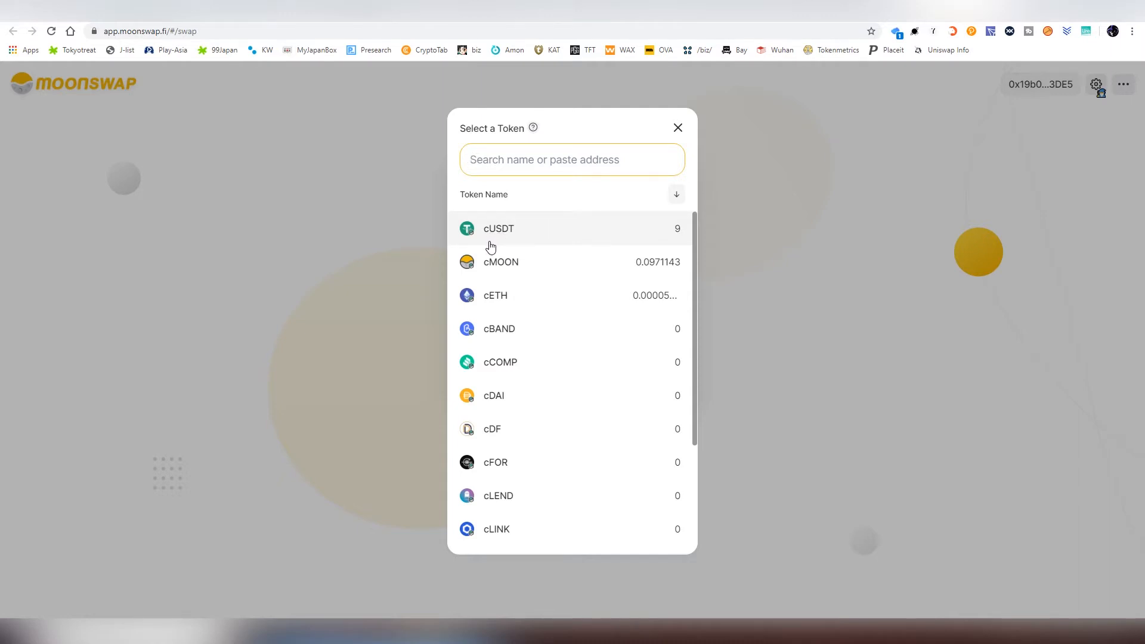
mouse_move(494, 253)
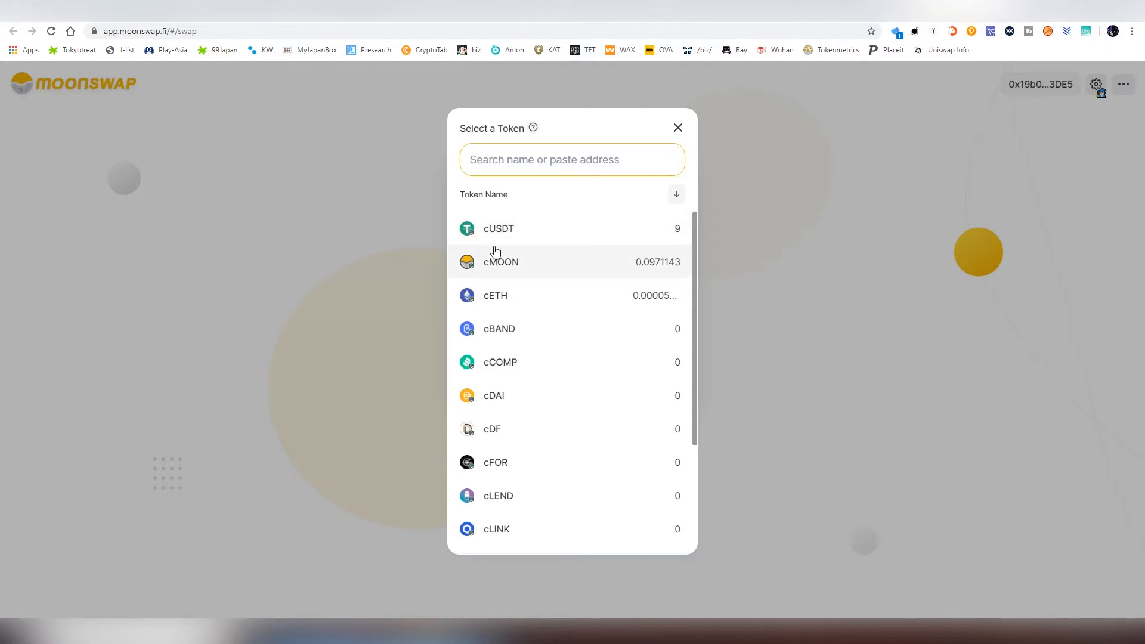
mouse_move(500, 270)
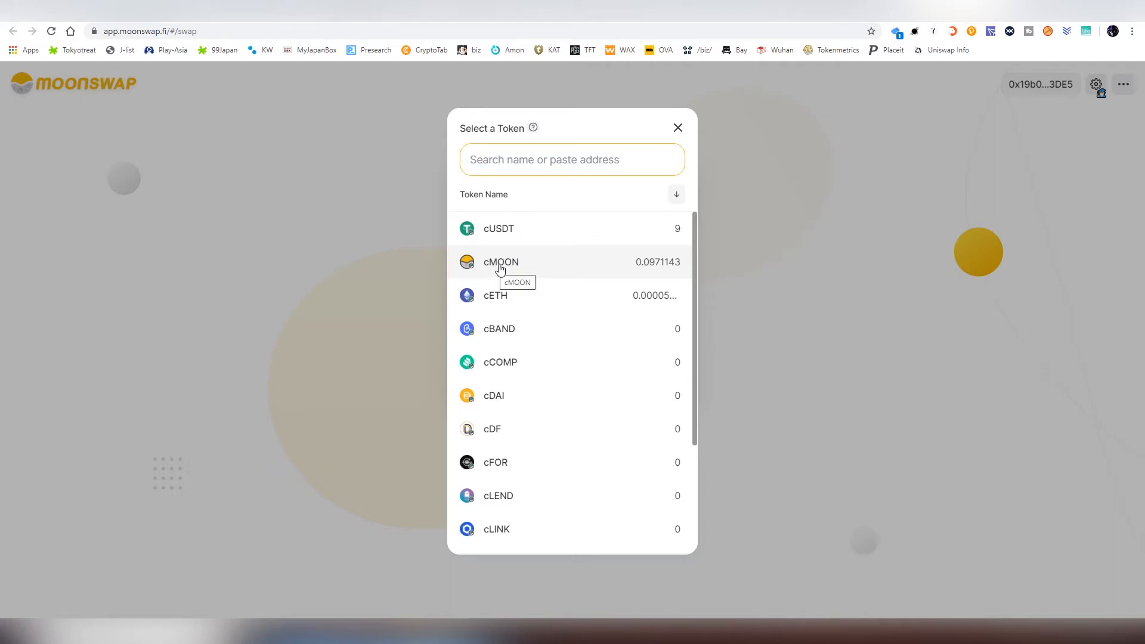
mouse_move(512, 265)
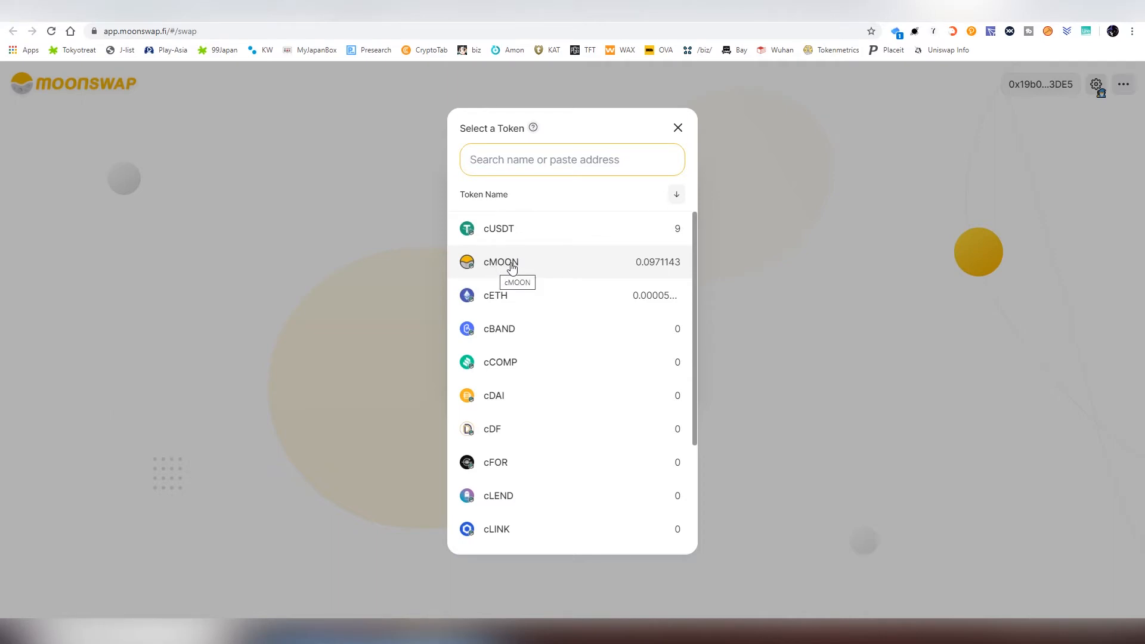
mouse_move(476, 325)
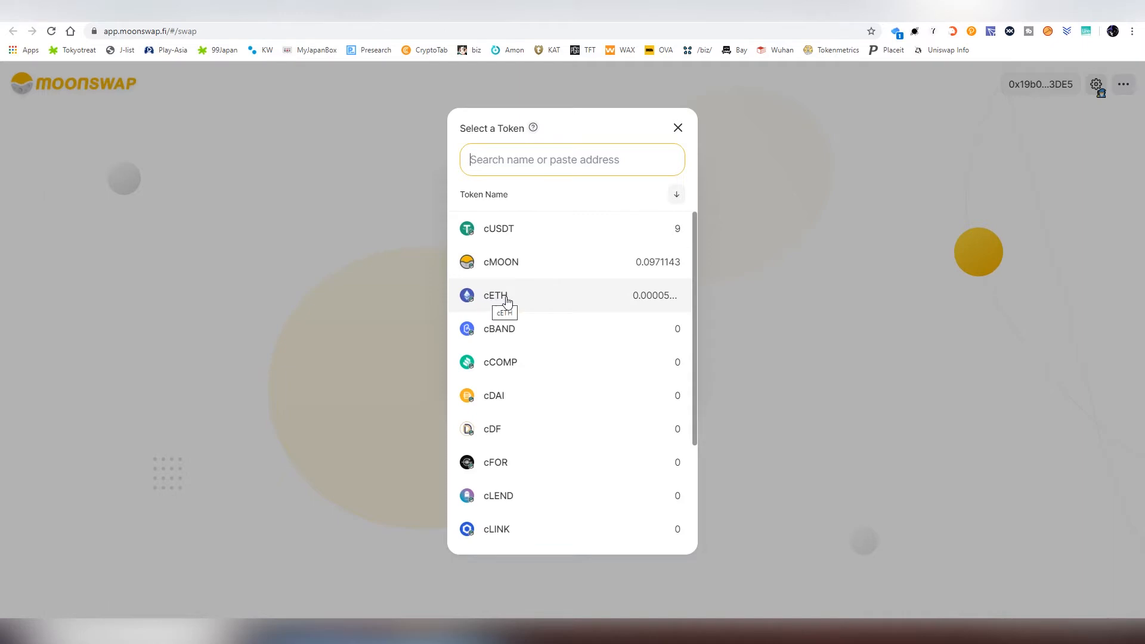
scroll("down", 3)
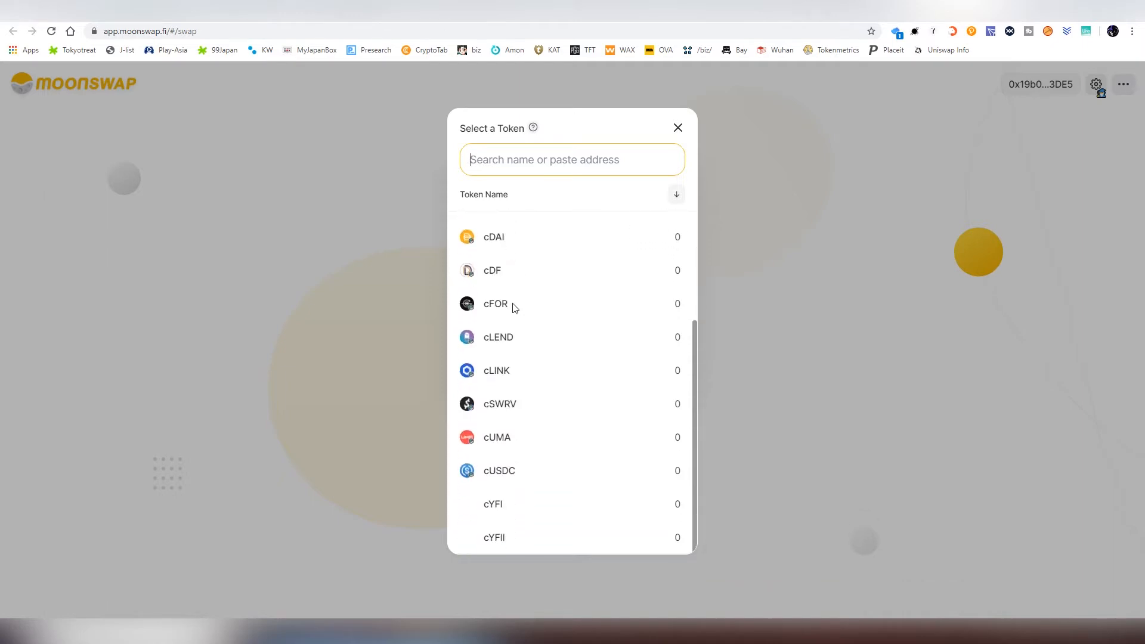
mouse_move(524, 544)
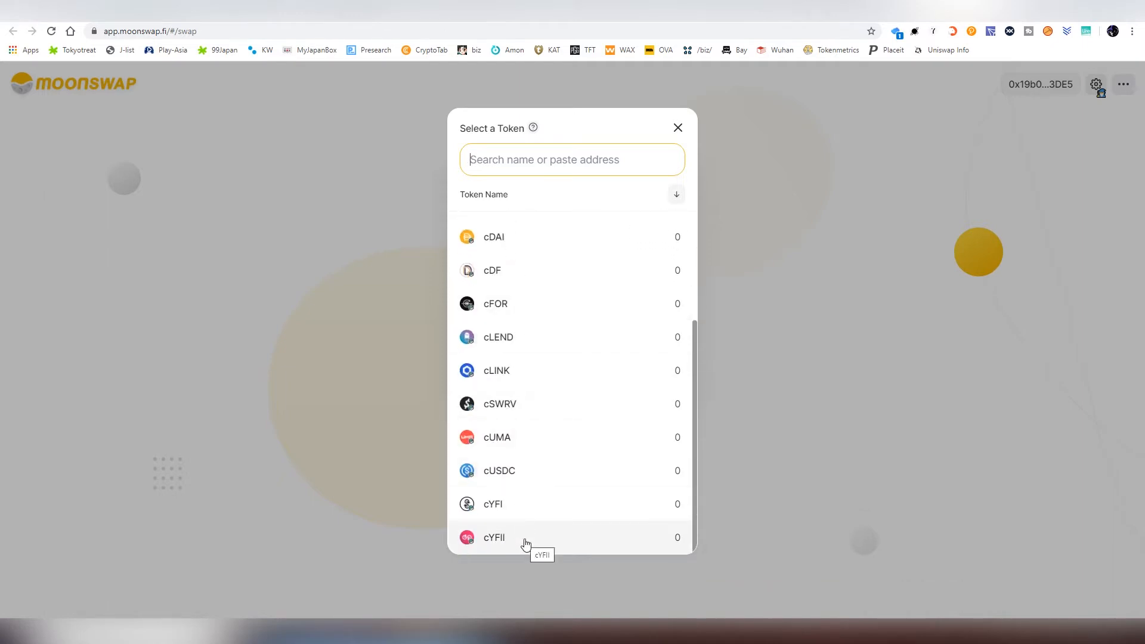
left_click(677, 128)
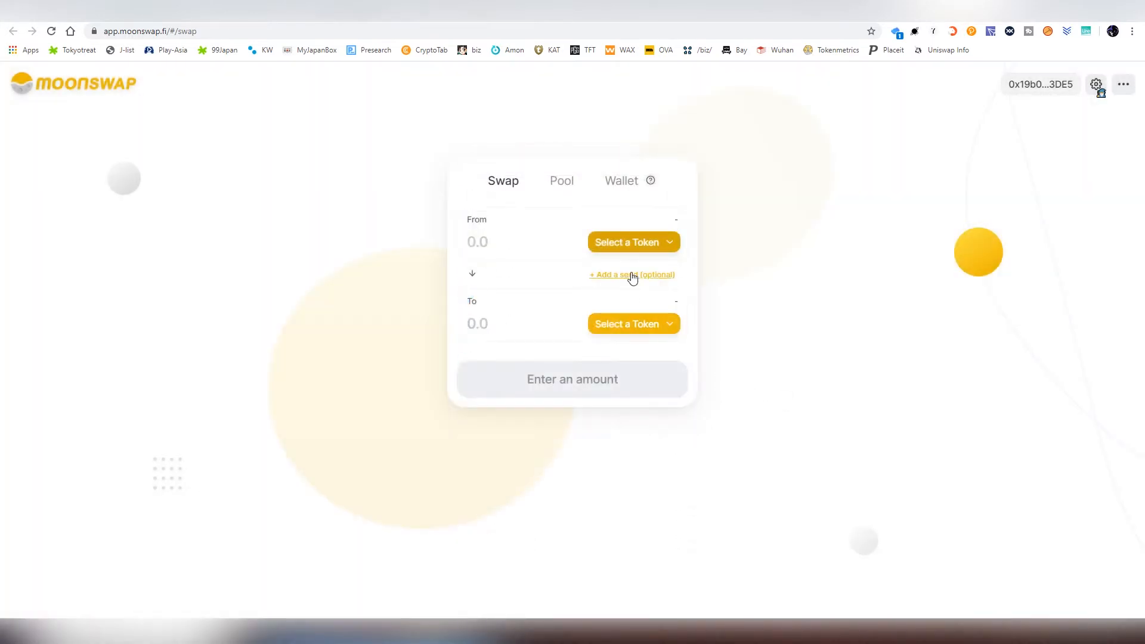
Set a swap of 2 cUSDT for cMOON and check its route through cETH
left_click(633, 242)
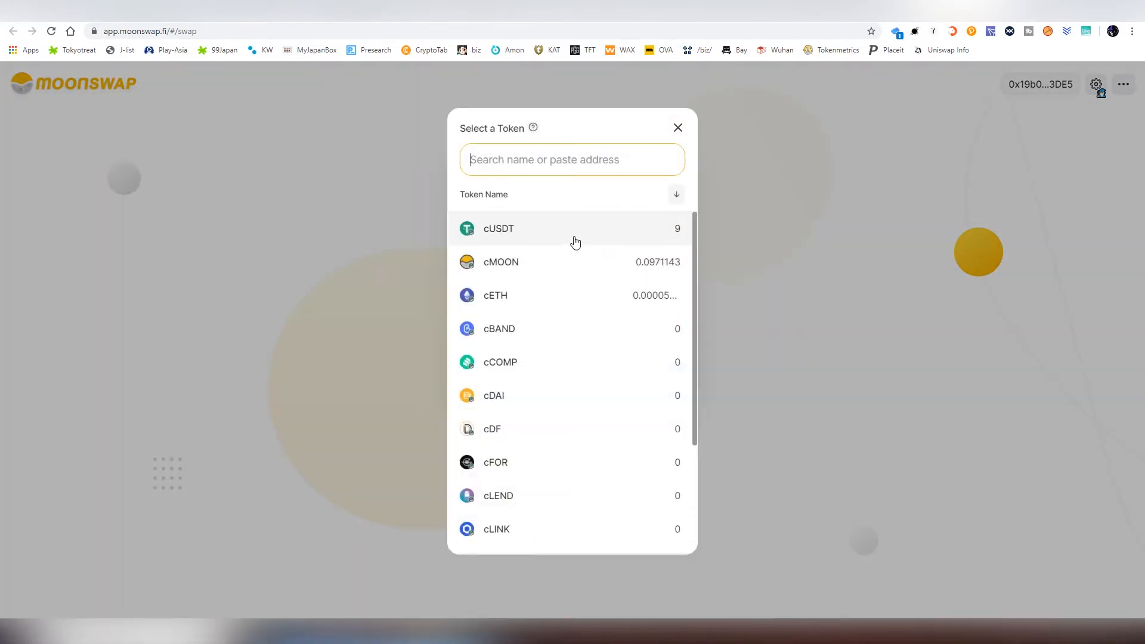
left_click(522, 228)
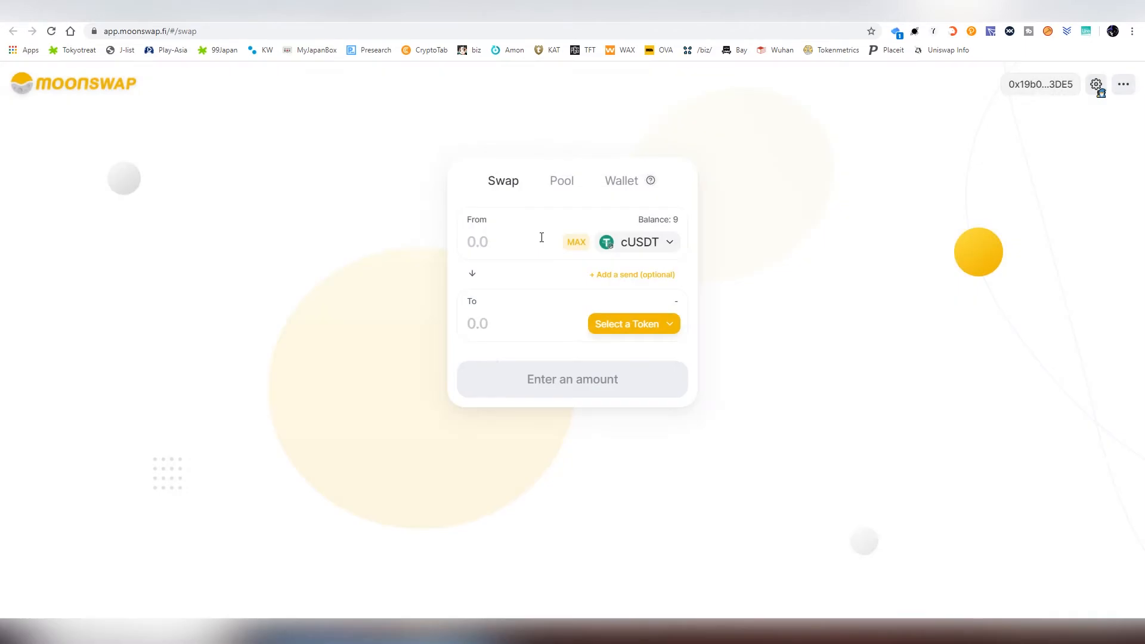
left_click(633, 324)
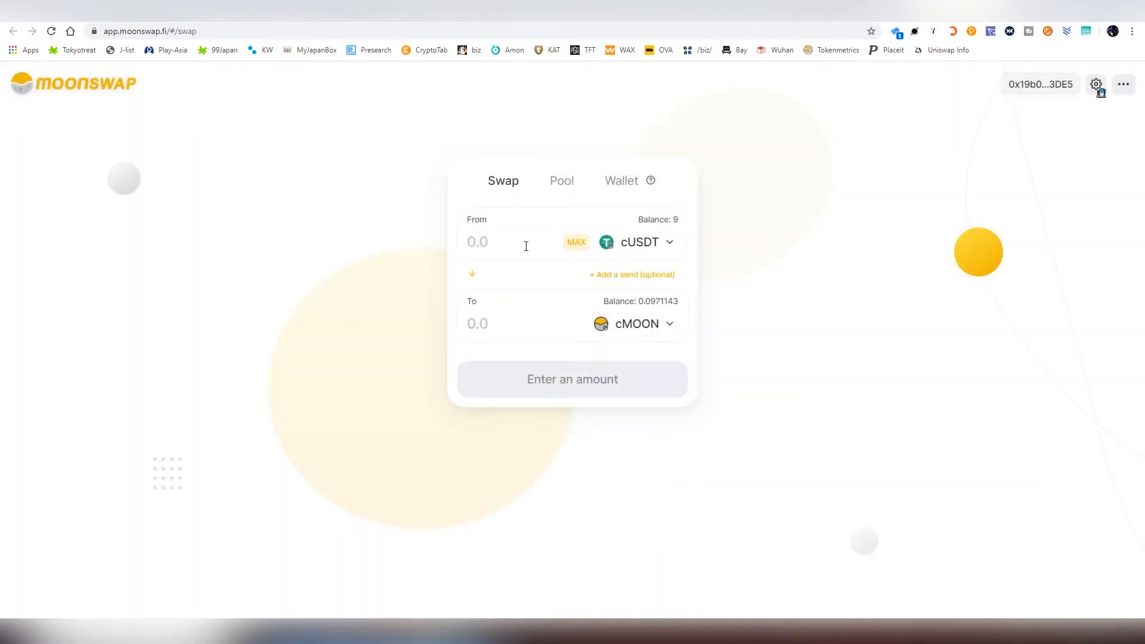
type("2")
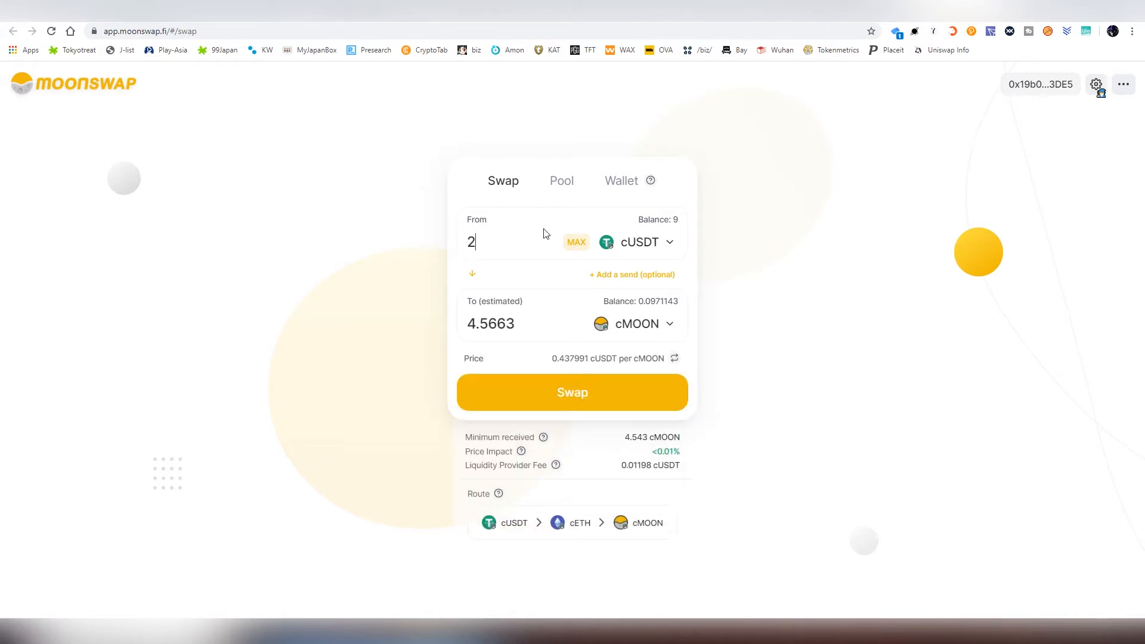
double_click(664, 450)
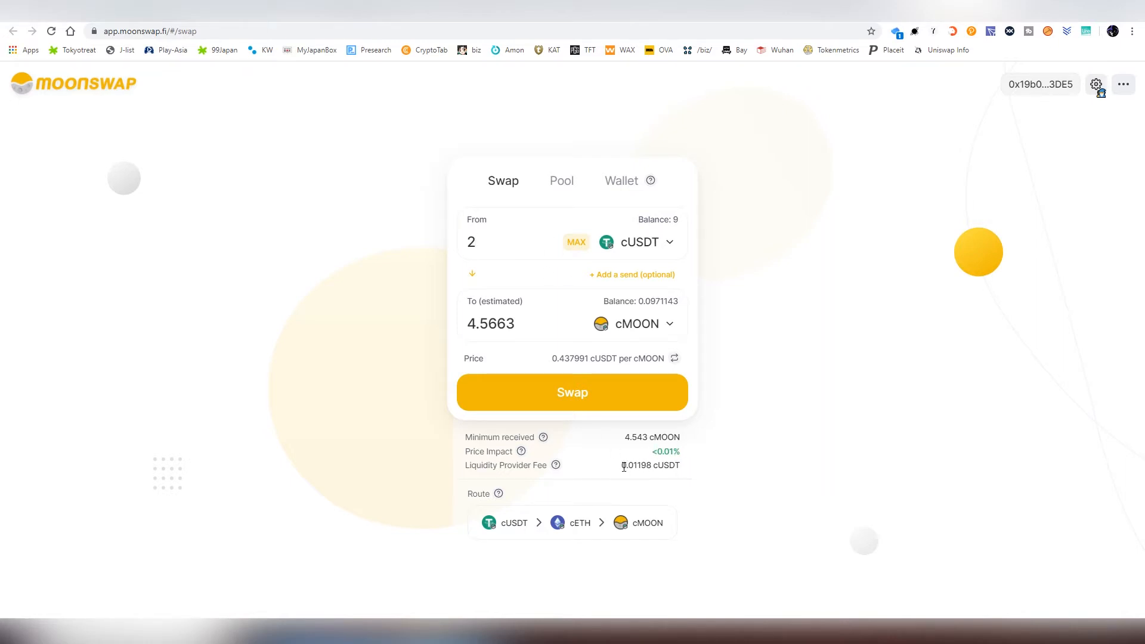
mouse_move(499, 494)
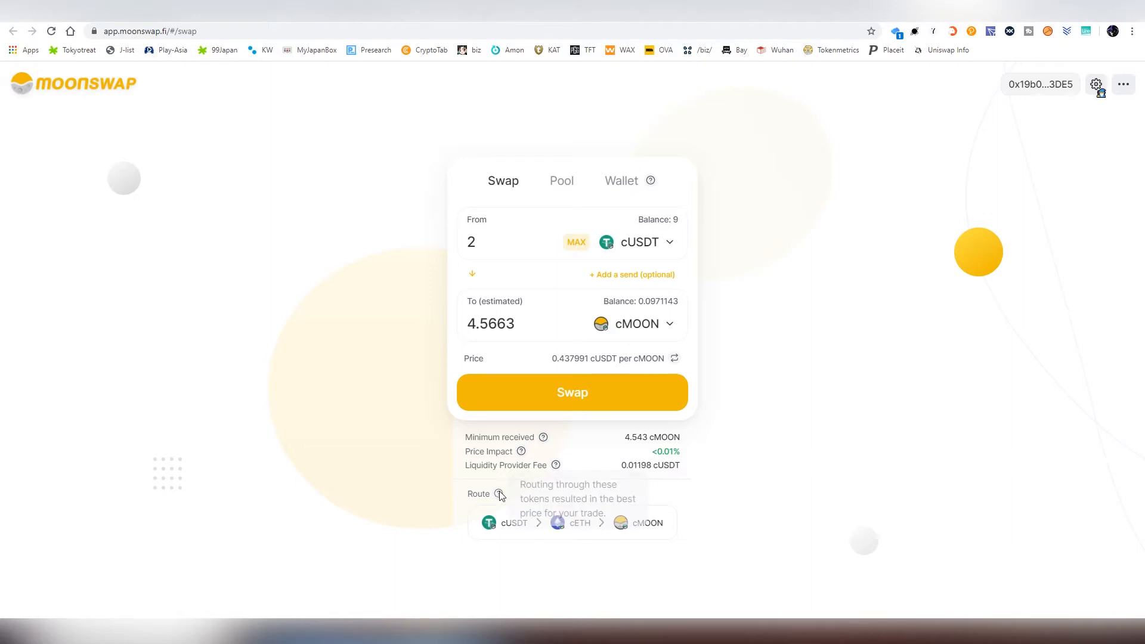
mouse_move(502, 523)
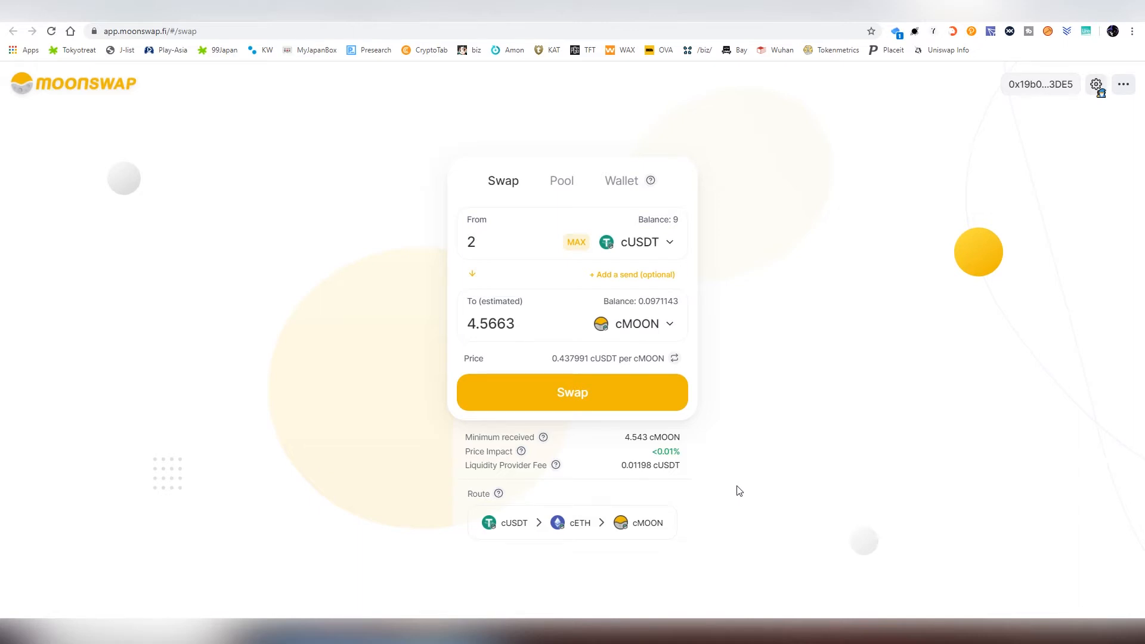
mouse_move(580, 389)
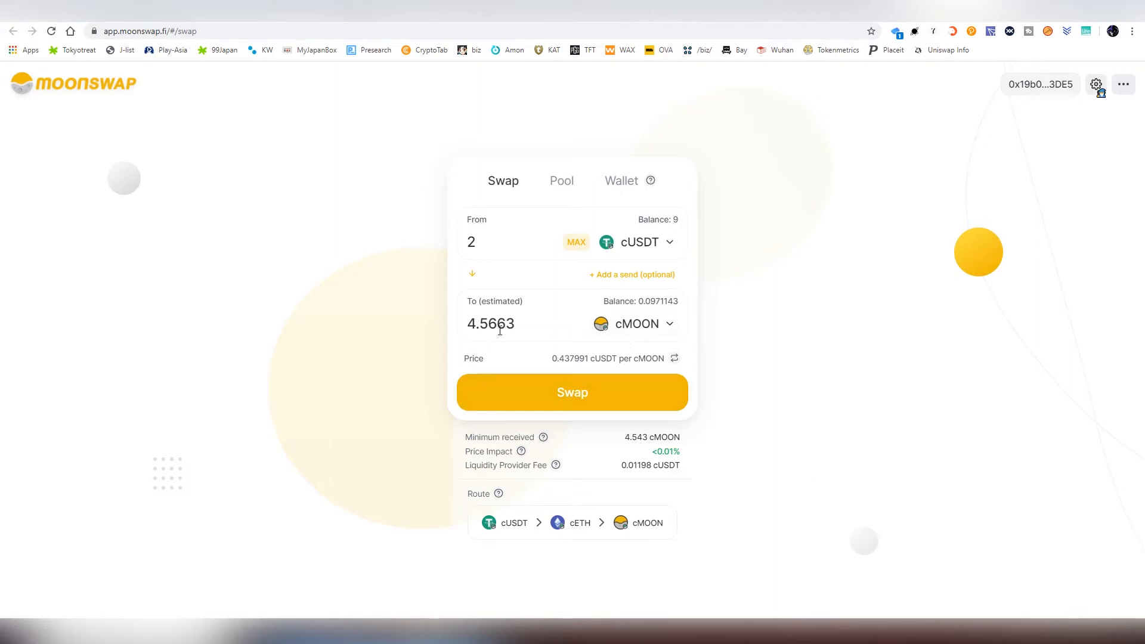
mouse_move(474, 393)
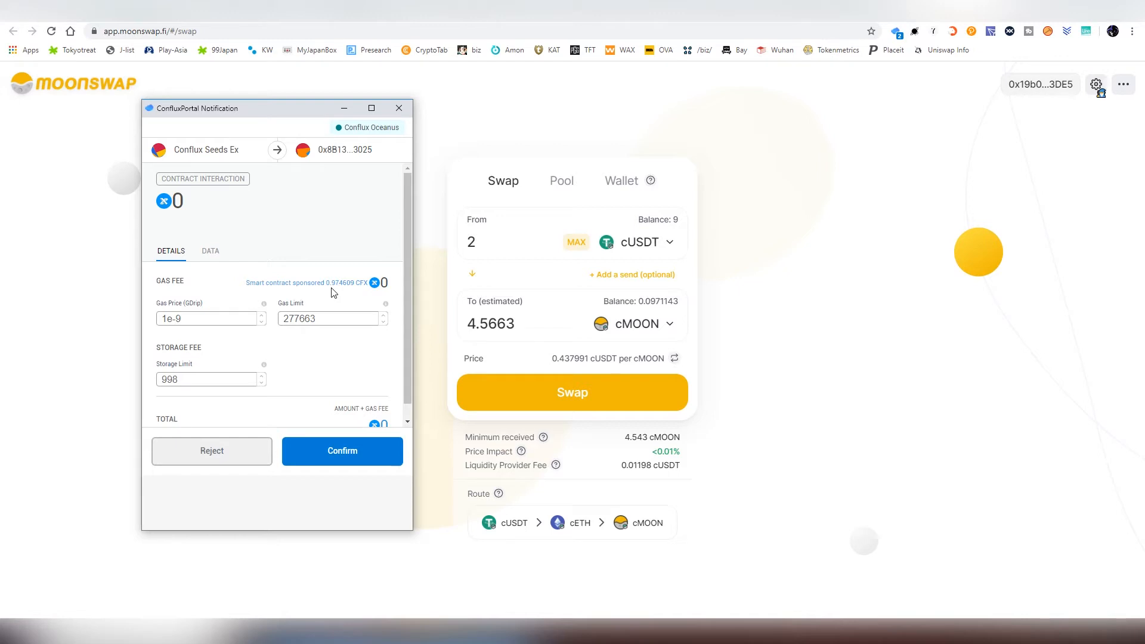
Review the ConfluxPortal transaction details and confirm the cUSDT-to-cMOON swap
scroll("down", 3)
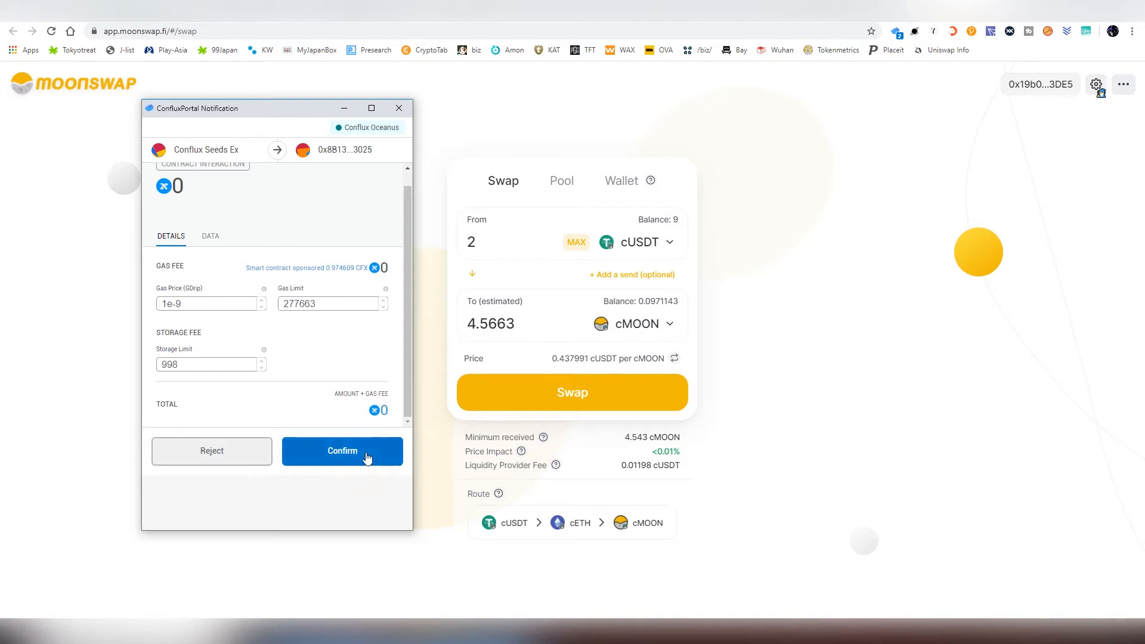
left_click(342, 451)
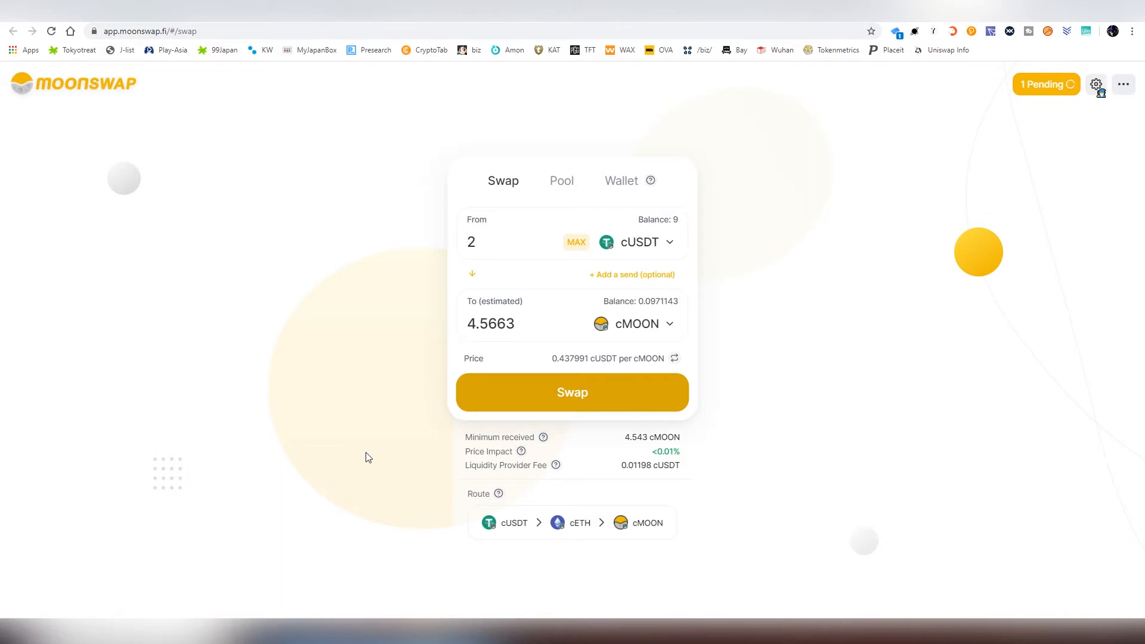
Choose cMOON as the token to swap from, showing a 4.66342 balance
left_click(573, 393)
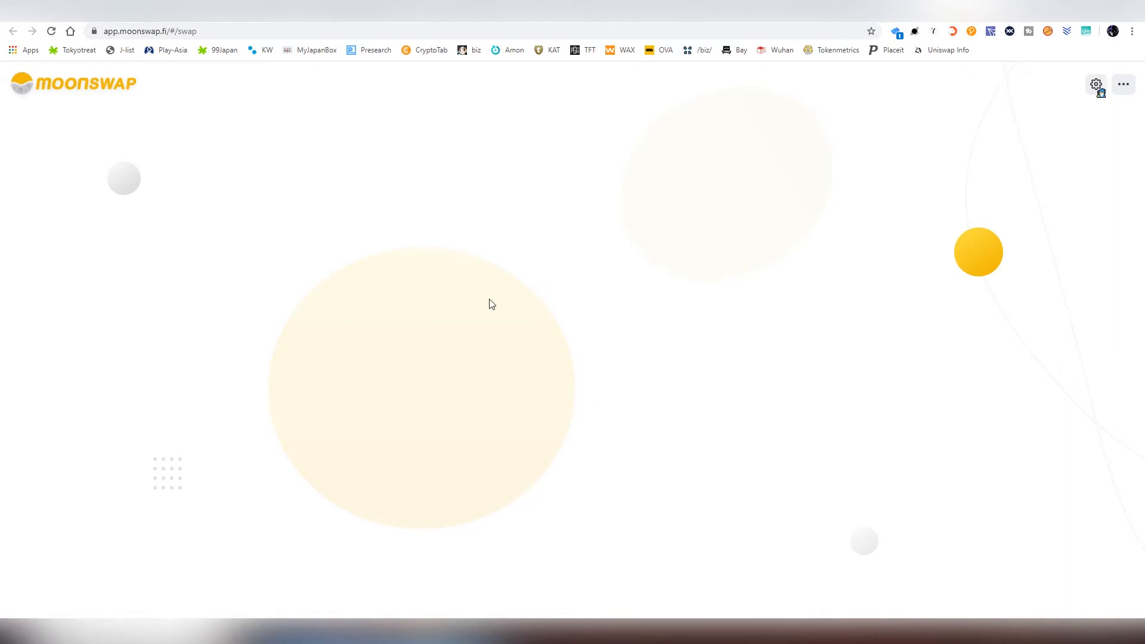
mouse_move(613, 315)
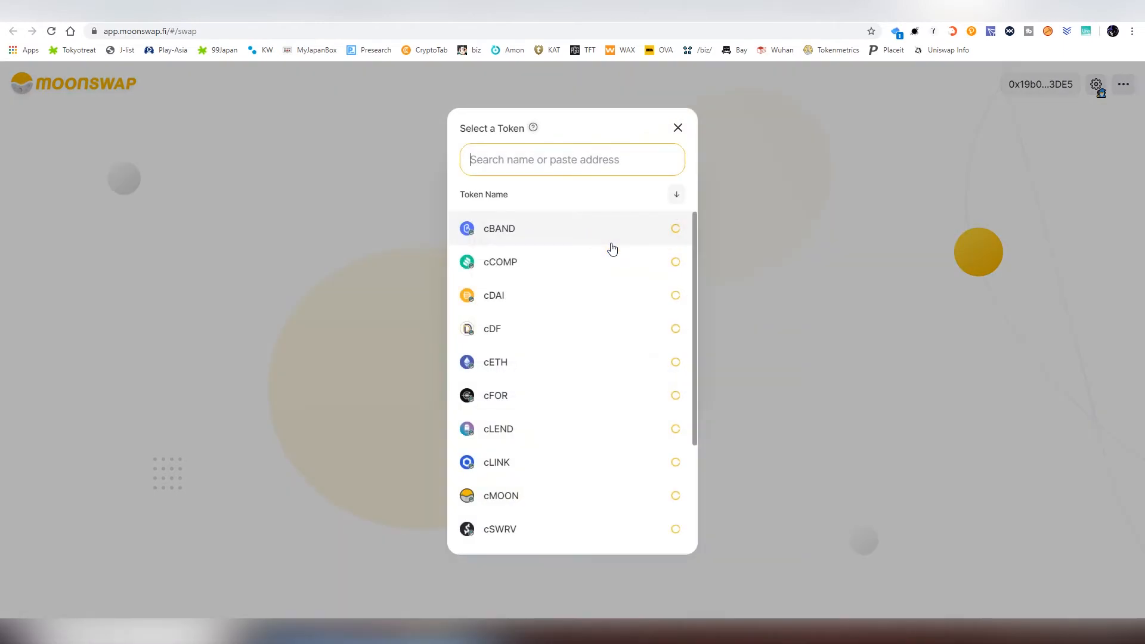
scroll("down", 3)
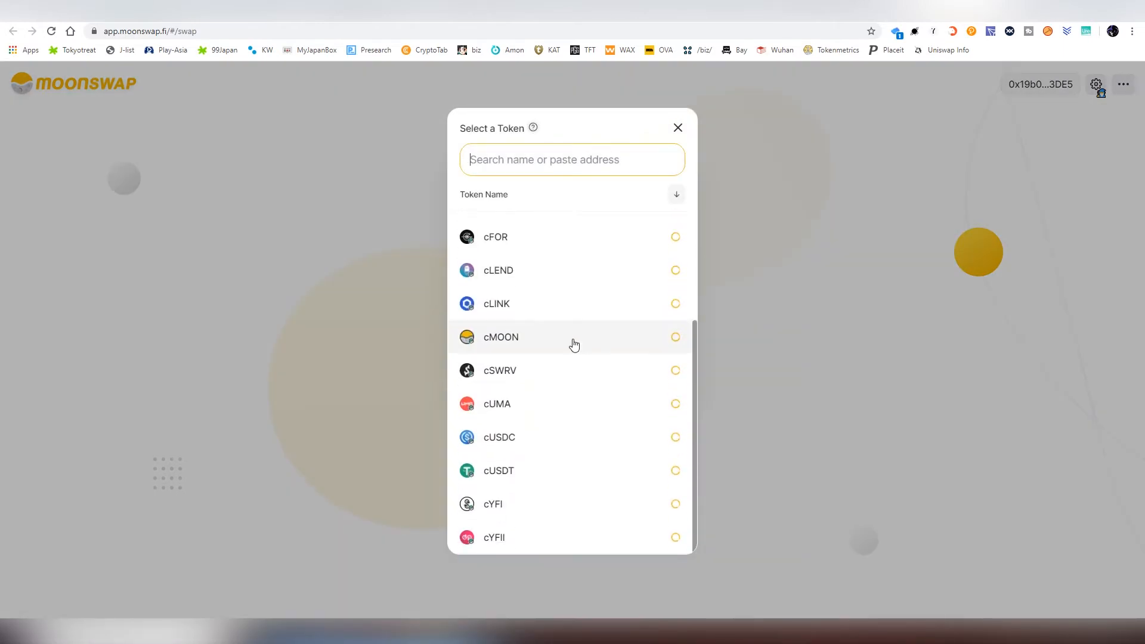
mouse_move(605, 350)
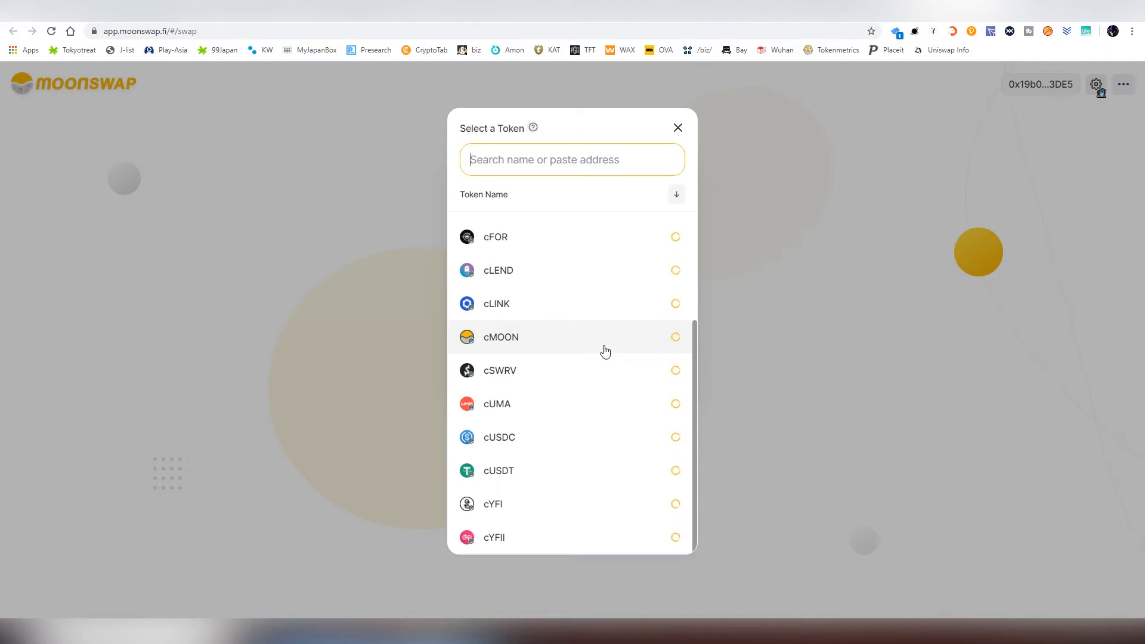
left_click(501, 336)
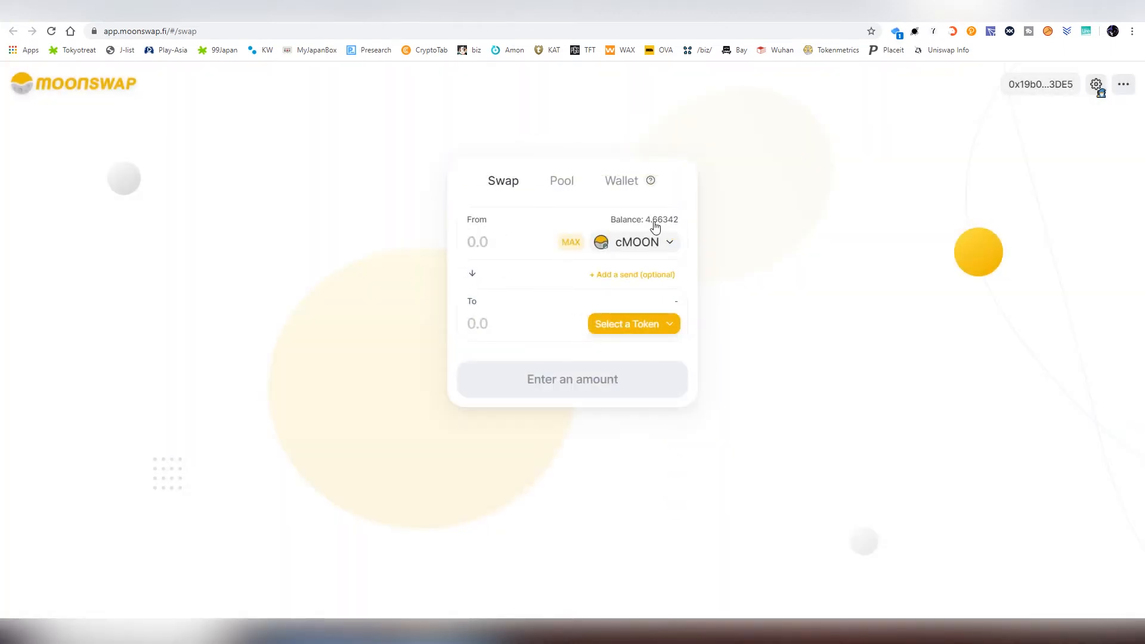
mouse_move(824, 236)
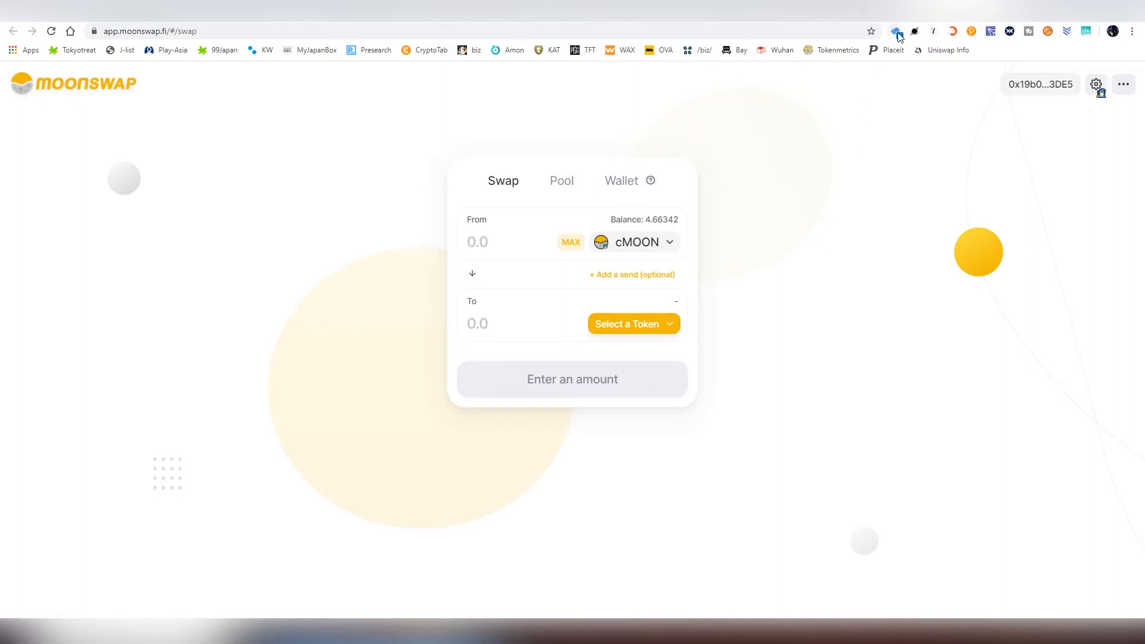
From the ConfluxPortal history, view the latest confirmed contract interaction's details
left_click(894, 31)
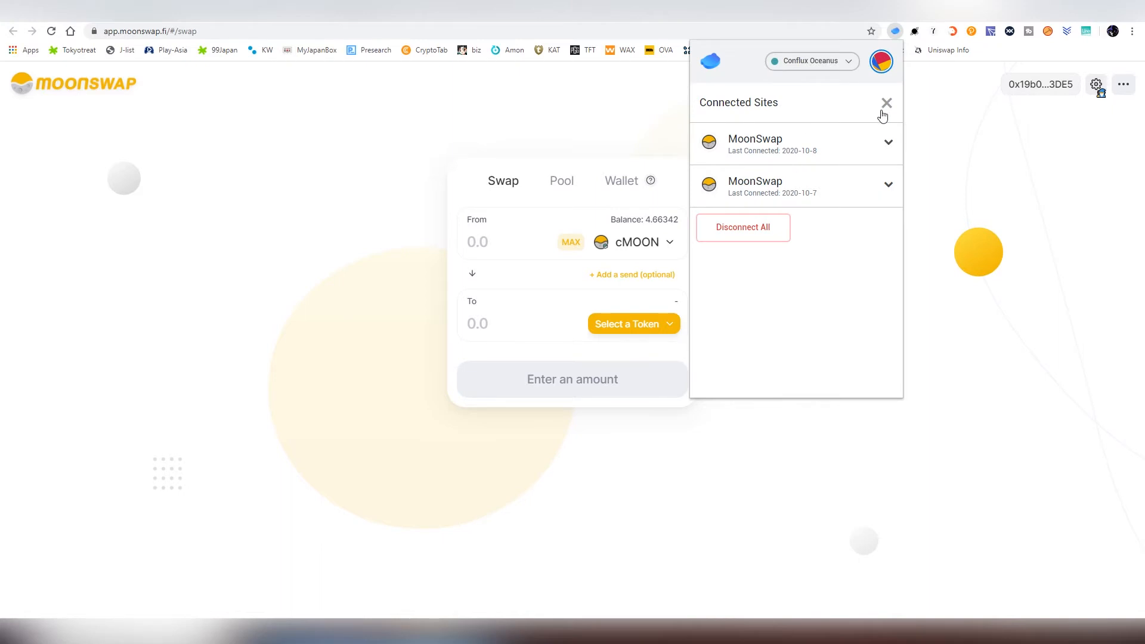
left_click(886, 103)
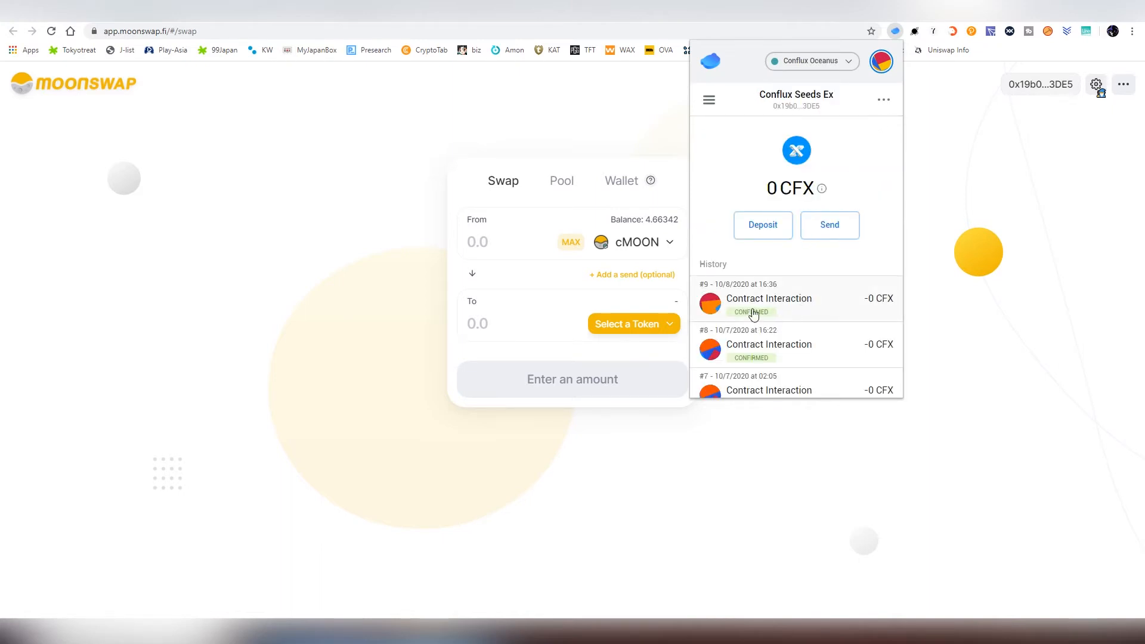
left_click(768, 298)
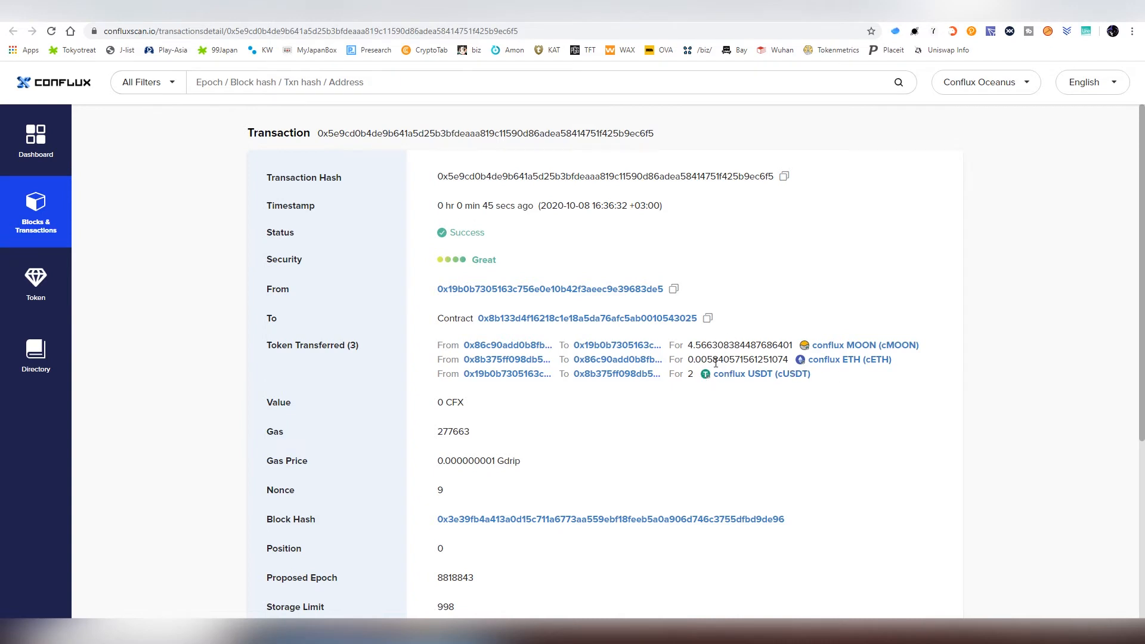
mouse_move(817, 366)
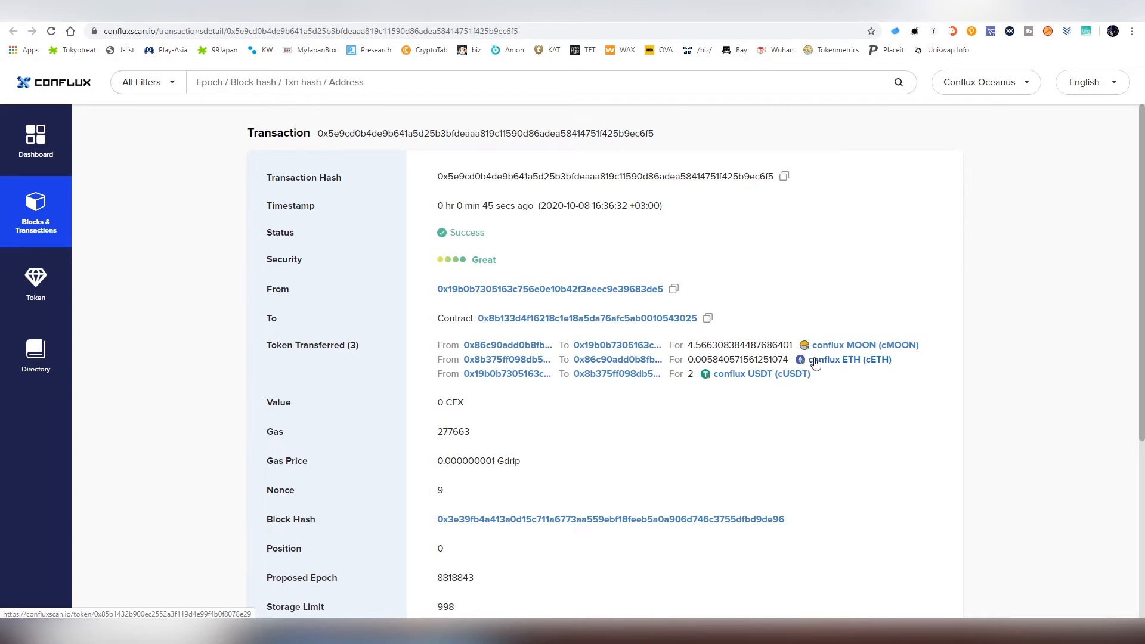
mouse_move(694, 166)
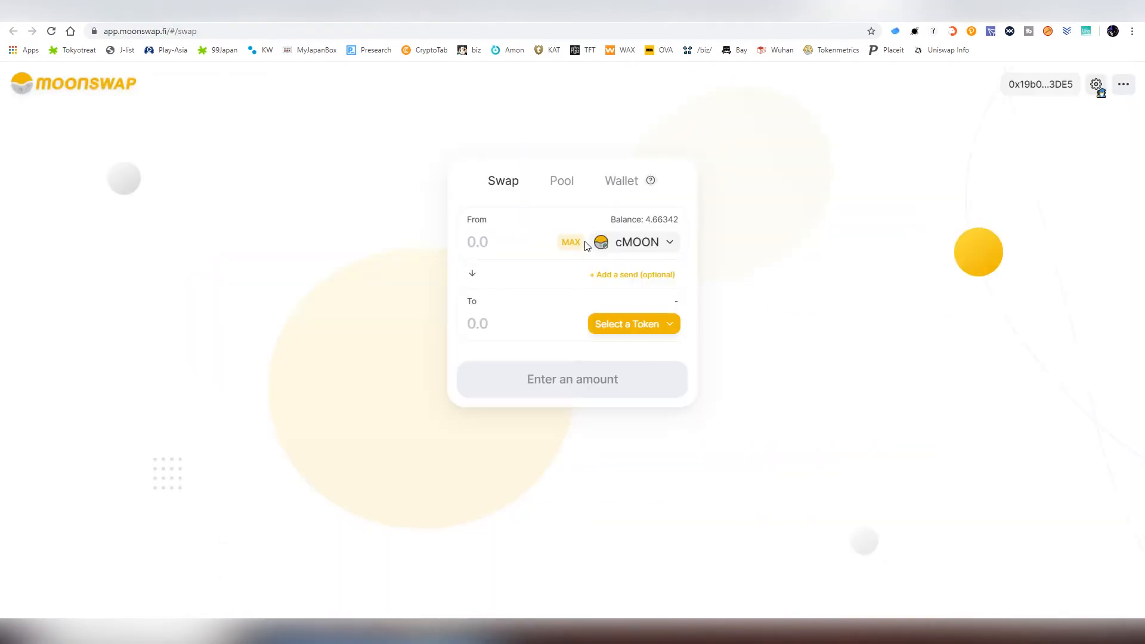
mouse_move(577, 212)
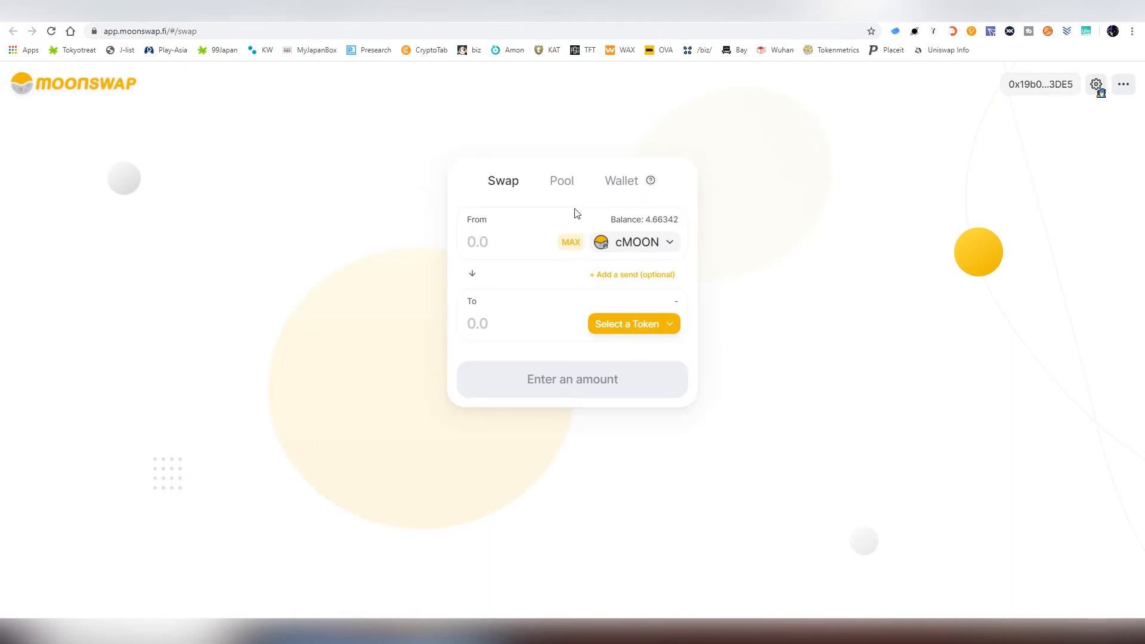
Start adding liquidity with cUSDT and cMOON as the pool pair
left_click(562, 180)
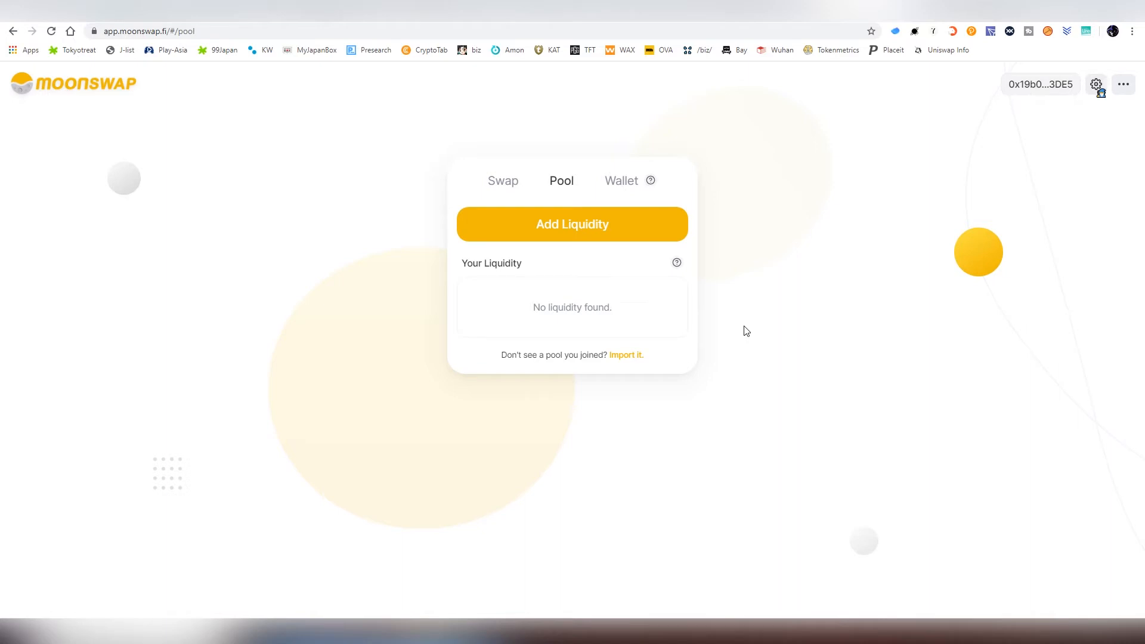
left_click(572, 224)
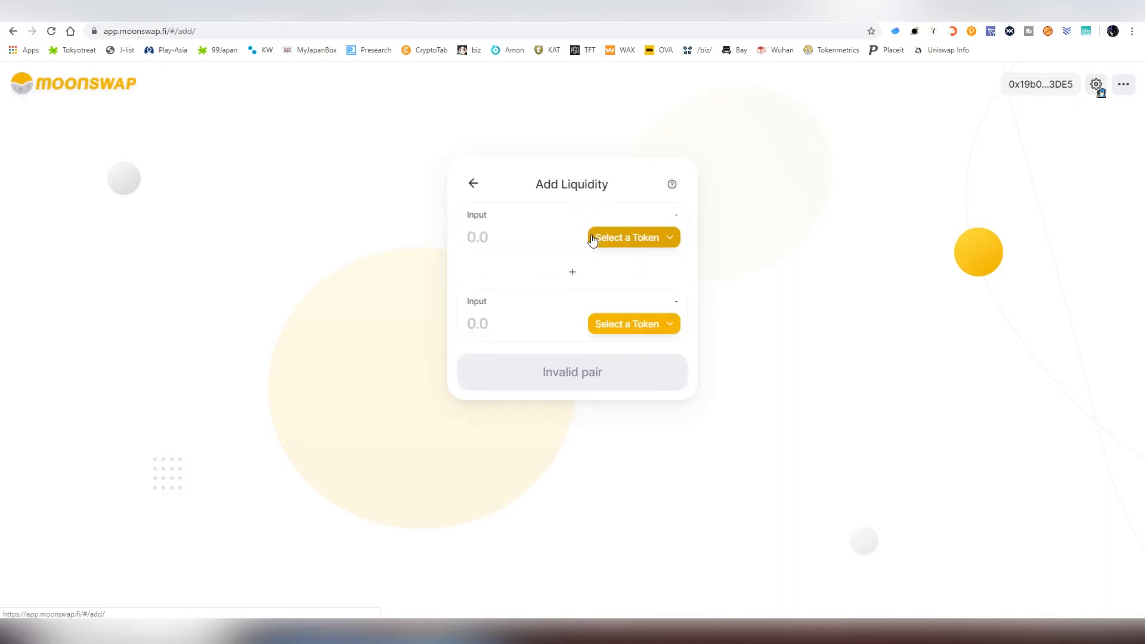
left_click(632, 238)
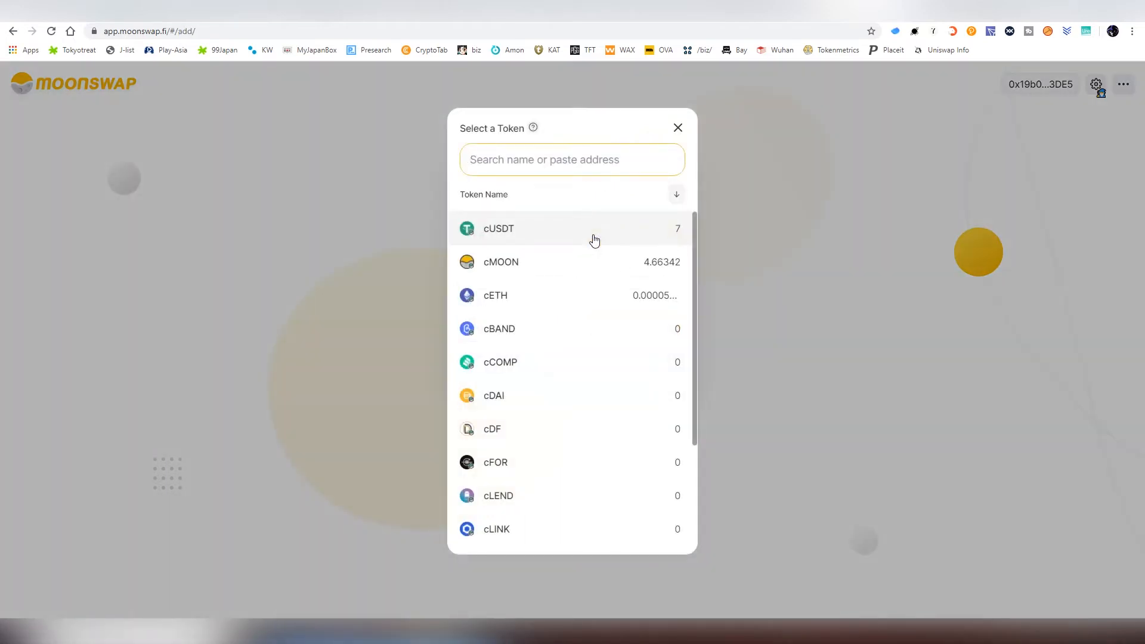
left_click(523, 228)
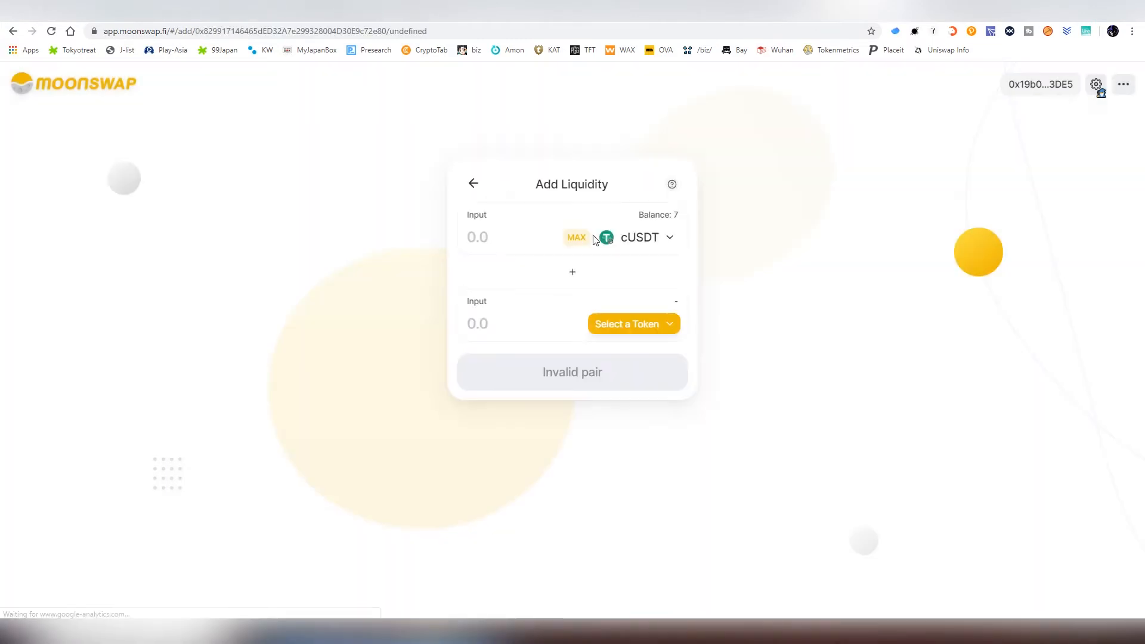
left_click(633, 324)
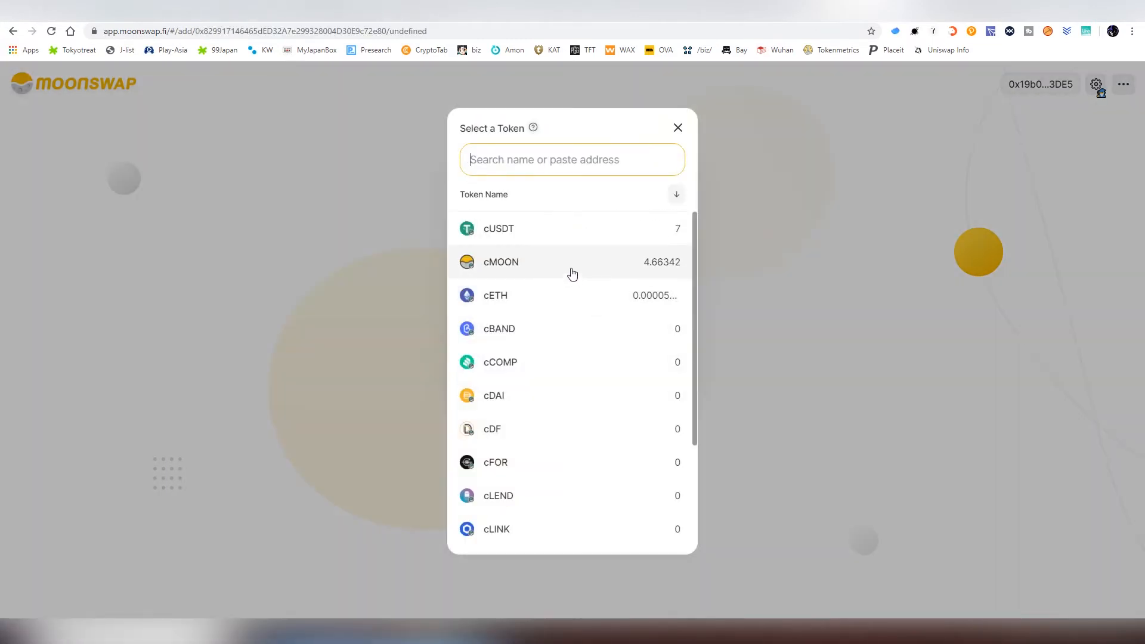
left_click(523, 261)
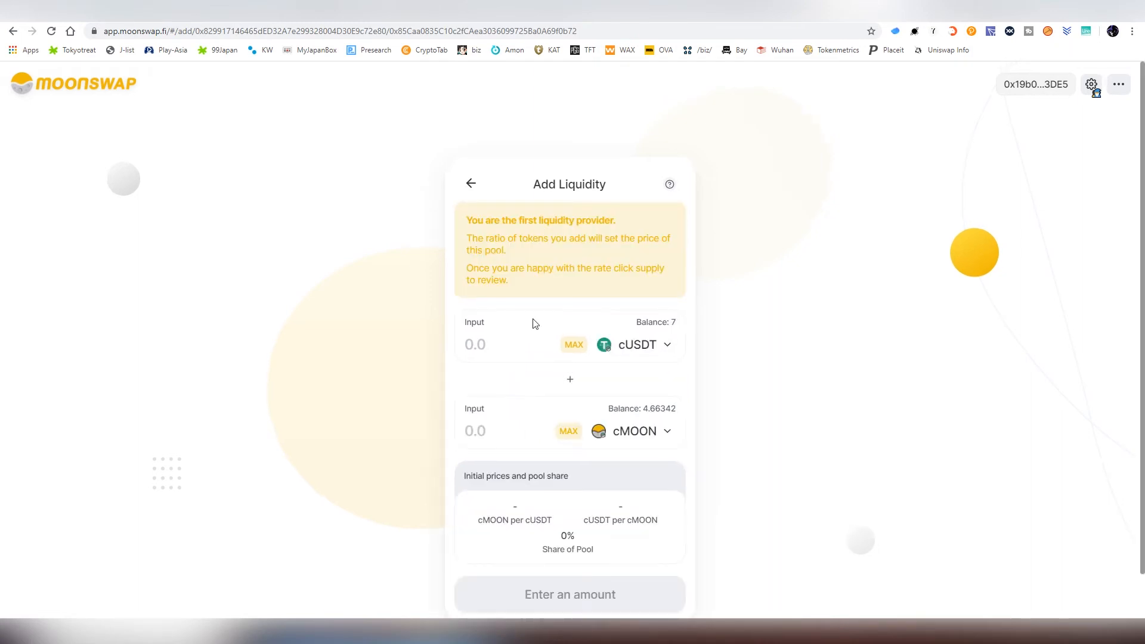
Enter 3 cUSDT and 3 cMOON as the amounts to supply
type("3")
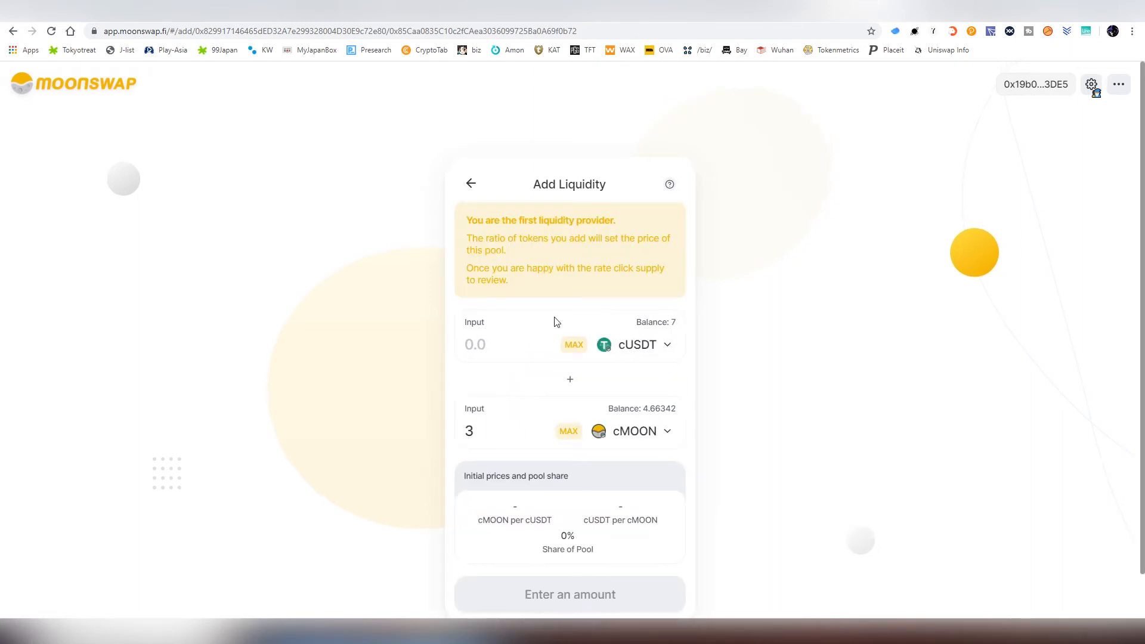
left_click(496, 293)
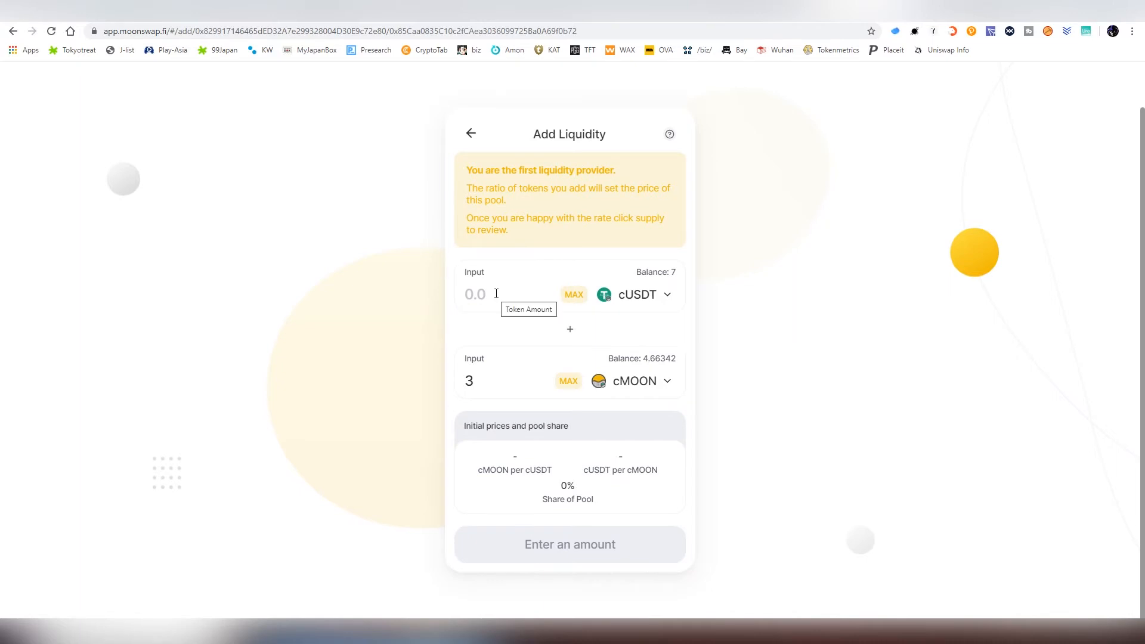
mouse_move(494, 336)
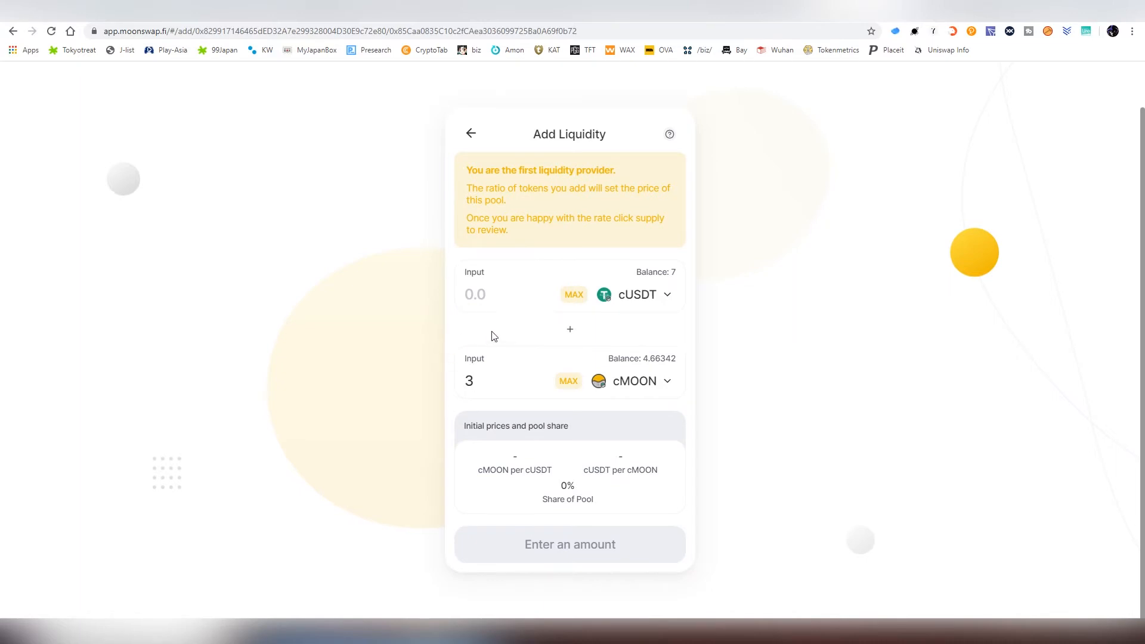
type("3")
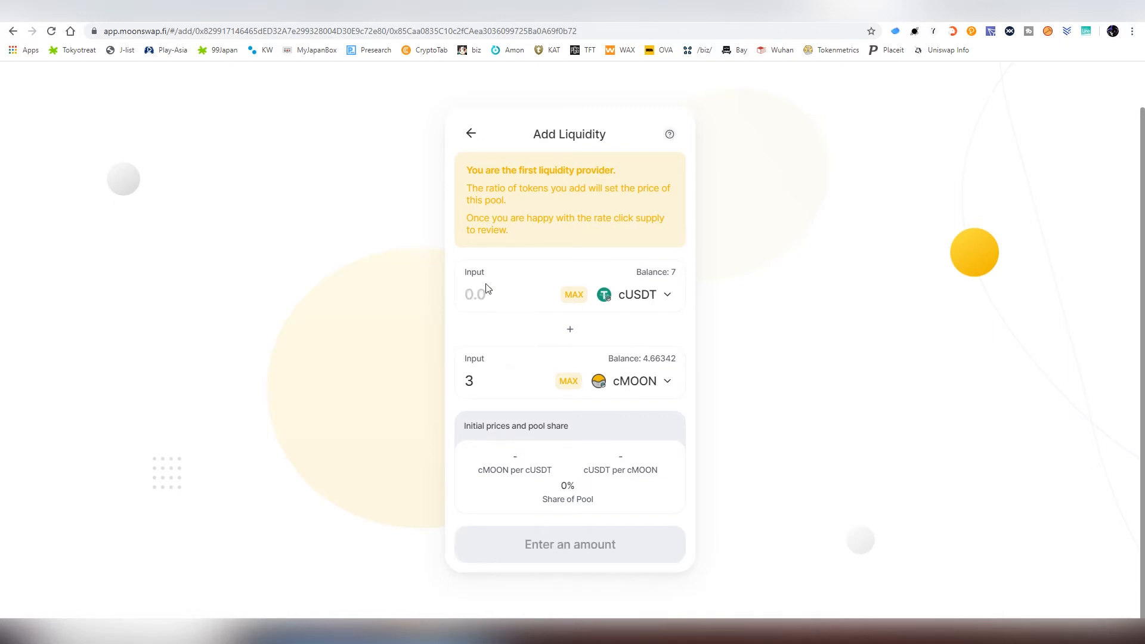
type("3")
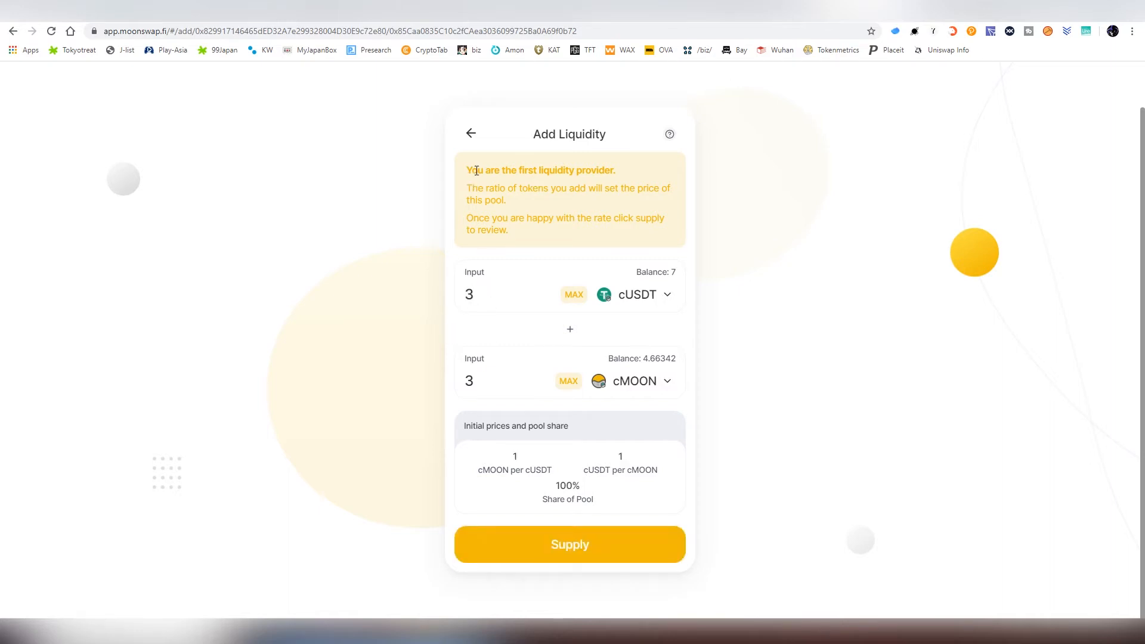
mouse_move(488, 216)
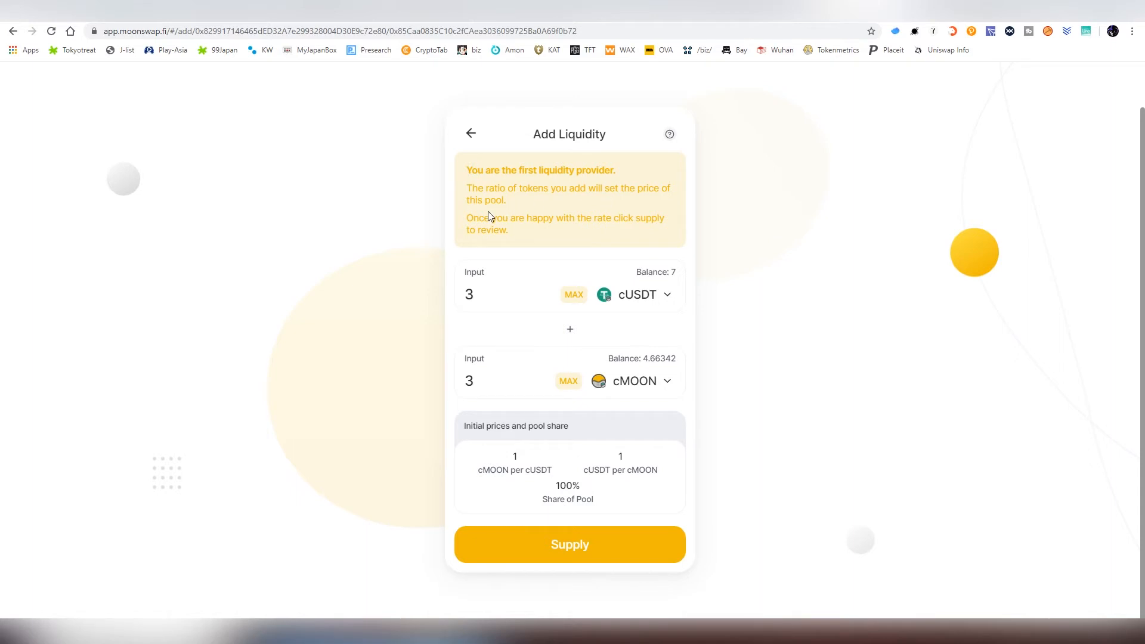
mouse_move(492, 225)
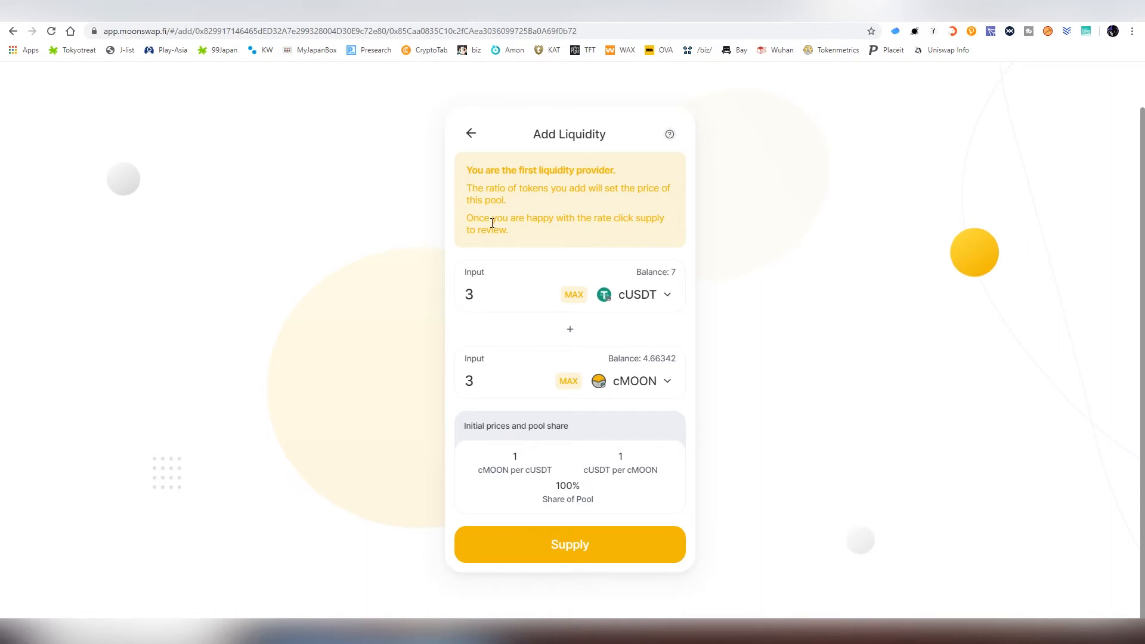
Pair the full cETH balance with 0.0415007 cMOON and check the quoted pool share
left_click(633, 294)
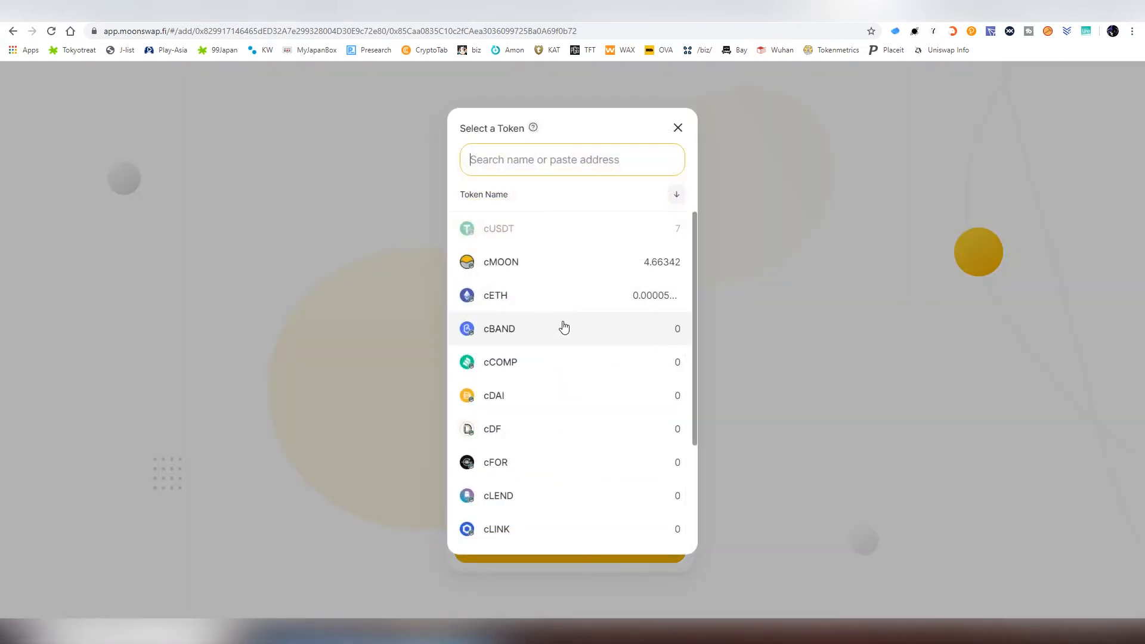
left_click(495, 296)
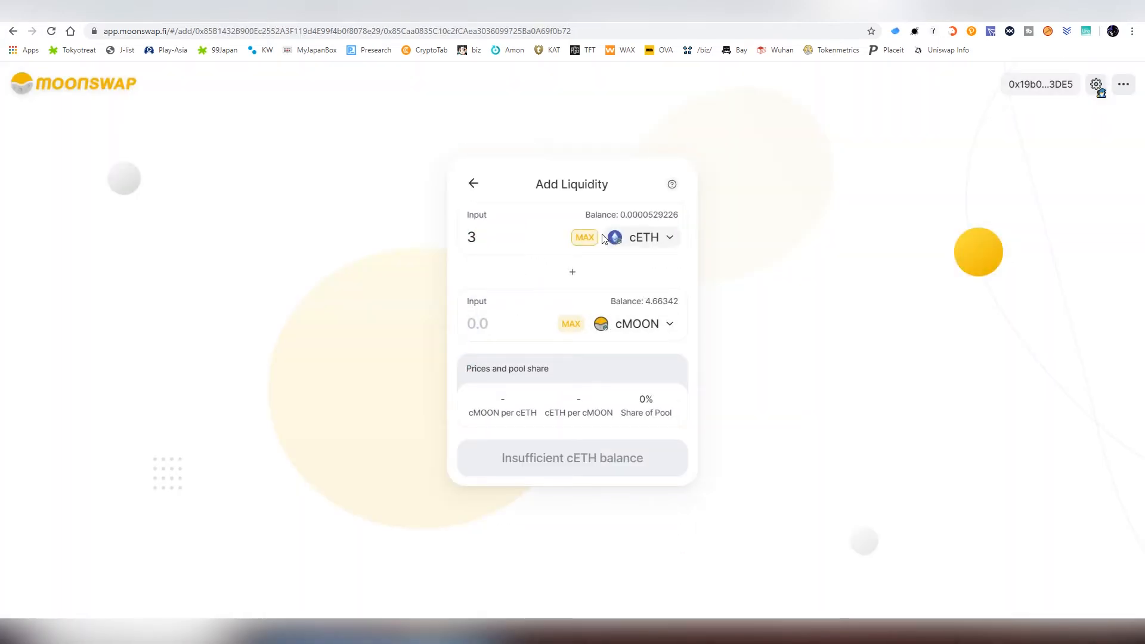
left_click(584, 237)
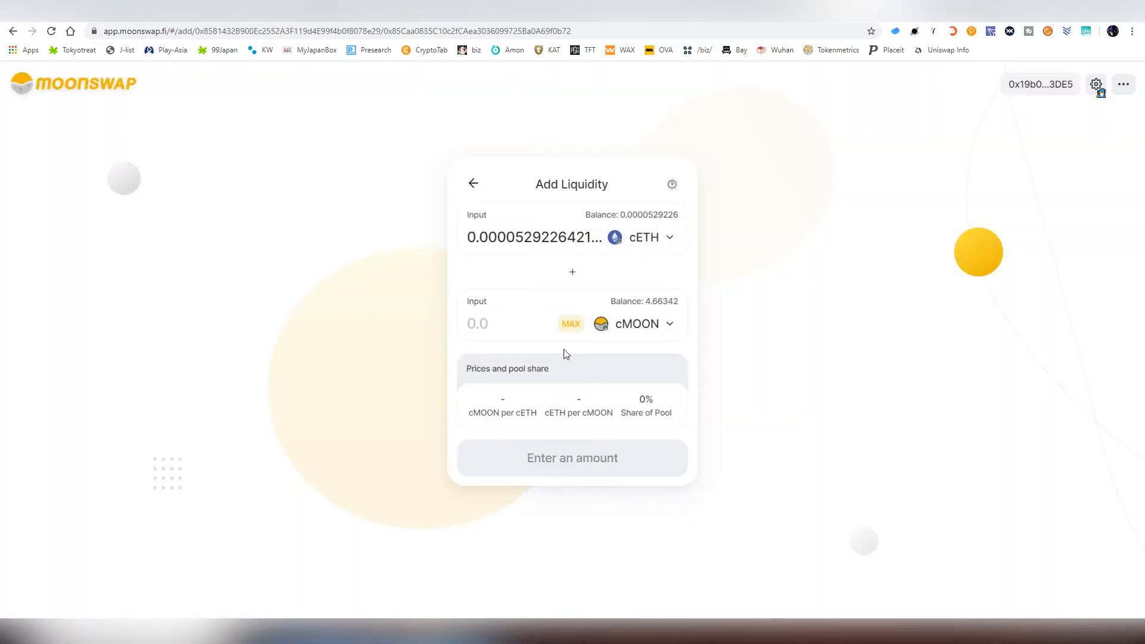
type("0.0415007")
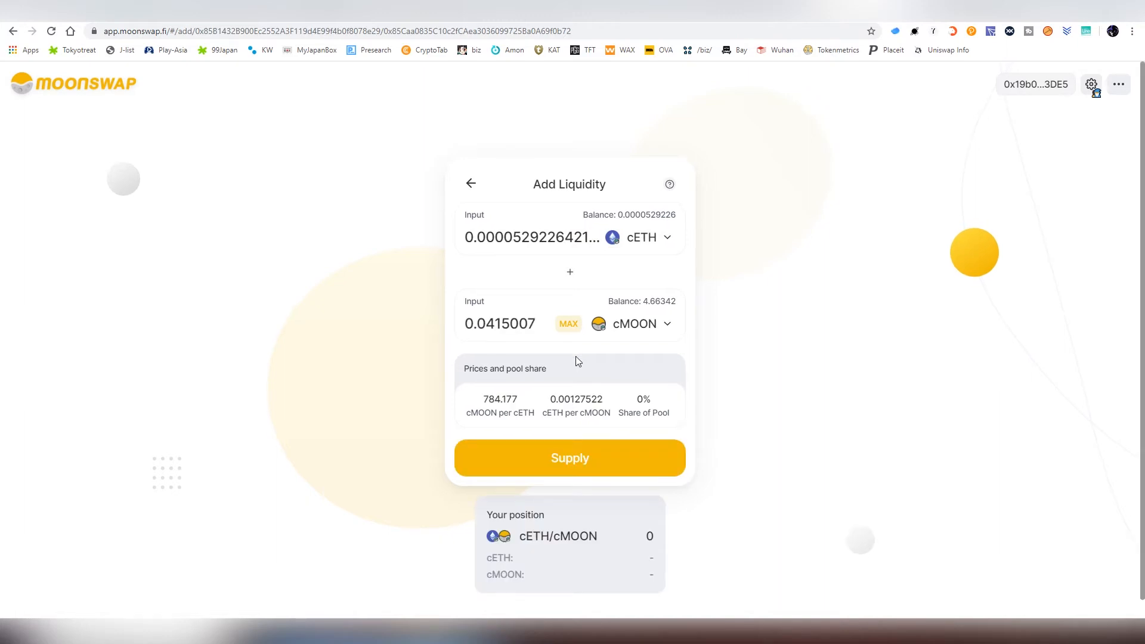
scroll("down", 3)
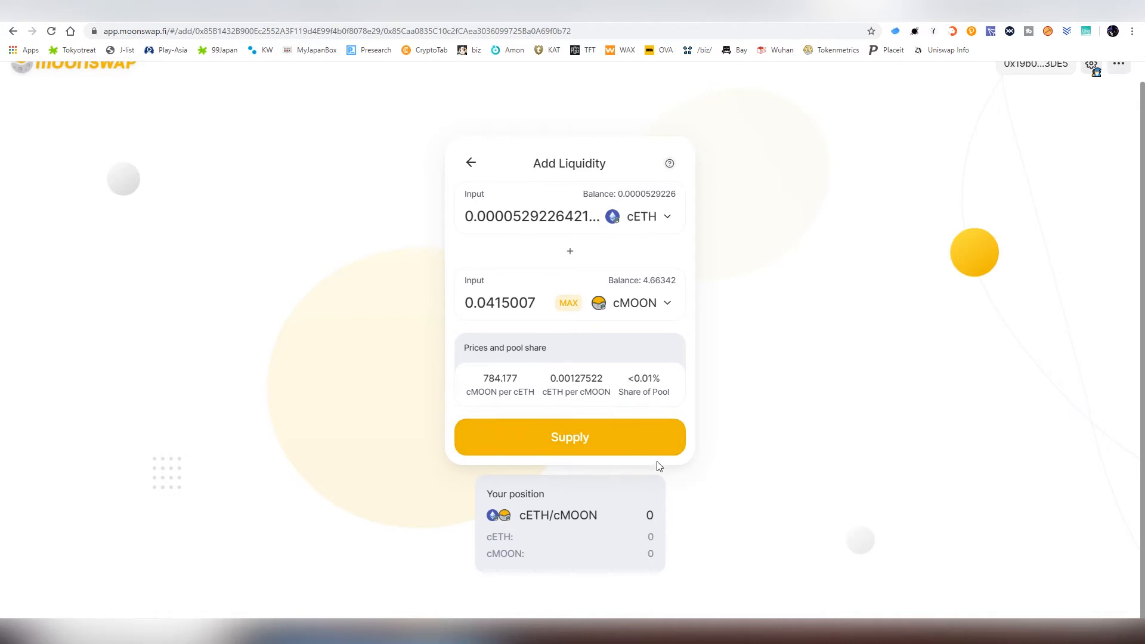
mouse_move(627, 381)
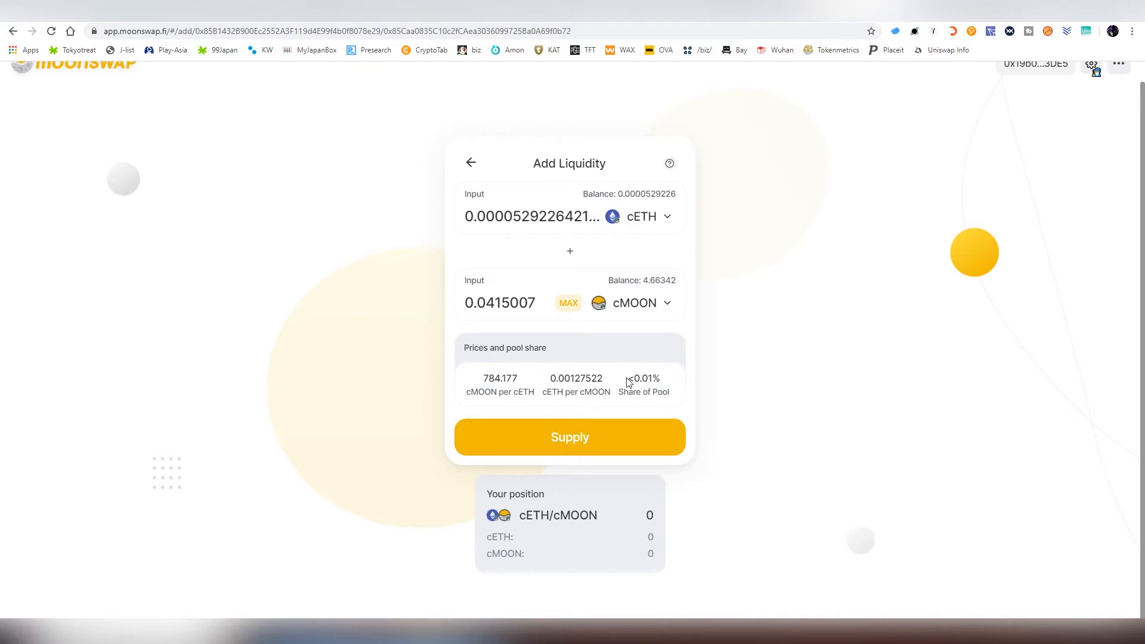
mouse_move(676, 386)
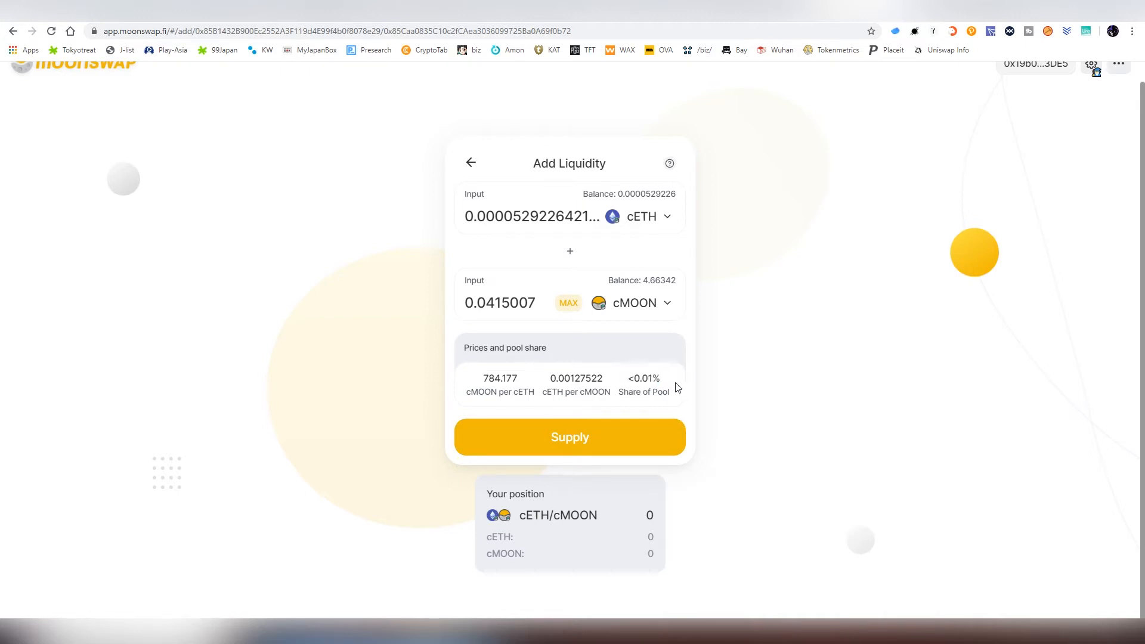
double_click(641, 378)
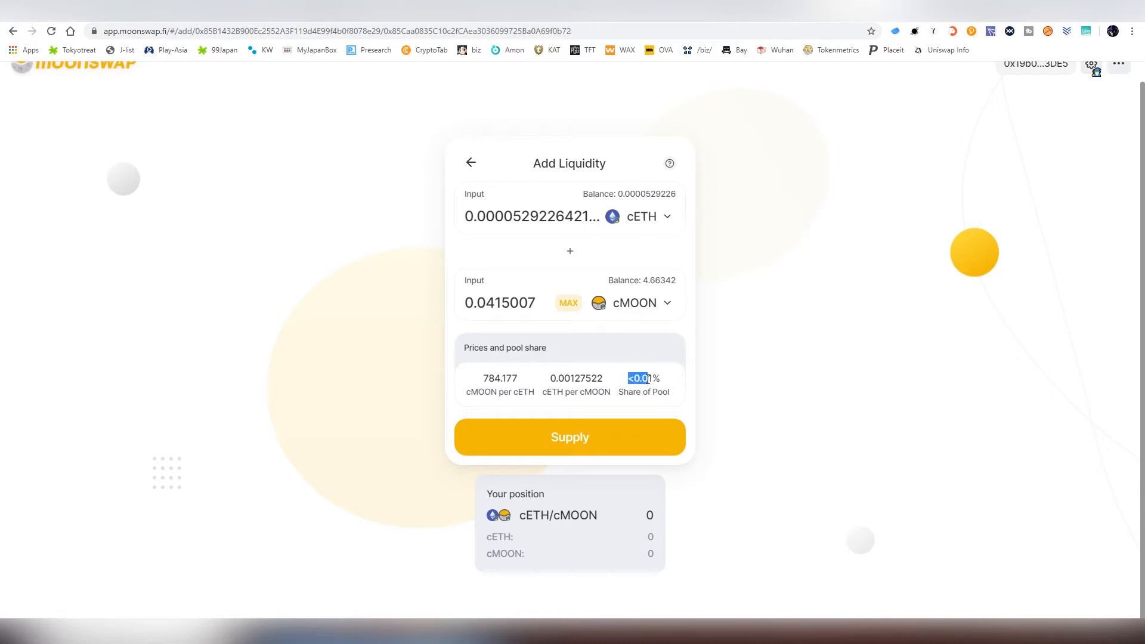
mouse_move(630, 432)
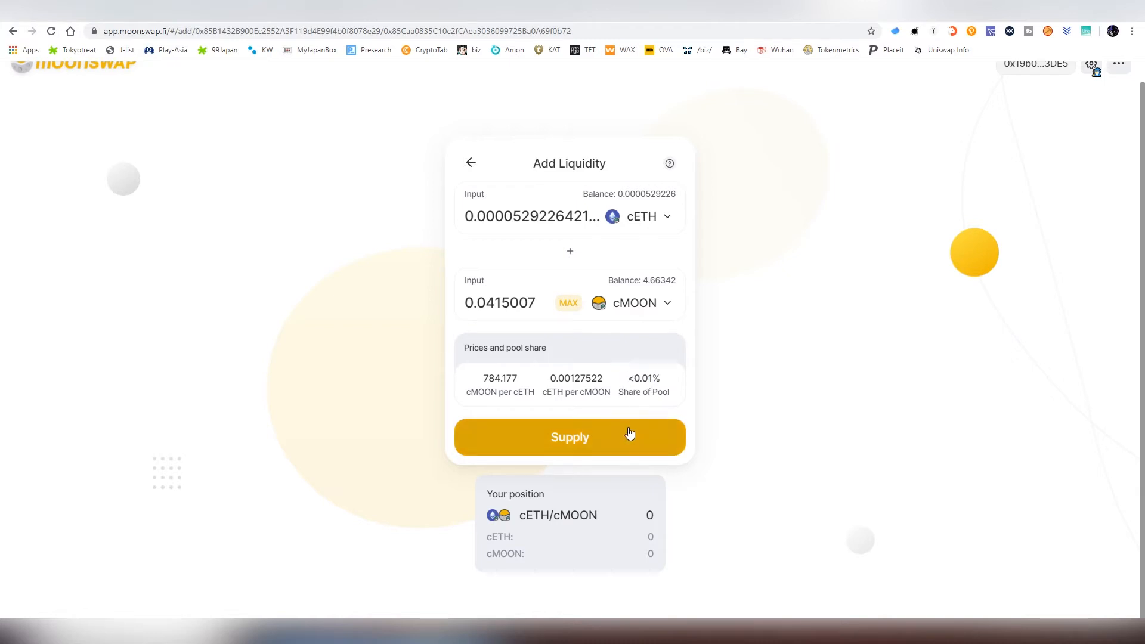
mouse_move(622, 441)
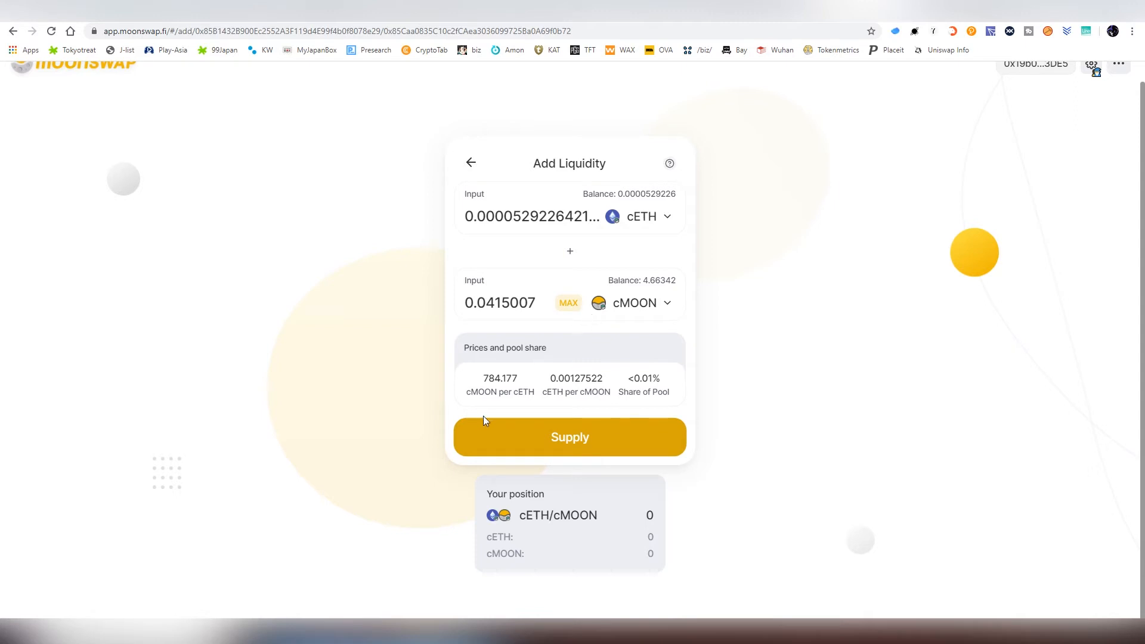
Supply 0.0000529 cETH and 0.0415 cMOON, confirming in ConfluxPortal so the position becomes 0.001399
left_click(569, 437)
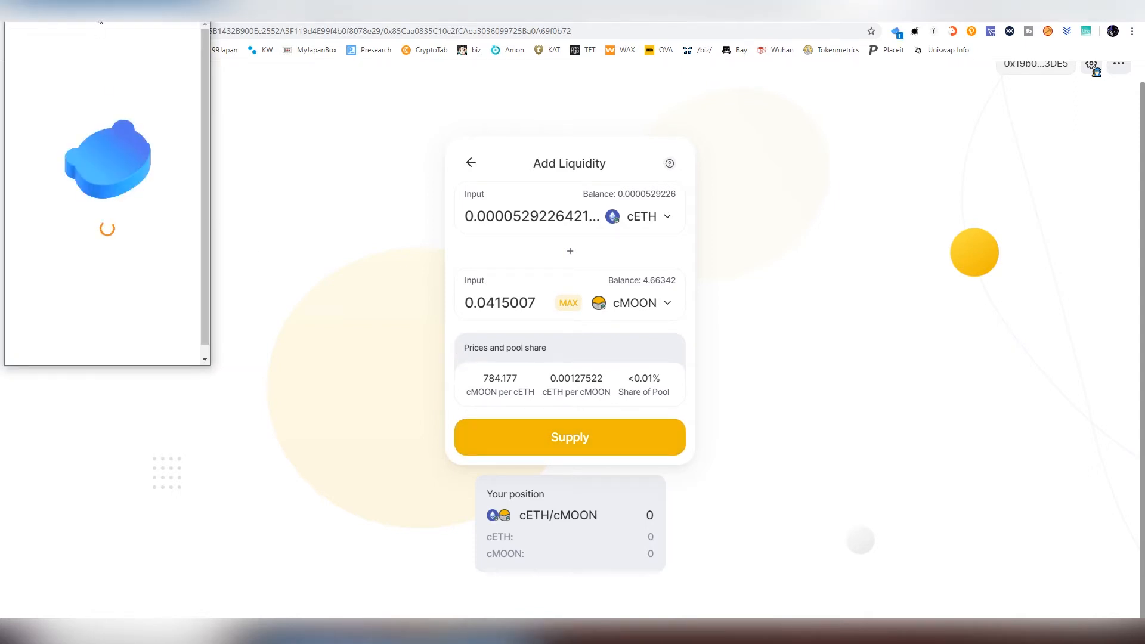
left_click(570, 436)
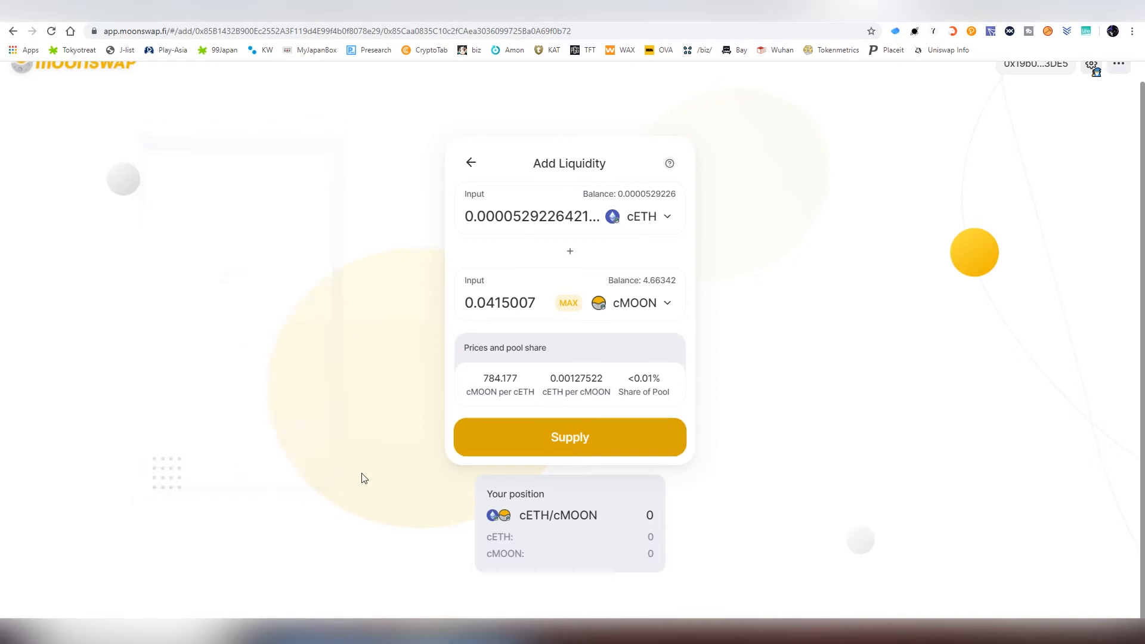
mouse_move(329, 501)
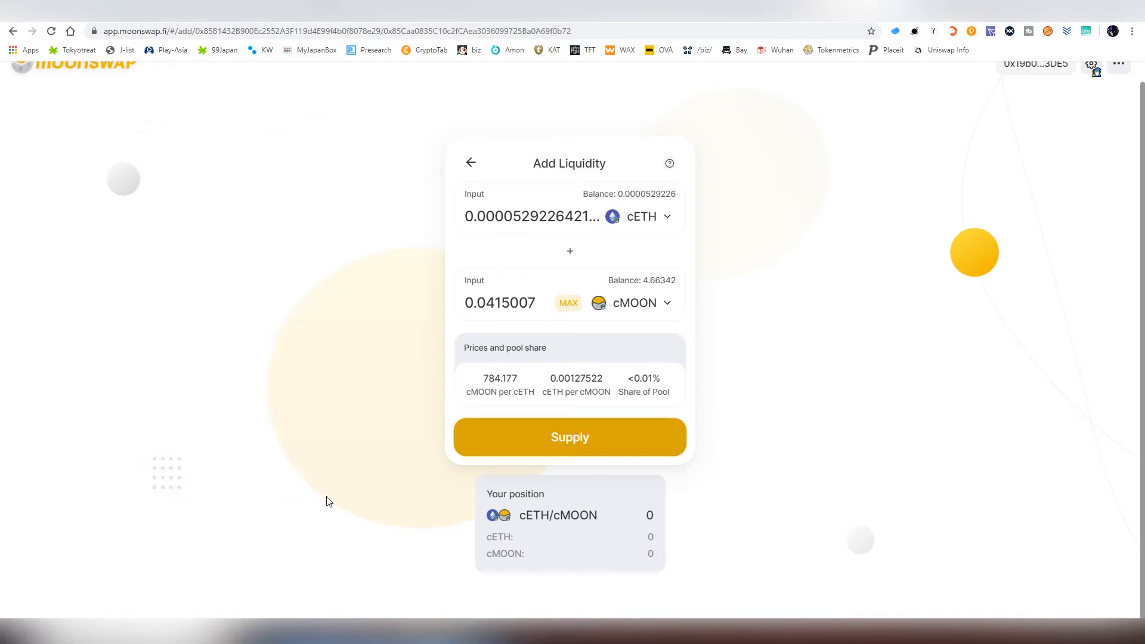
left_click(569, 436)
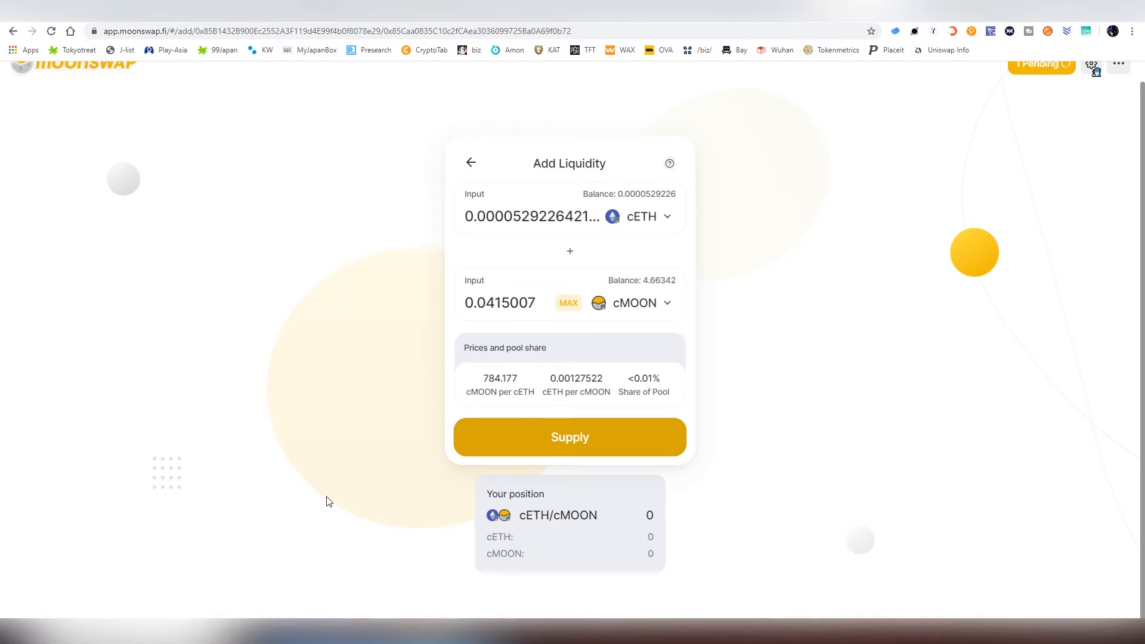
left_click(570, 436)
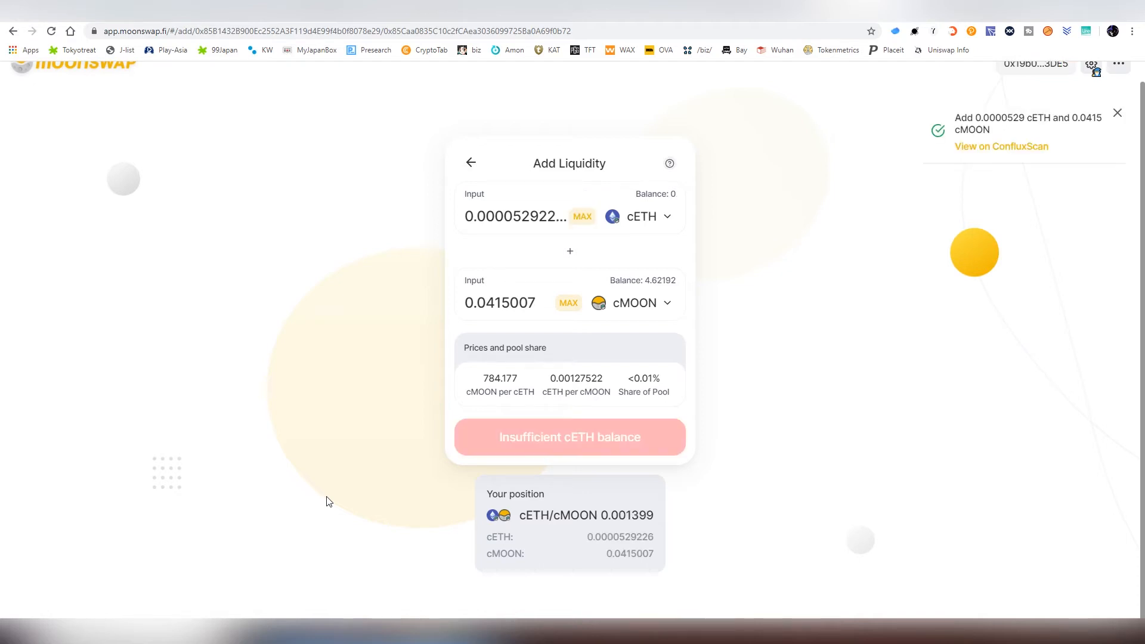
mouse_move(449, 525)
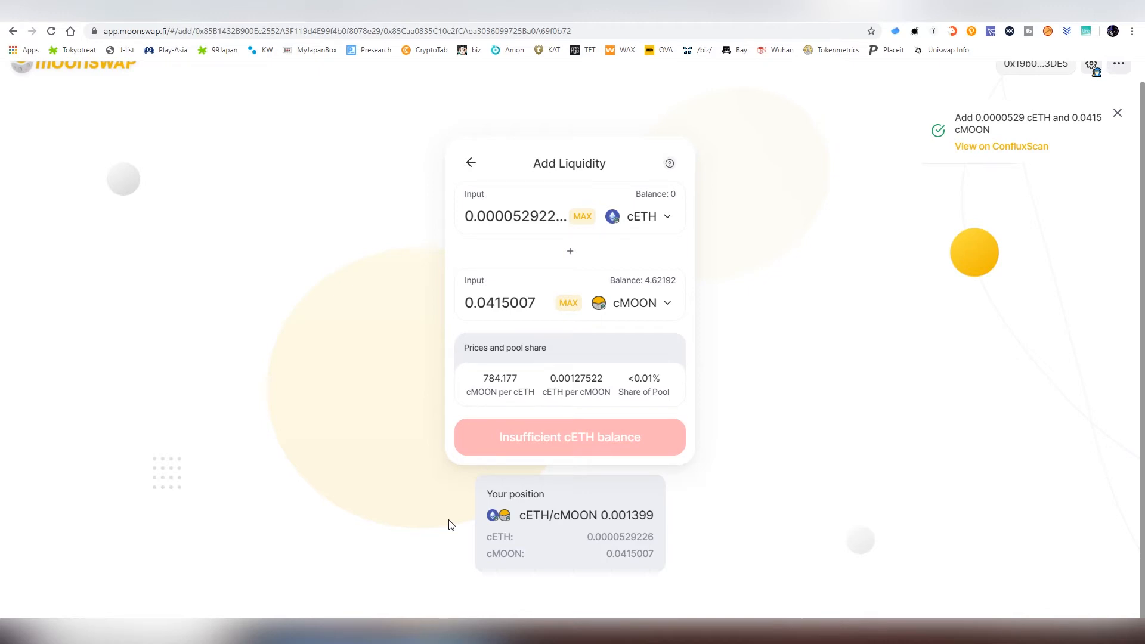
mouse_move(649, 389)
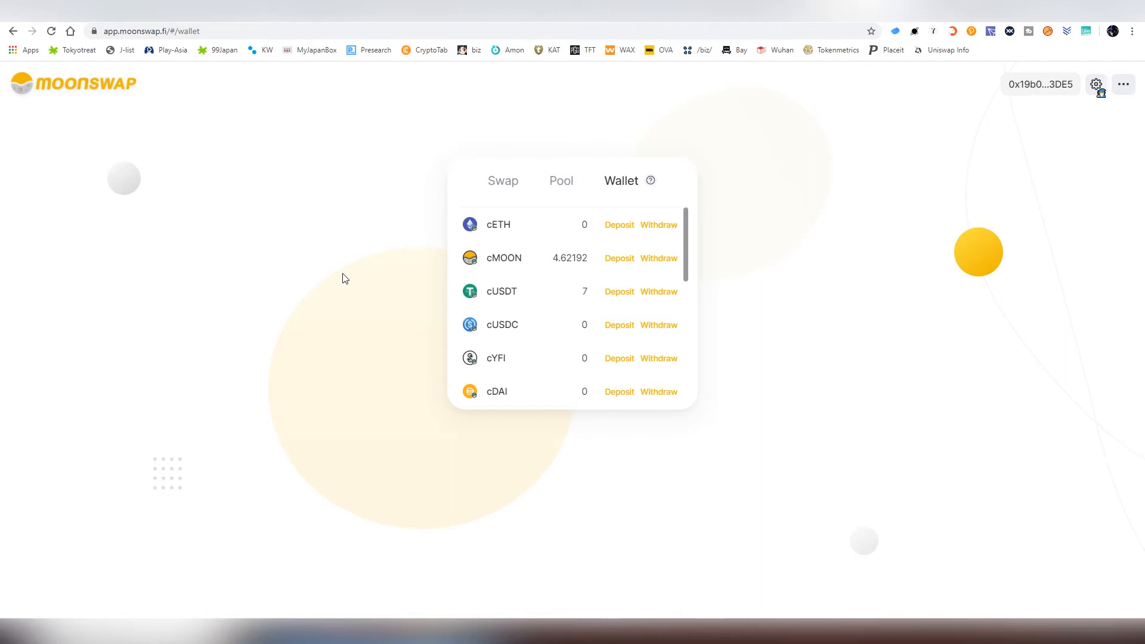
mouse_move(632, 169)
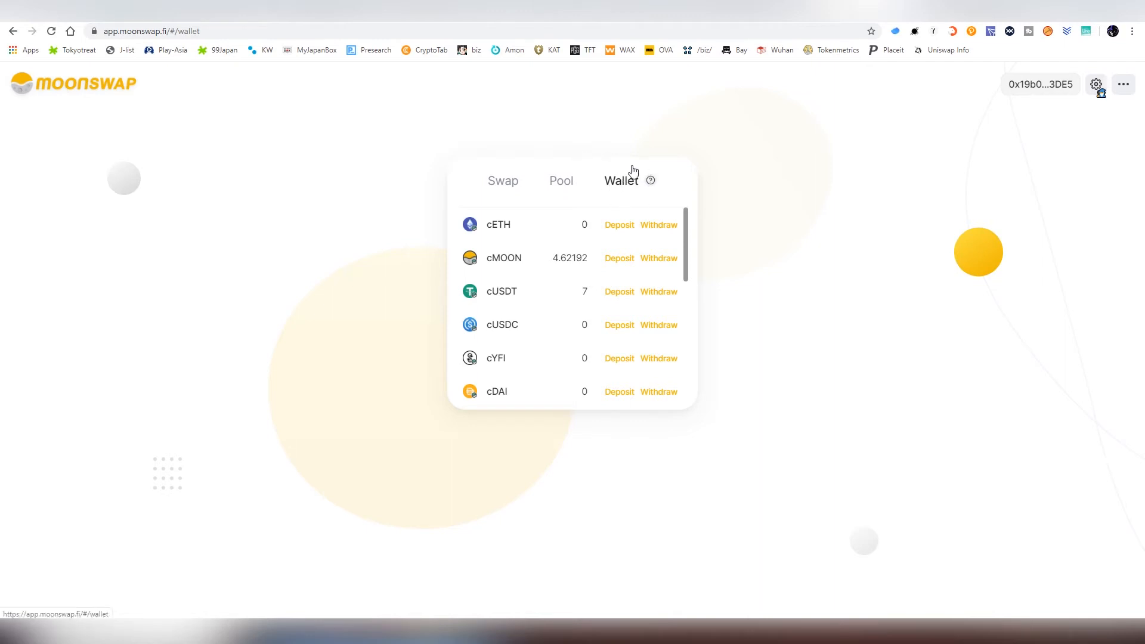
mouse_move(621, 222)
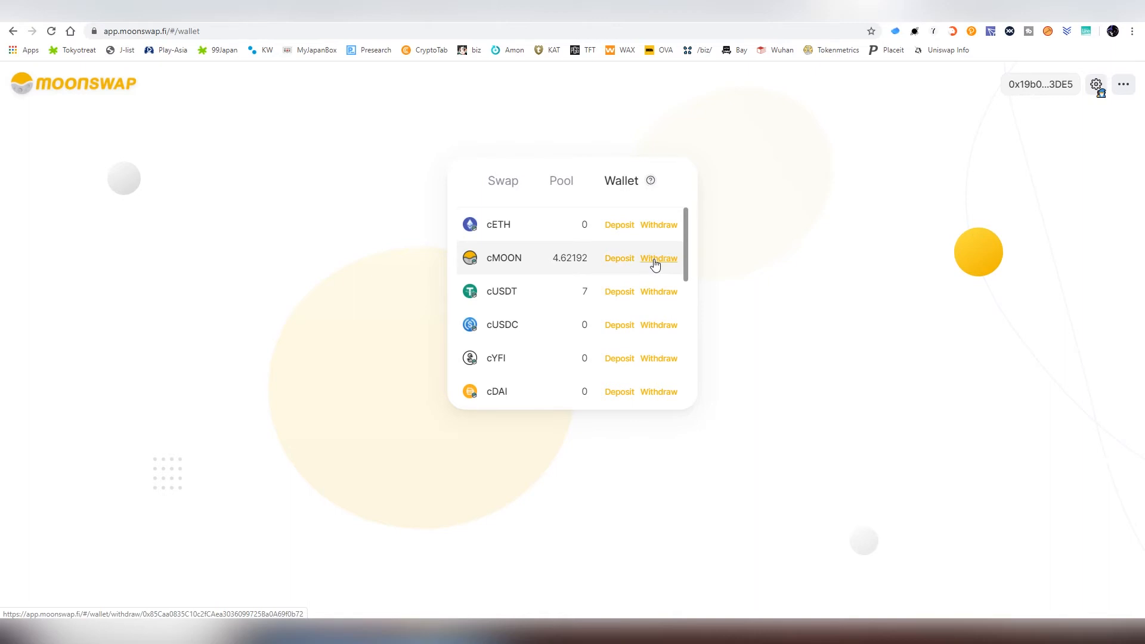
Withdraw cMOON with MAX 4.621922, revealing the 10.00000 cMOON gas fee and the 20 cMOON minimum warning
left_click(658, 258)
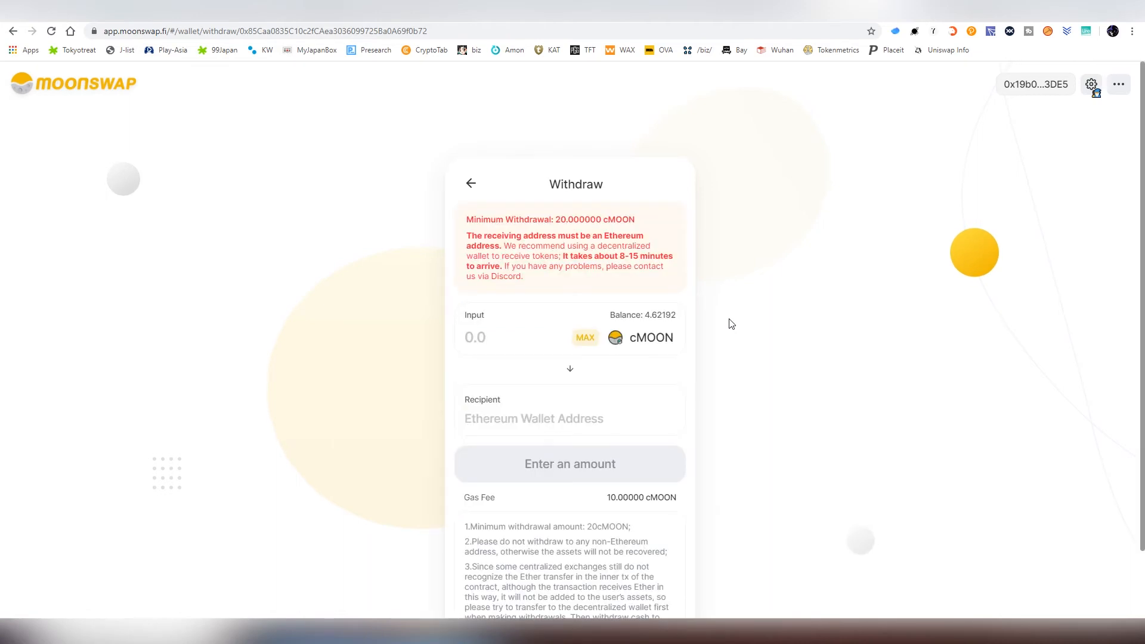
mouse_move(585, 336)
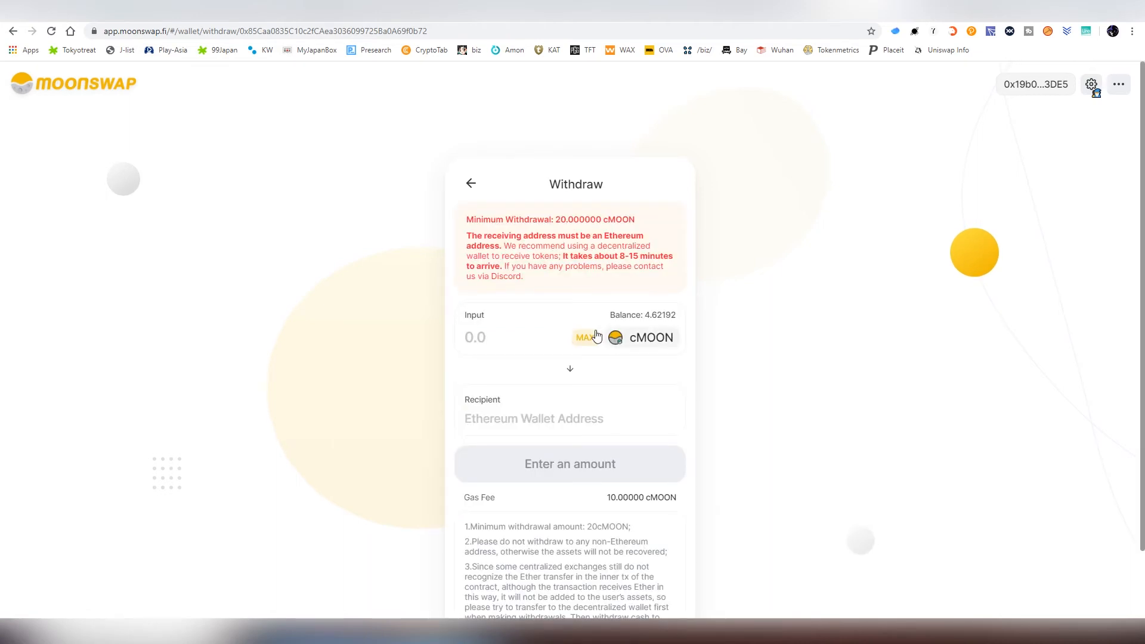
left_click(584, 338)
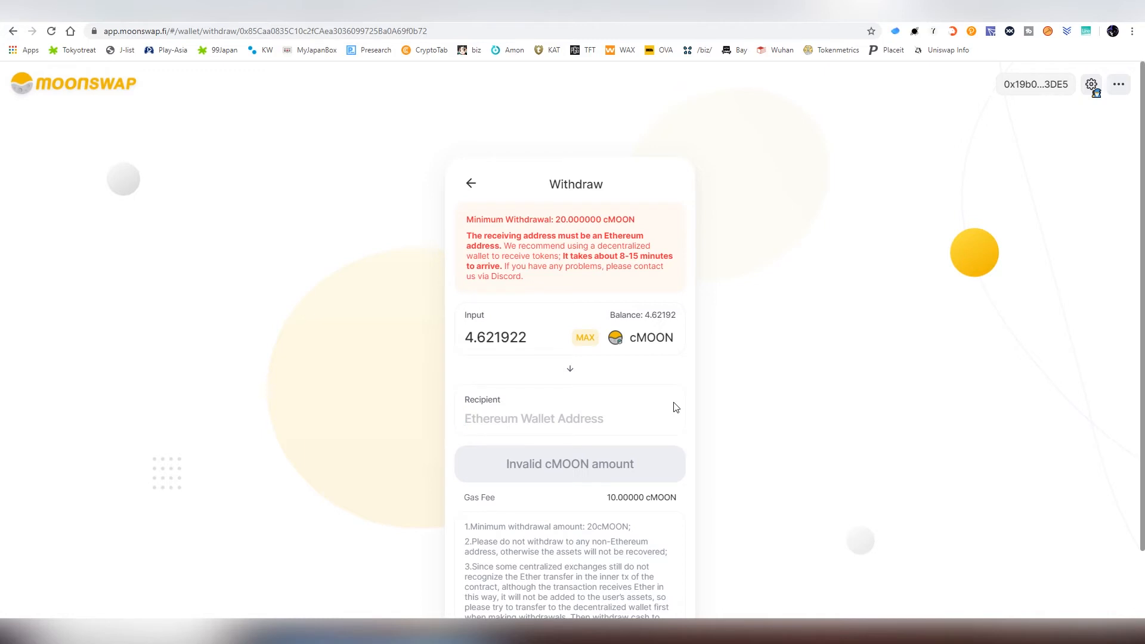
scroll("down", 3)
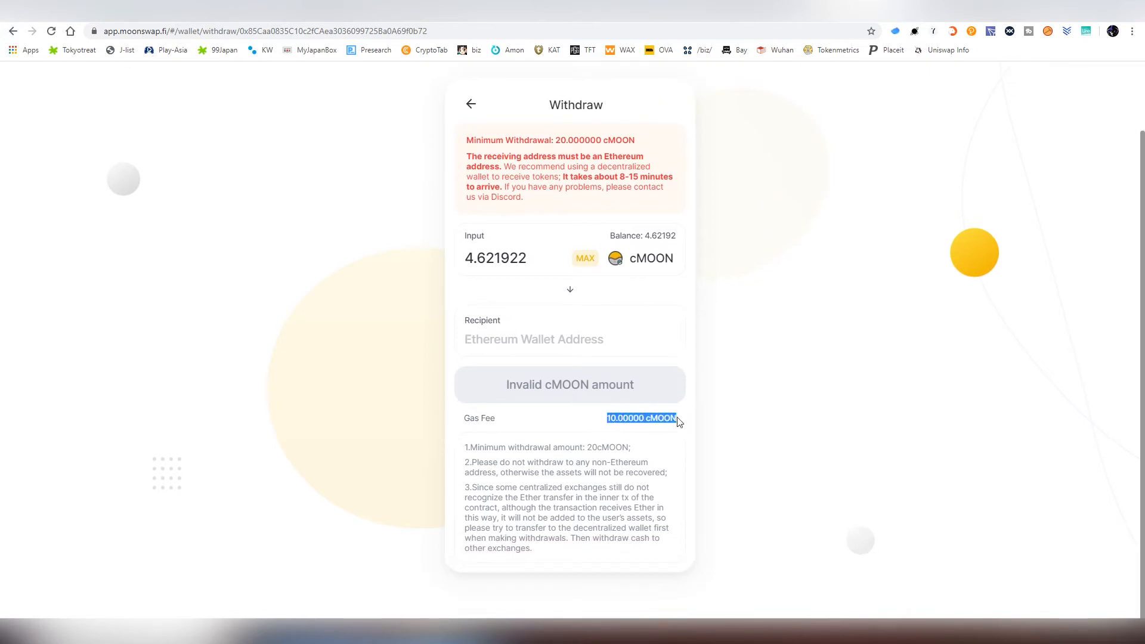
left_click(687, 420)
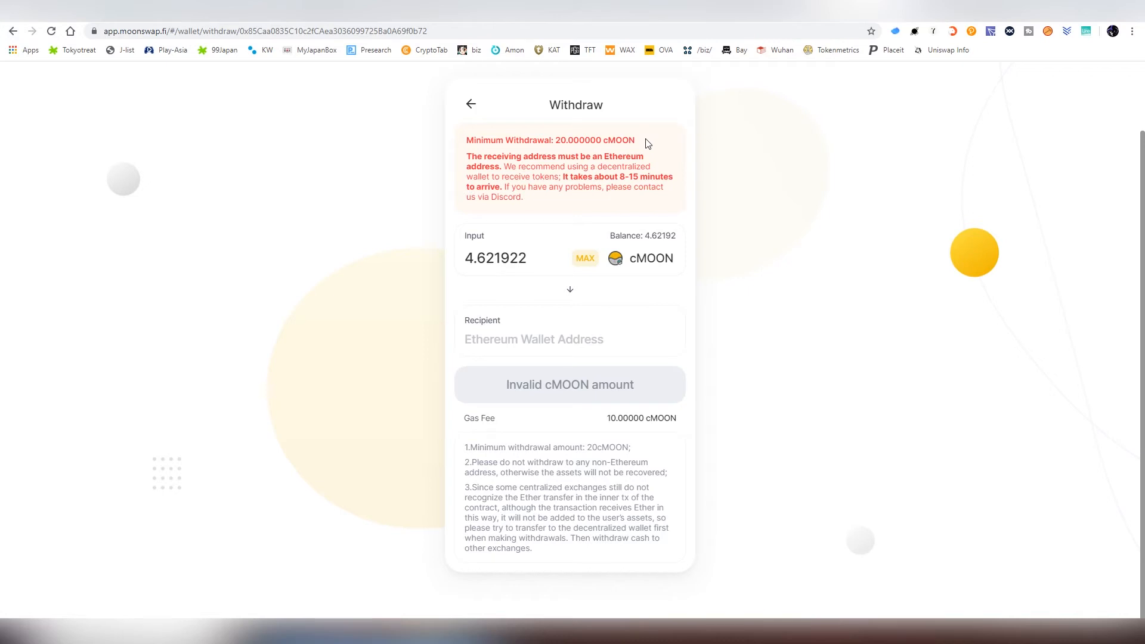
mouse_move(581, 426)
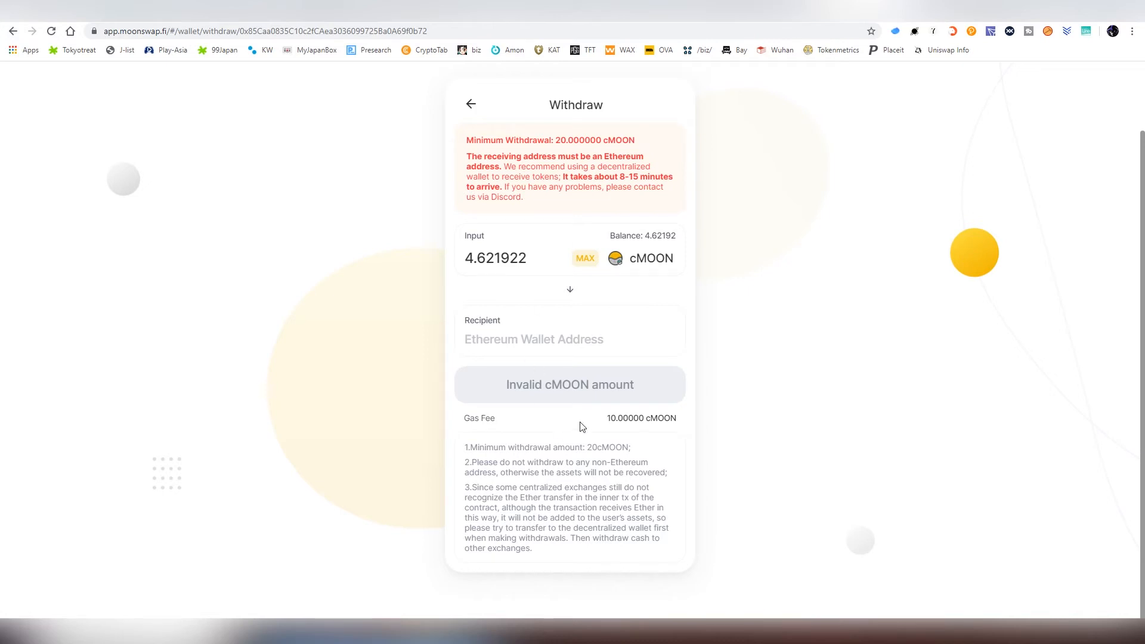
double_click(625, 418)
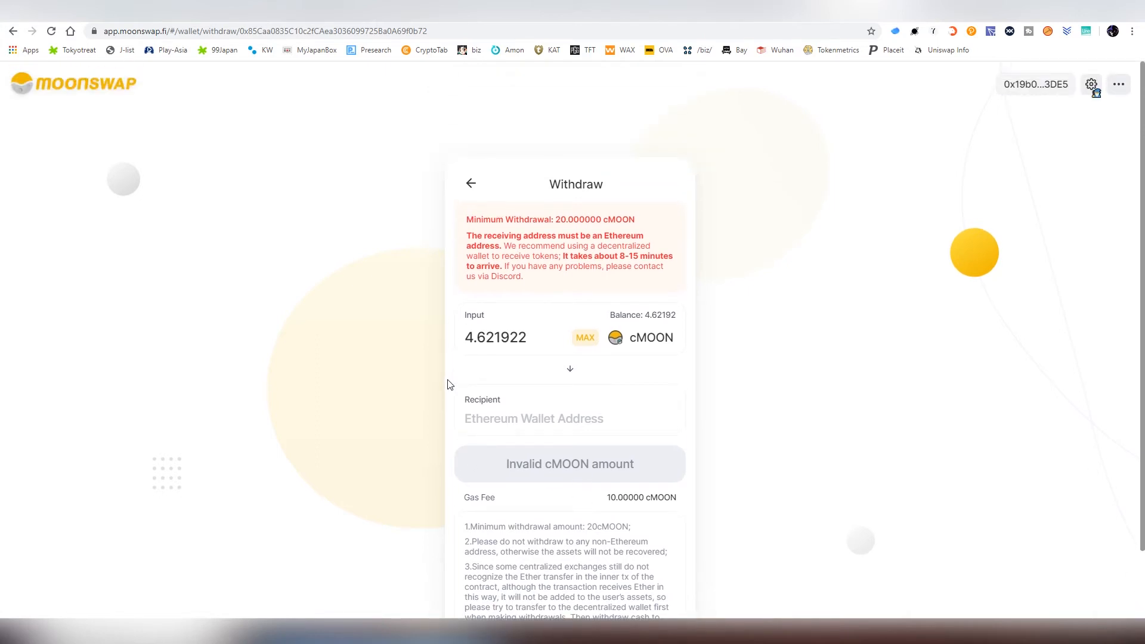
mouse_move(474, 201)
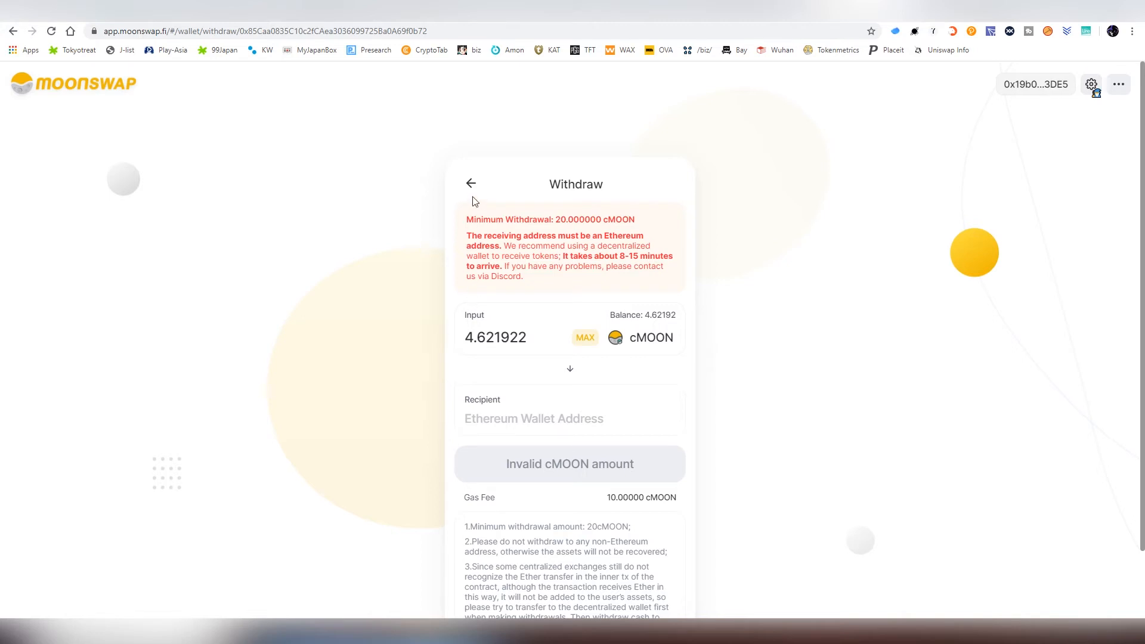
View token deposit pages including cETH, checking the Ethereum wallet's tokens along the way
left_click(470, 183)
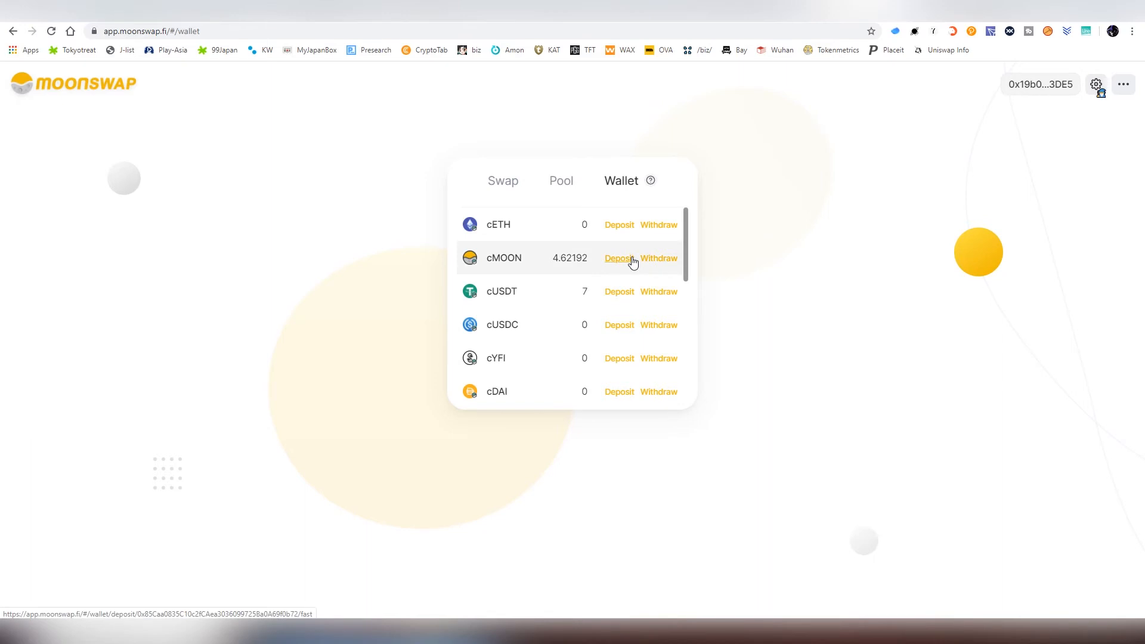
left_click(619, 257)
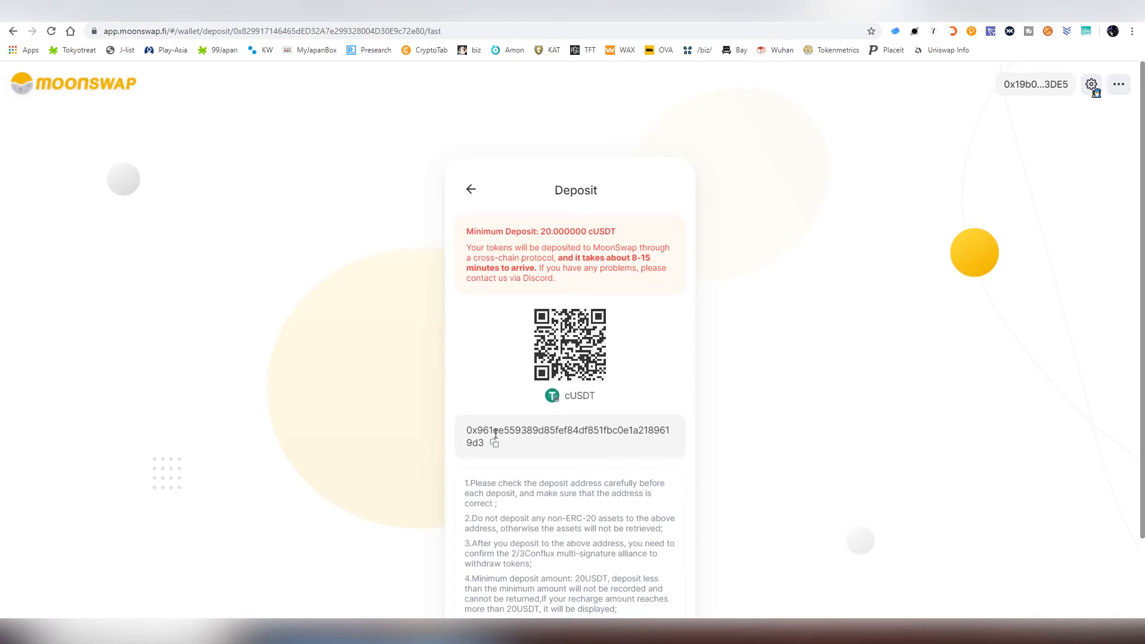
mouse_move(502, 418)
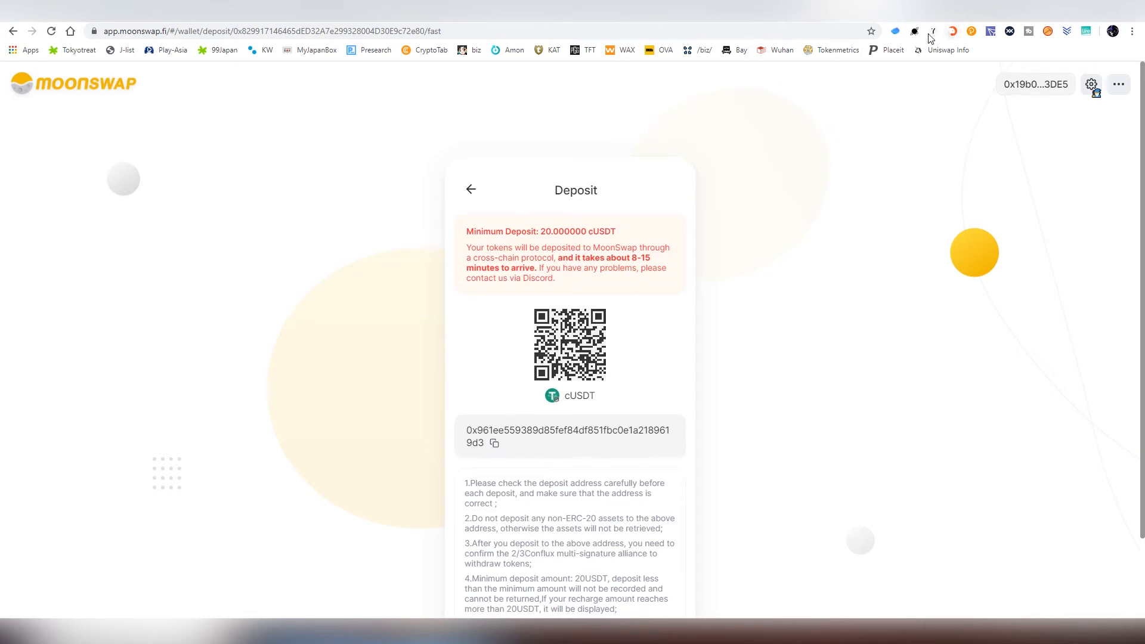
left_click(913, 31)
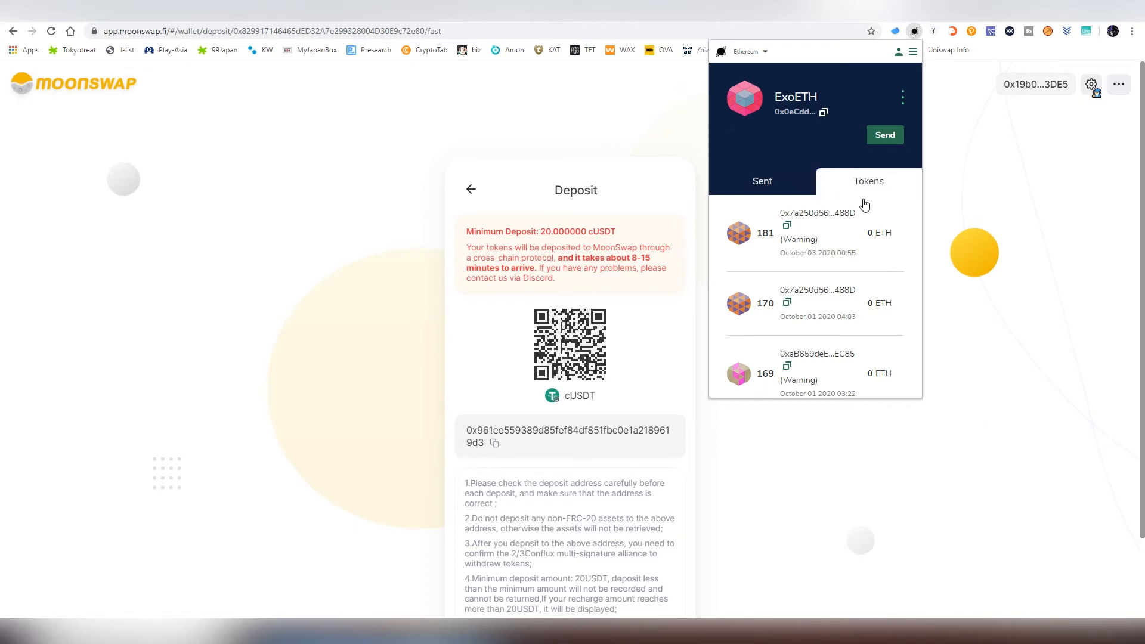
mouse_move(771, 273)
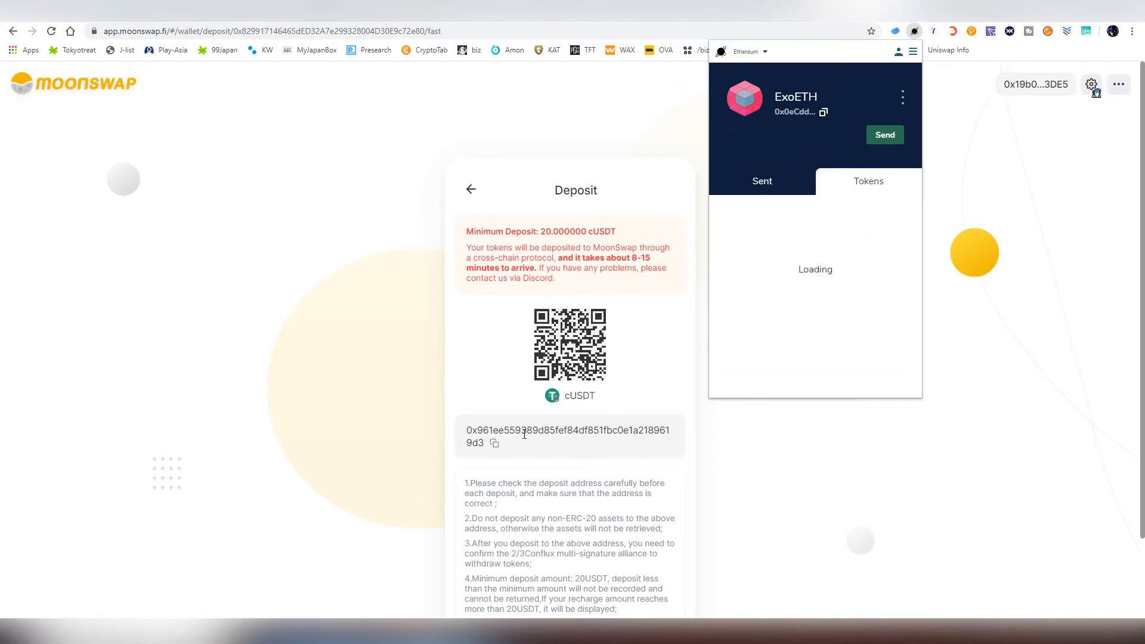
mouse_move(489, 427)
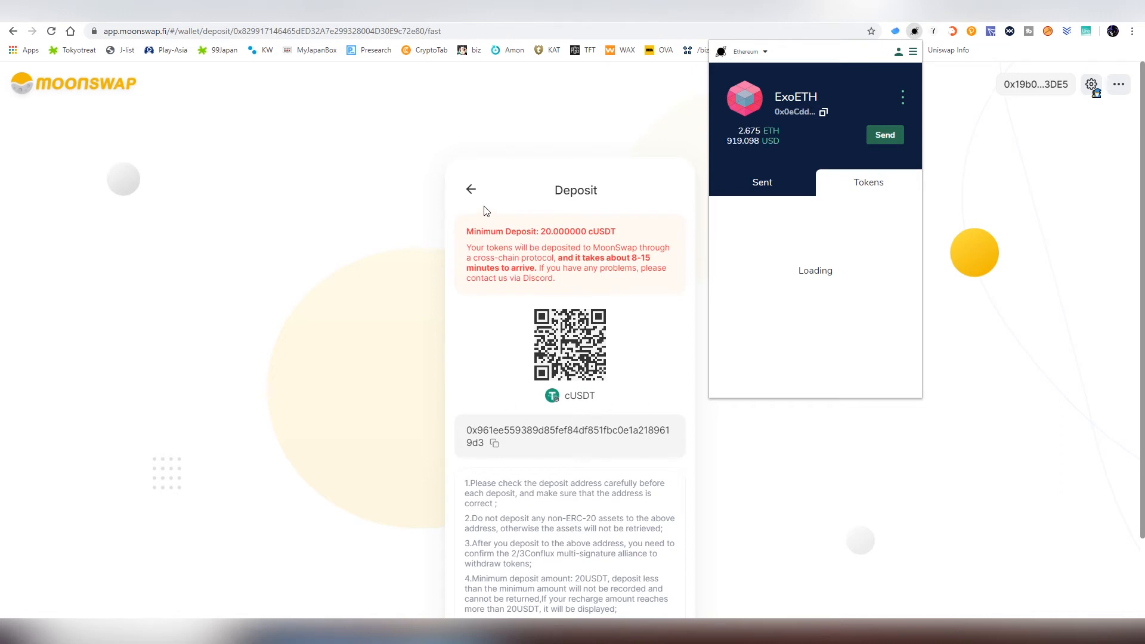
left_click(470, 190)
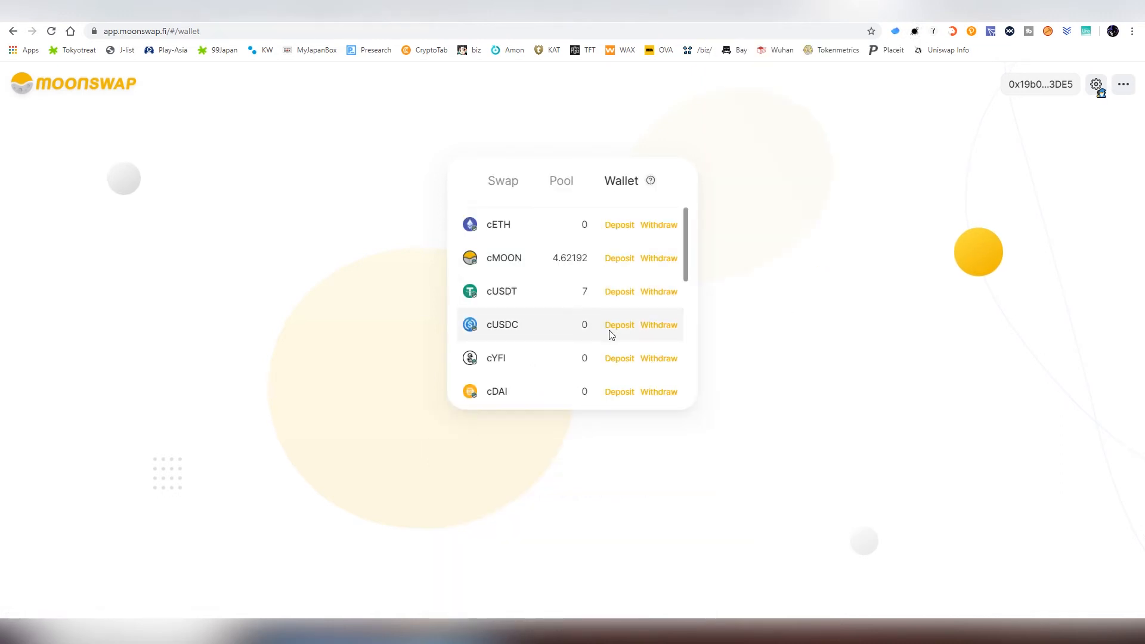
left_click(619, 325)
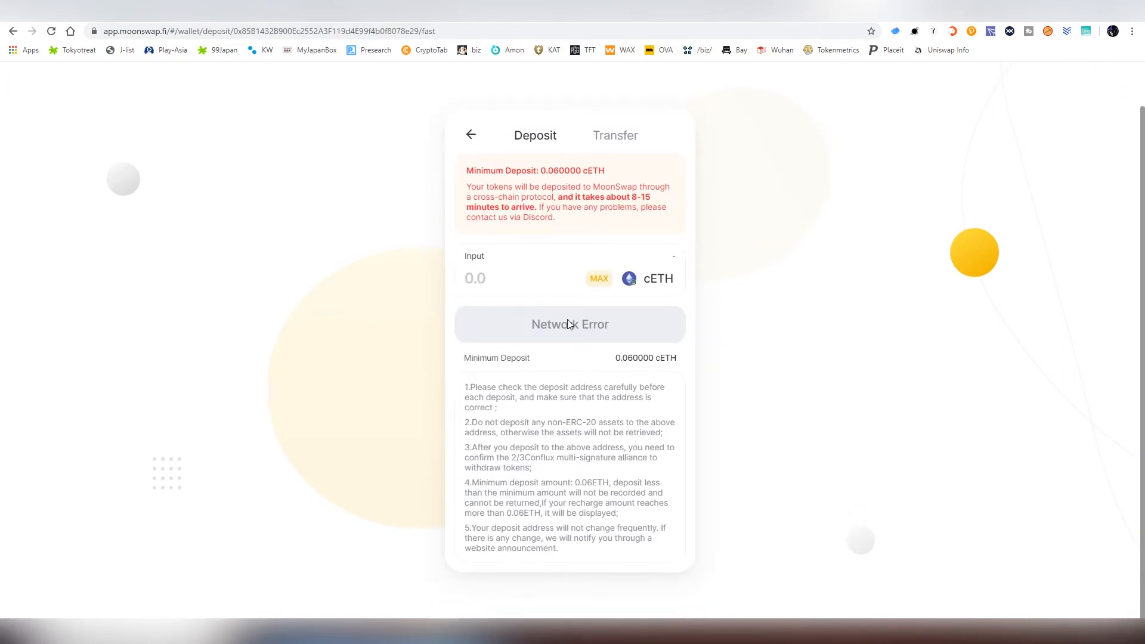
mouse_move(610, 337)
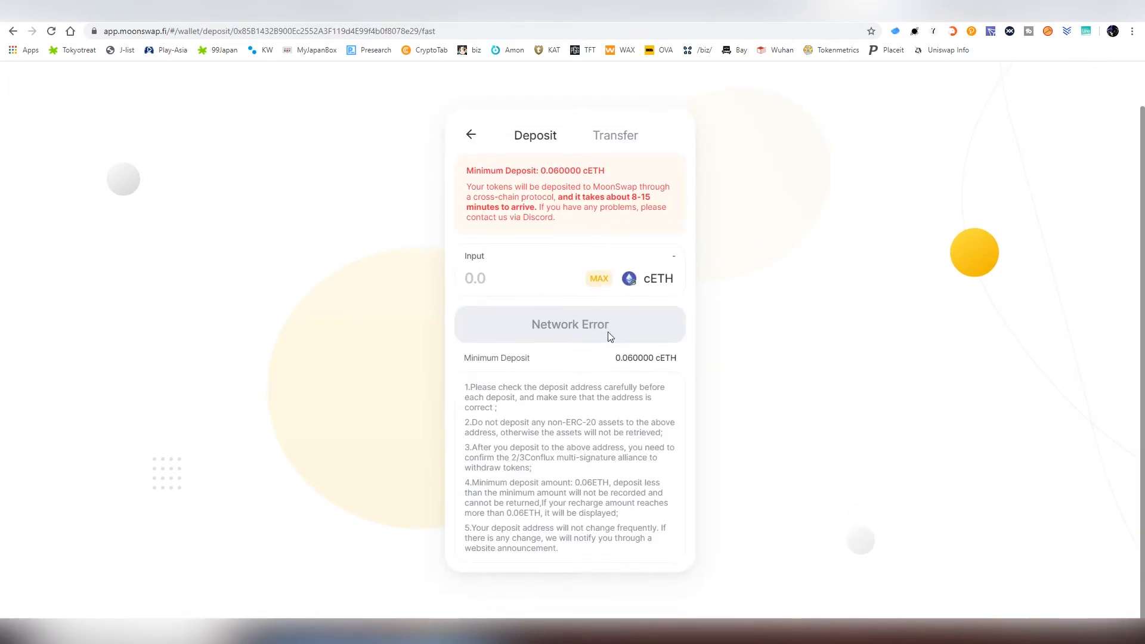
left_click(470, 135)
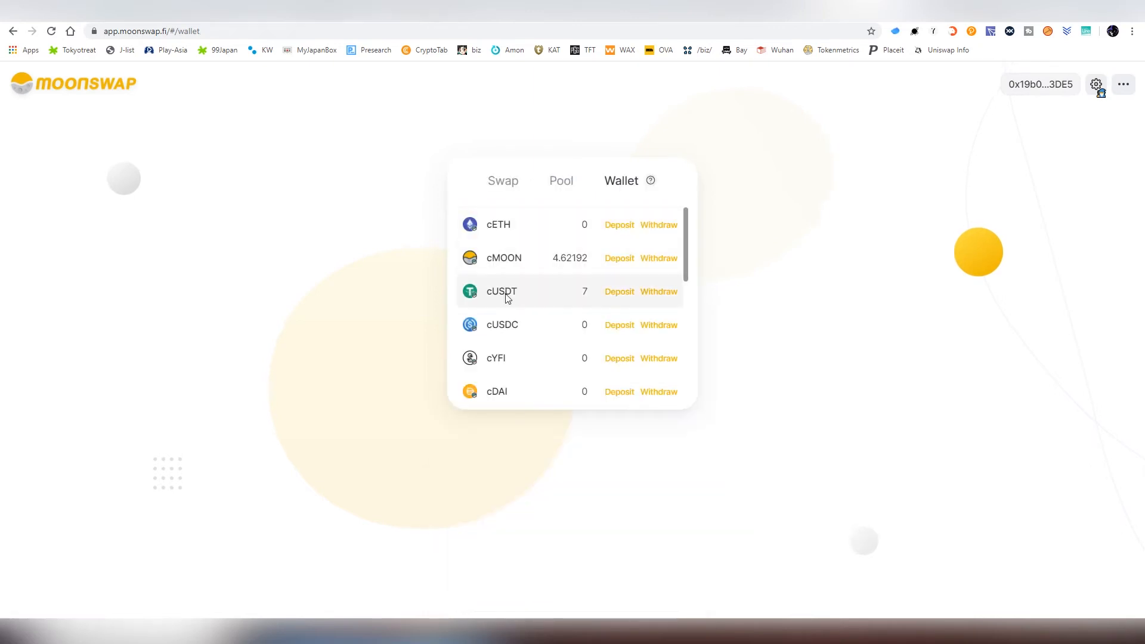
View the cYFI deposit address, pass it to ExoETH's send form, and highlight the 0.001 cYFI minimum
left_click(618, 291)
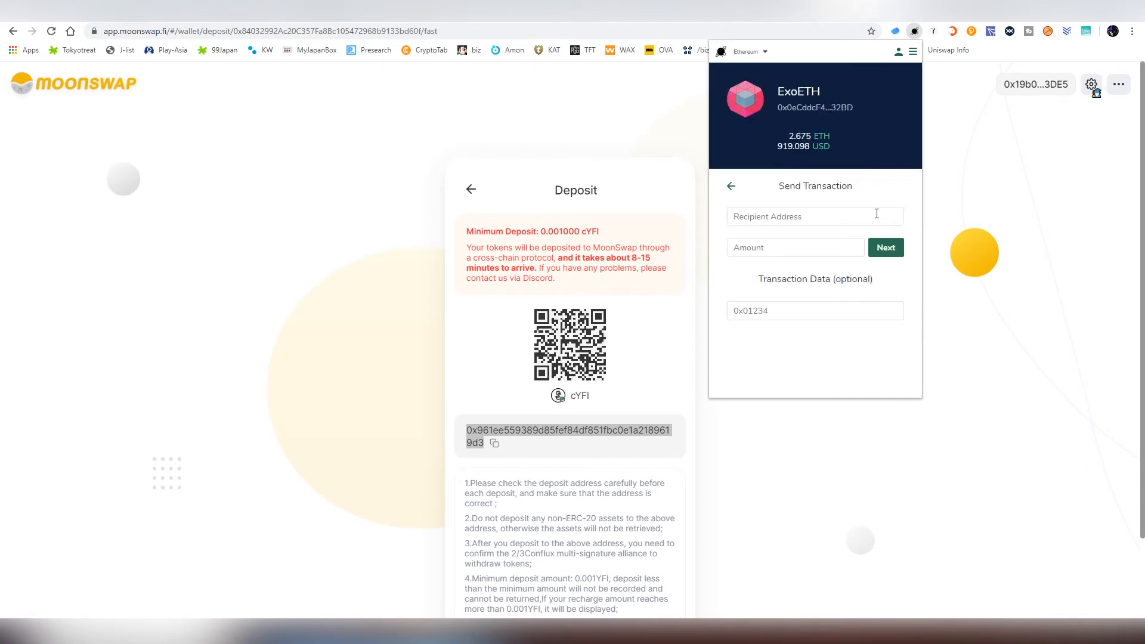
left_click(814, 216)
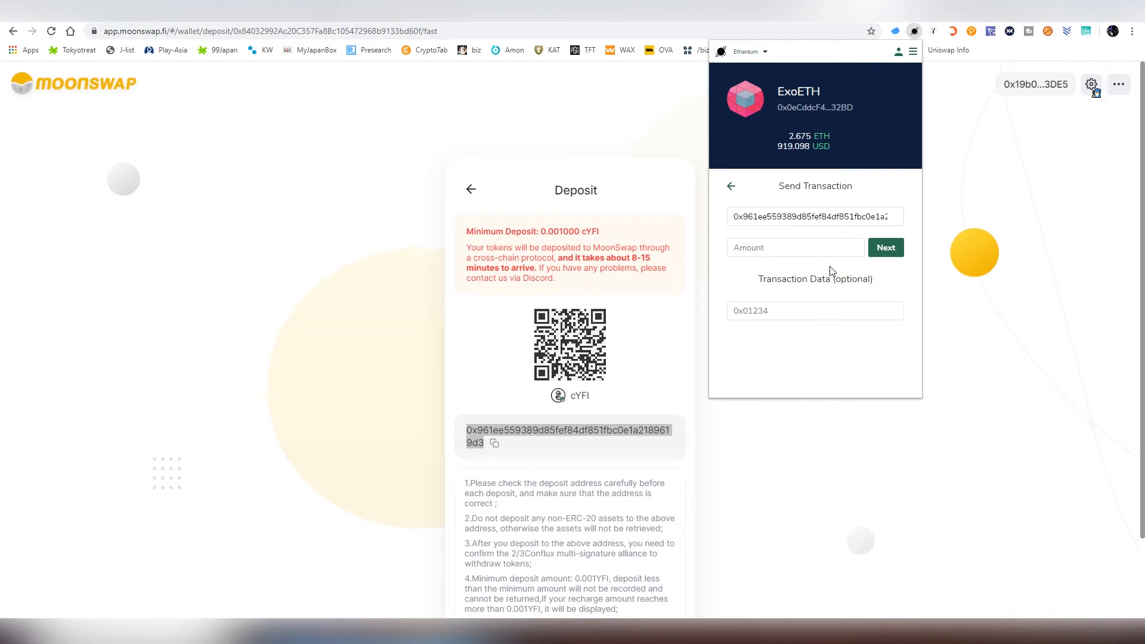
left_click(794, 248)
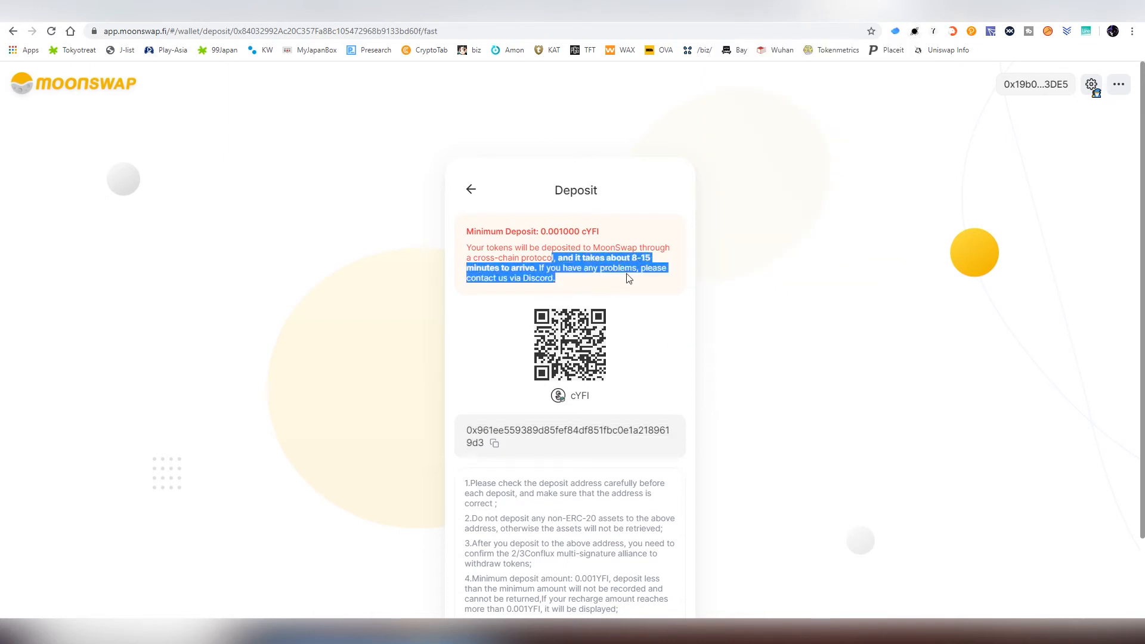
left_click(539, 231)
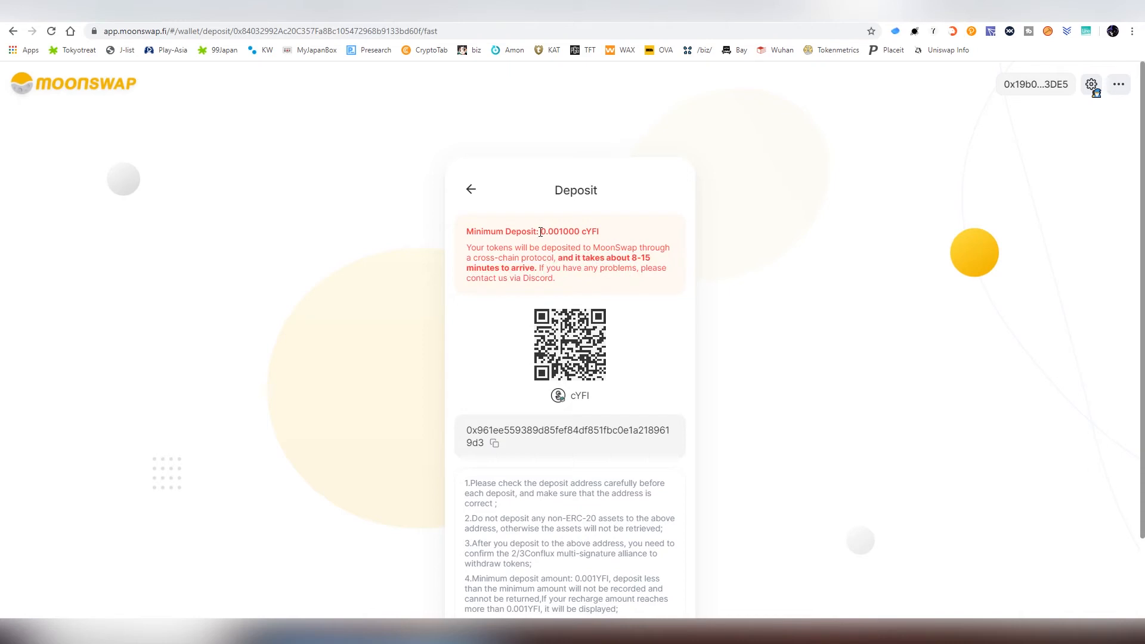
double_click(565, 232)
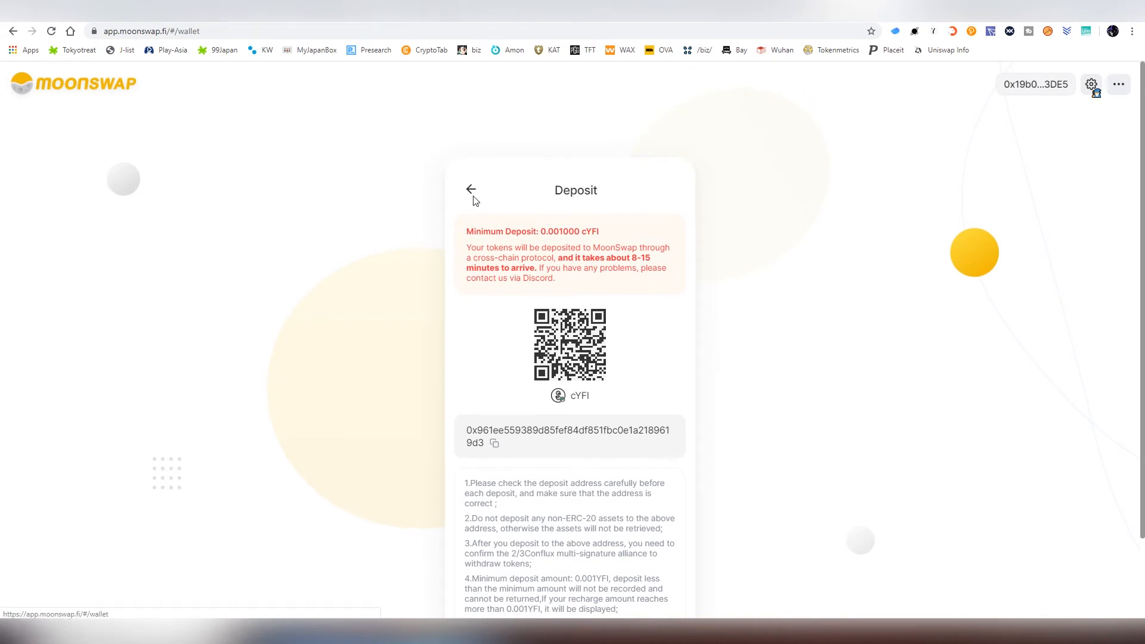
View the cFOR deposit page with its 600 cFOR minimum, then return to the wallet token list
left_click(471, 190)
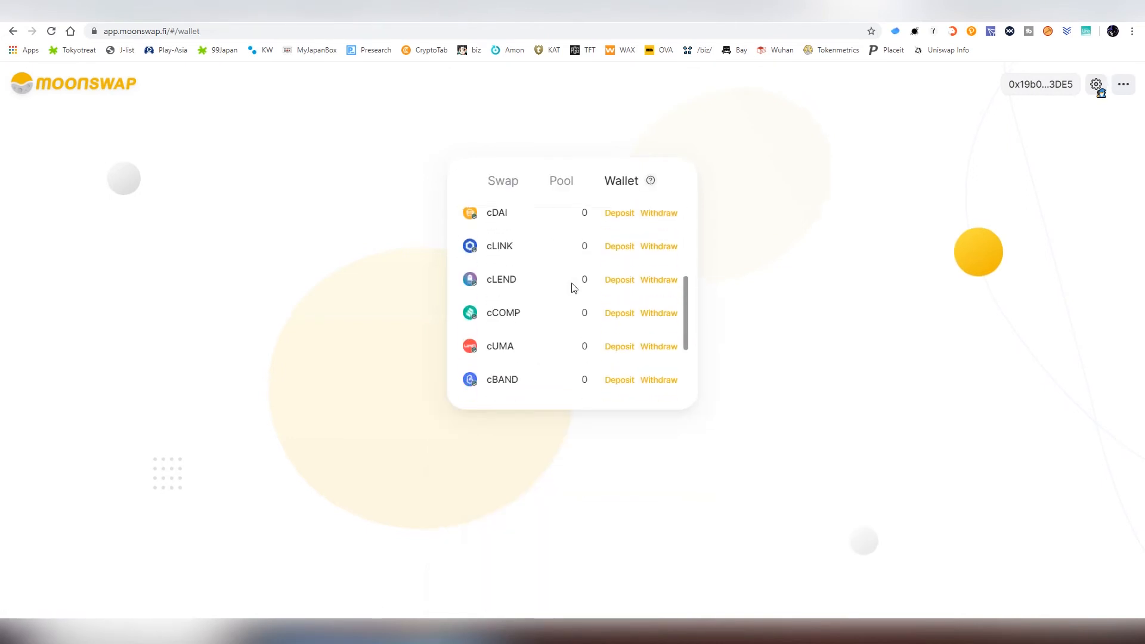
scroll("down", 3)
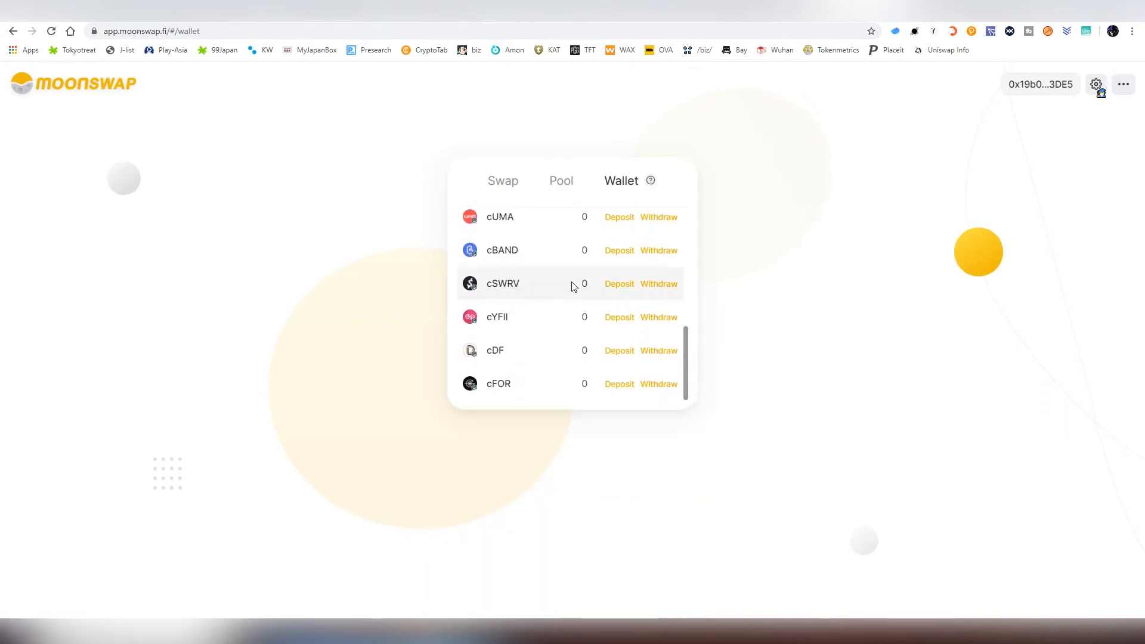
mouse_move(599, 388)
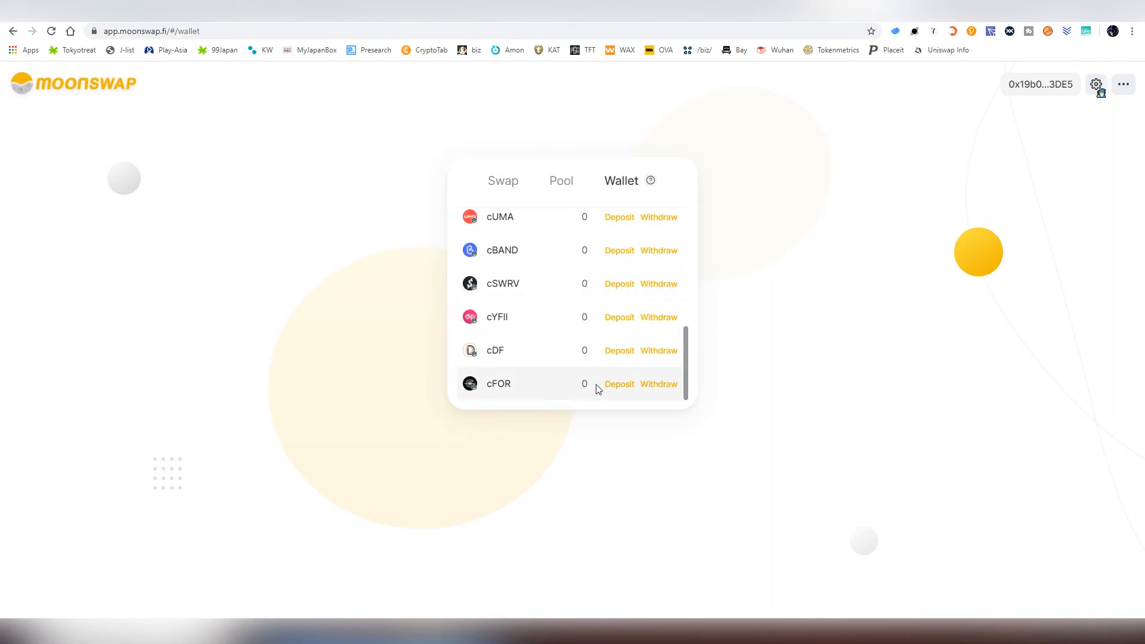
left_click(619, 384)
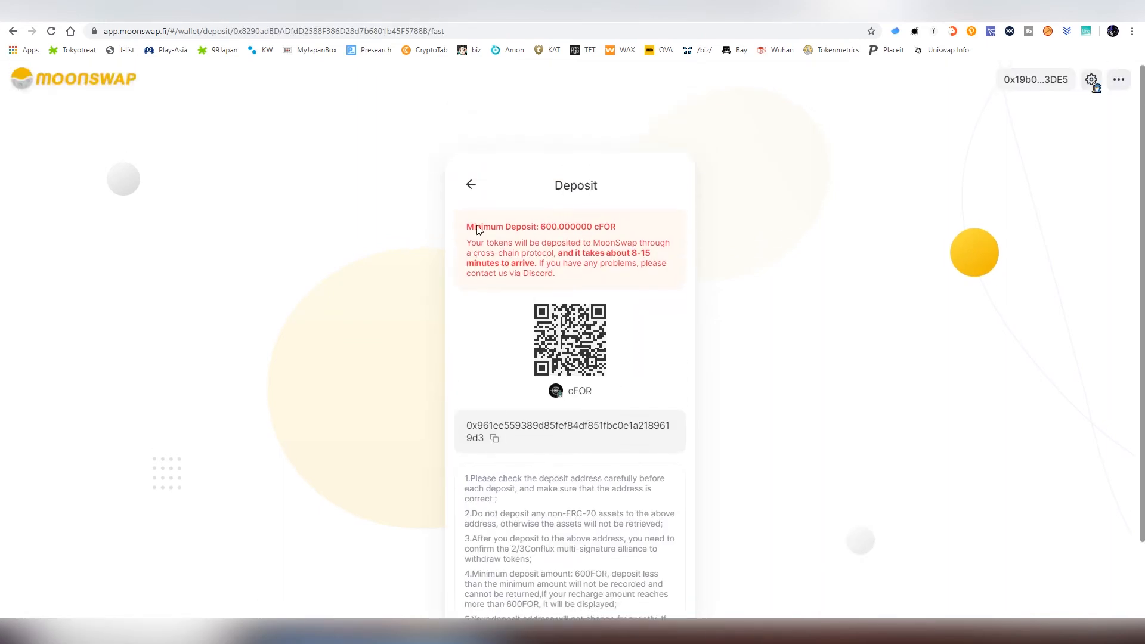
left_click(470, 184)
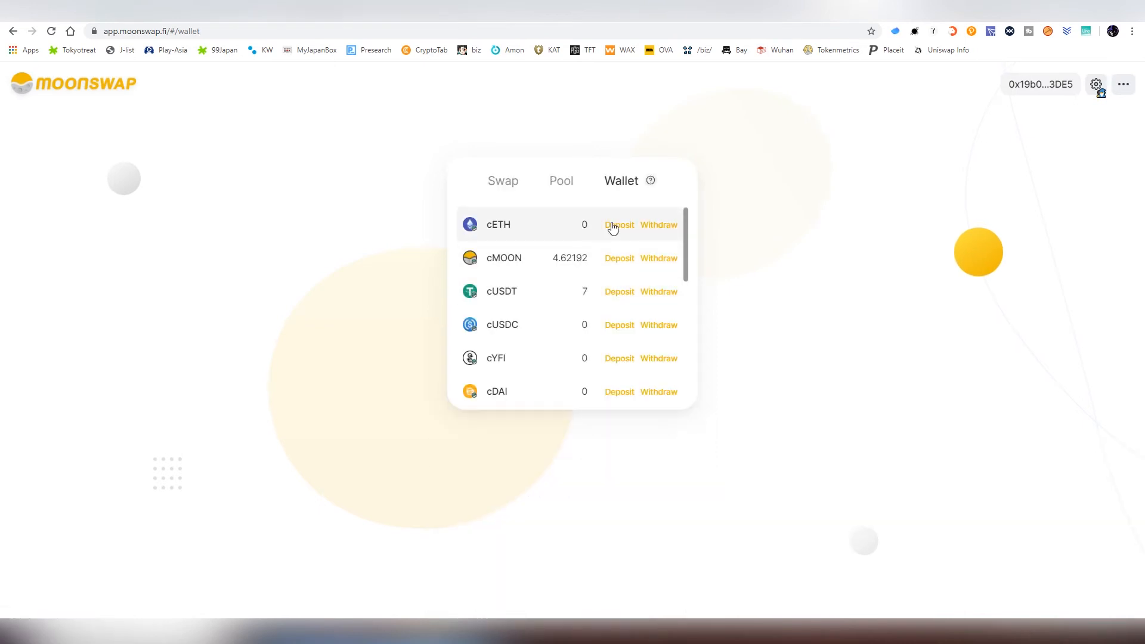
left_click(619, 224)
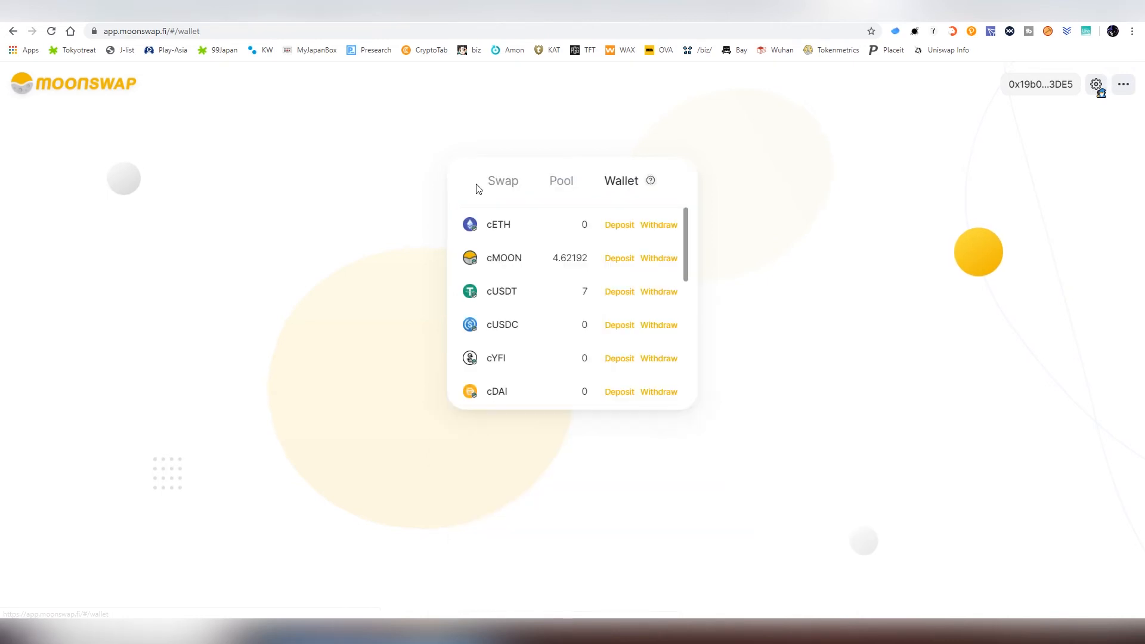
Swap 2 cUSDT for about 0.00584 cETH, confirm in ConfluxPortal, and return to wallet balances
left_click(503, 181)
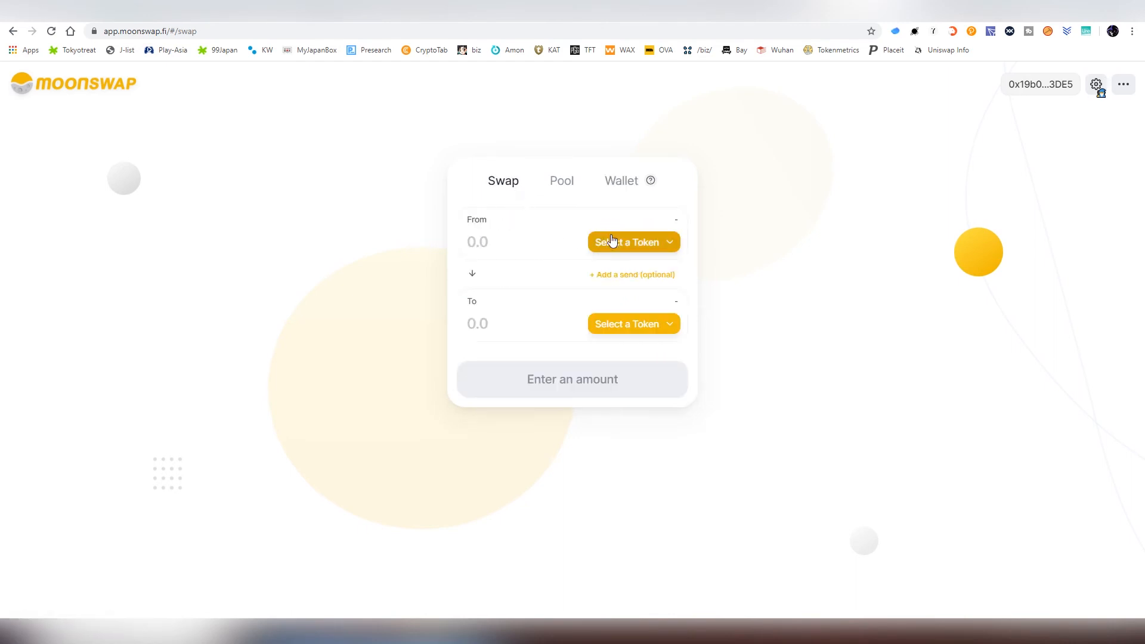
left_click(634, 242)
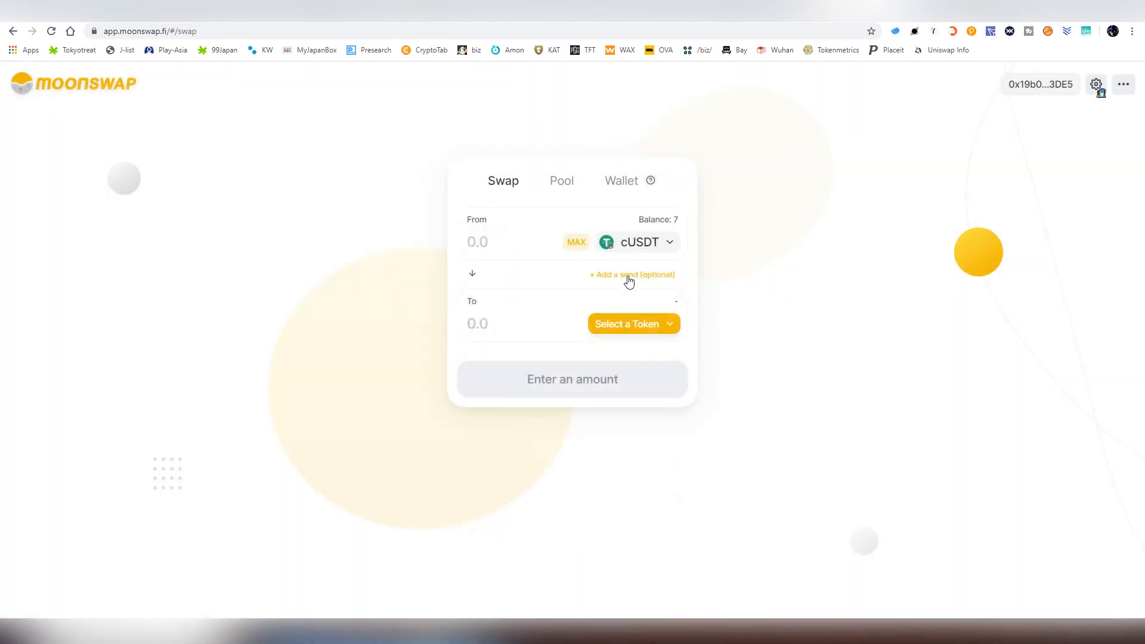
left_click(634, 325)
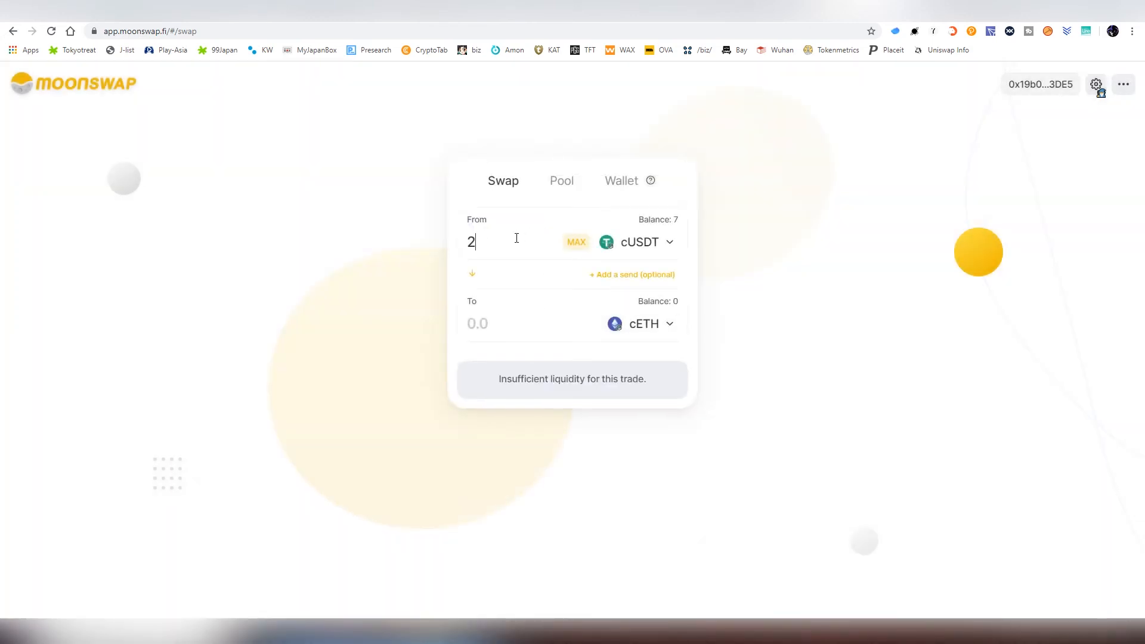
mouse_move(557, 286)
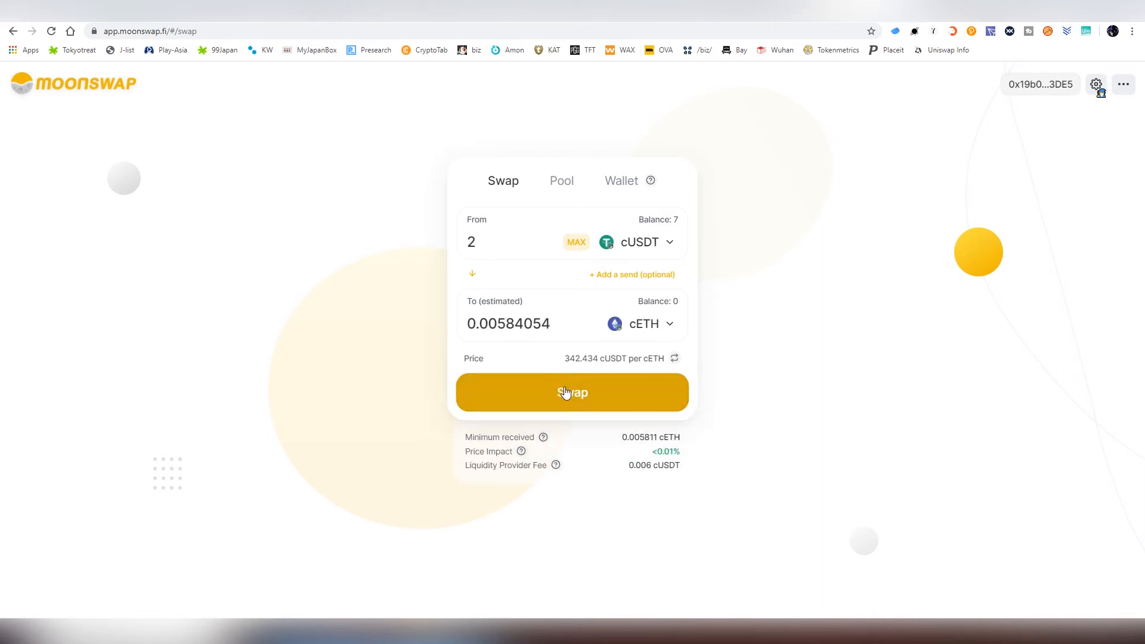
mouse_move(394, 297)
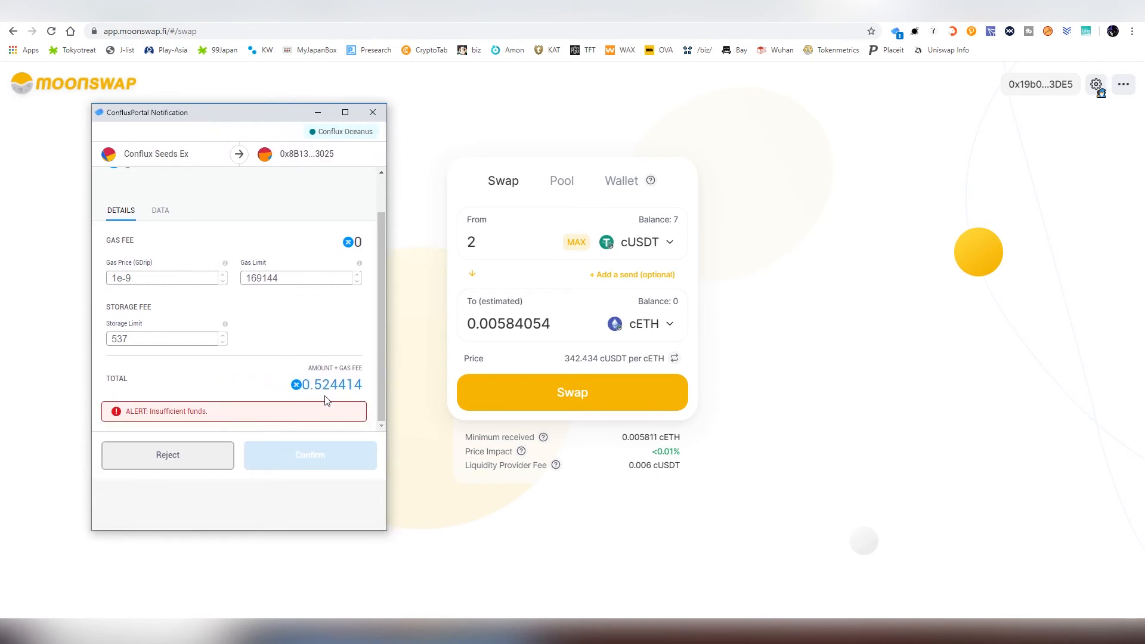
mouse_move(324, 384)
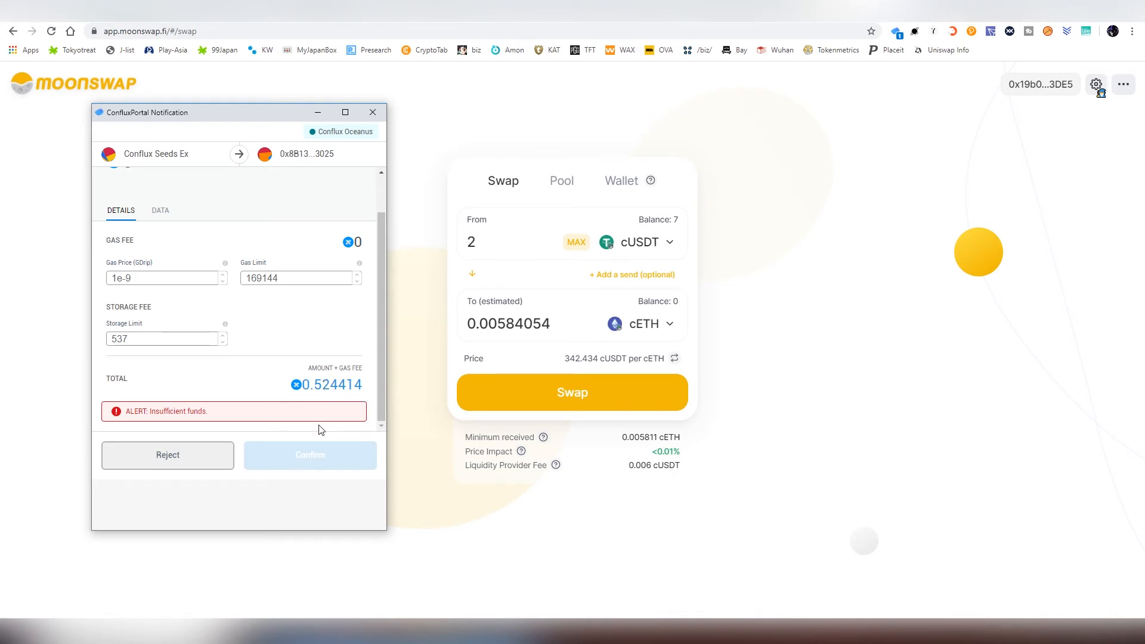
mouse_move(322, 459)
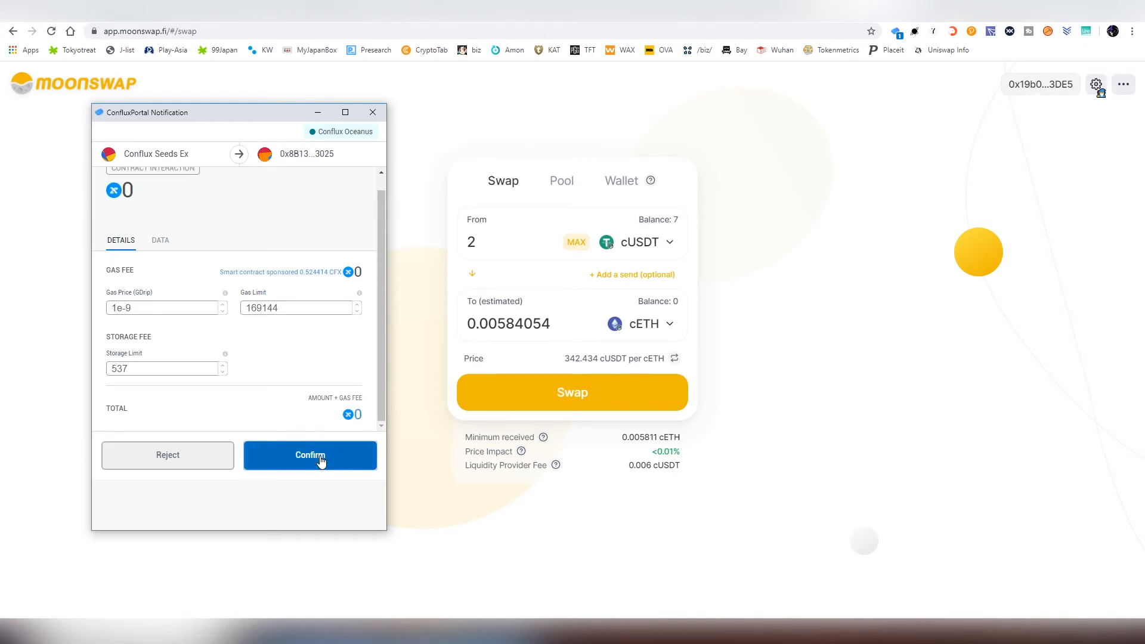
left_click(311, 455)
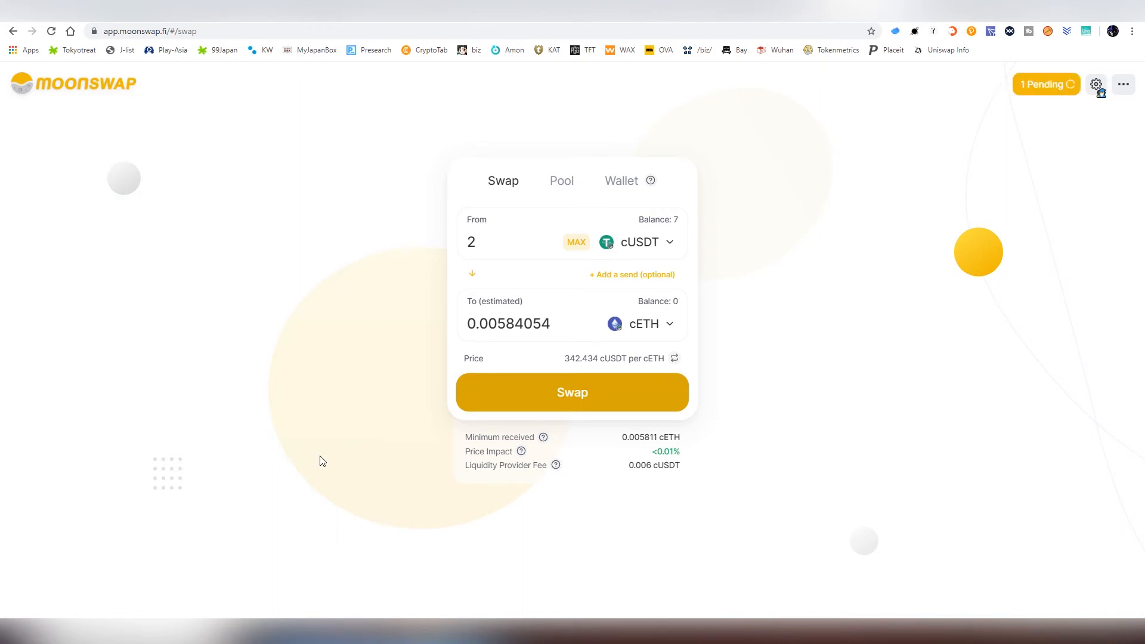
mouse_move(436, 346)
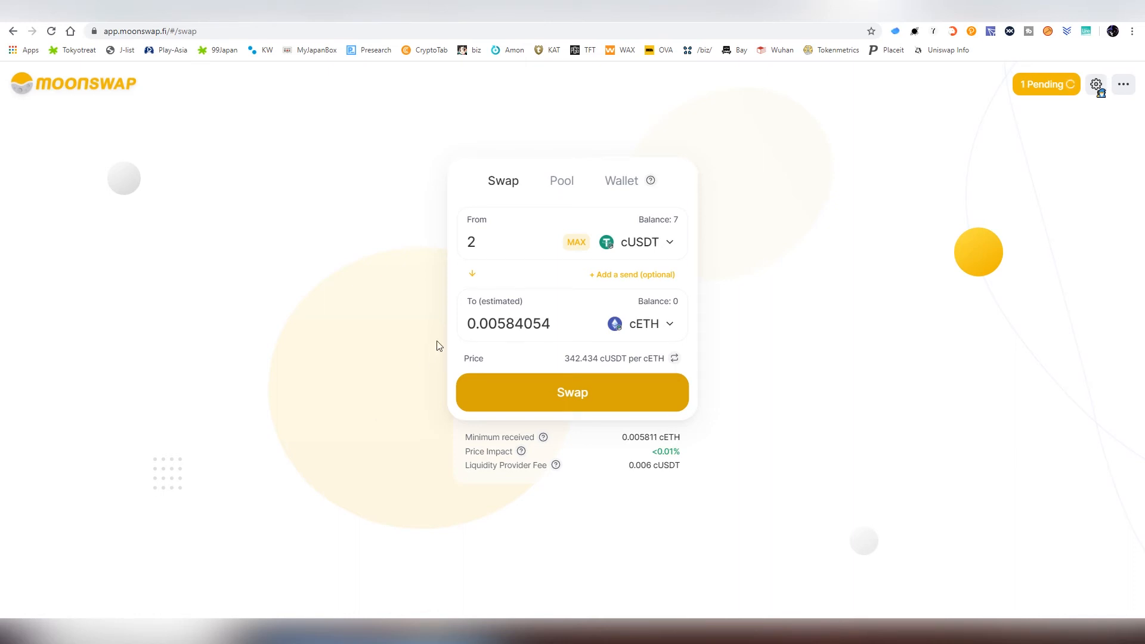
left_click(621, 181)
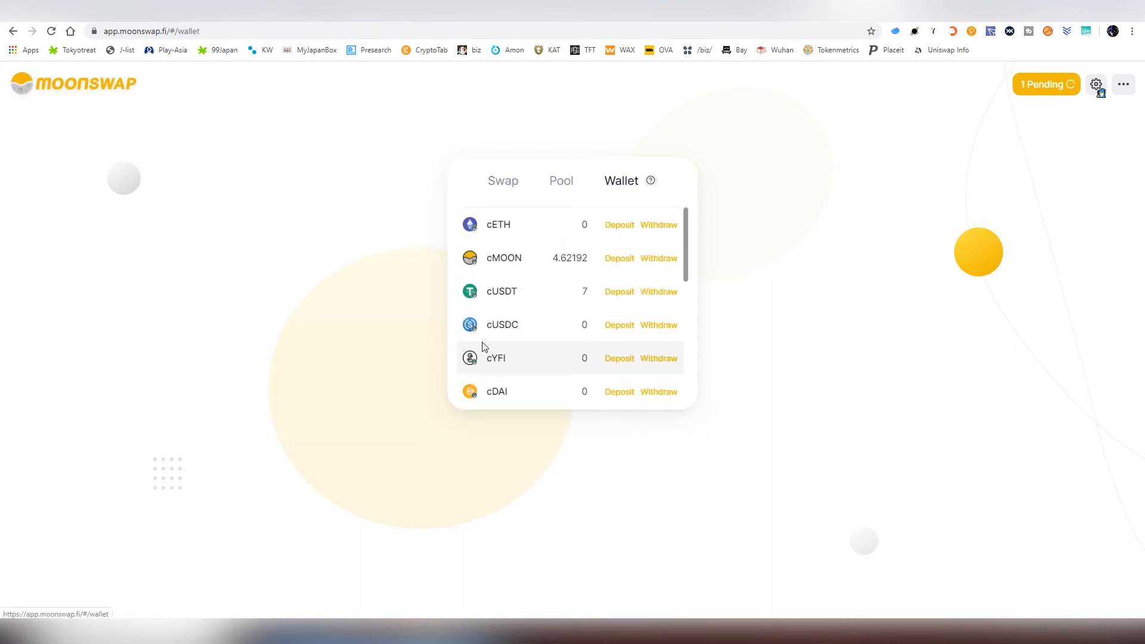
scroll("down", 3)
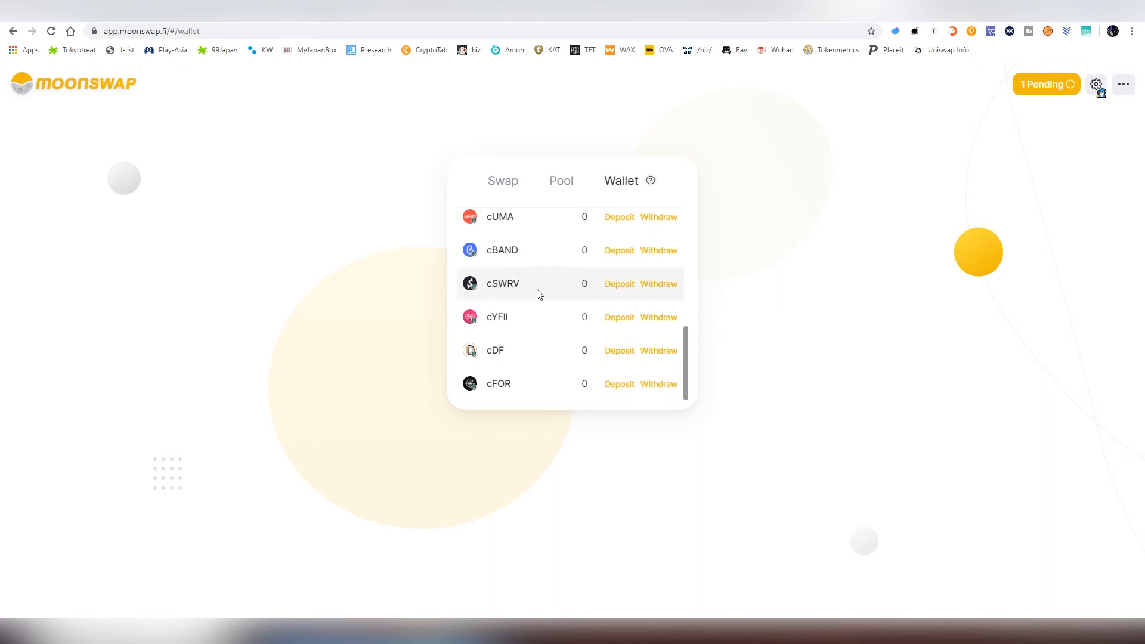
mouse_move(553, 300)
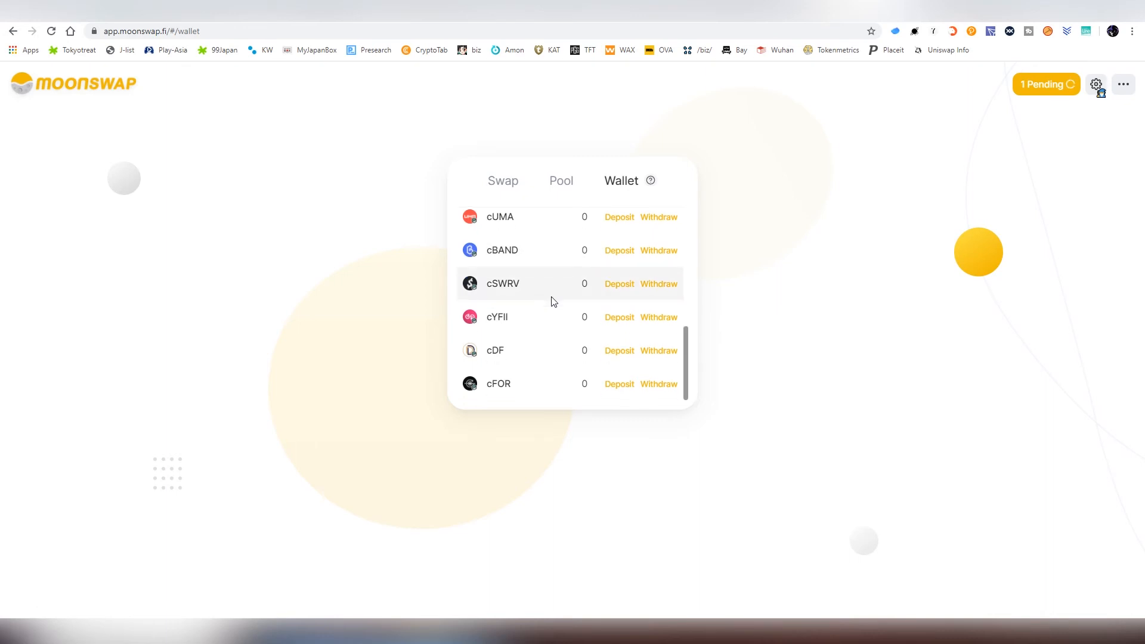
mouse_move(613, 322)
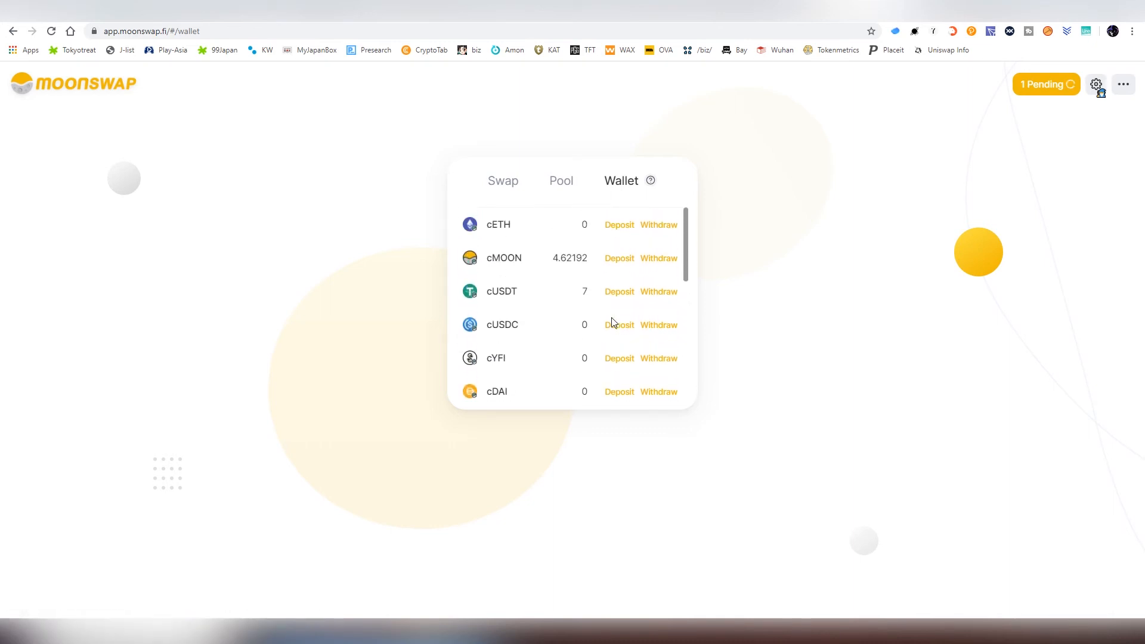
mouse_move(599, 303)
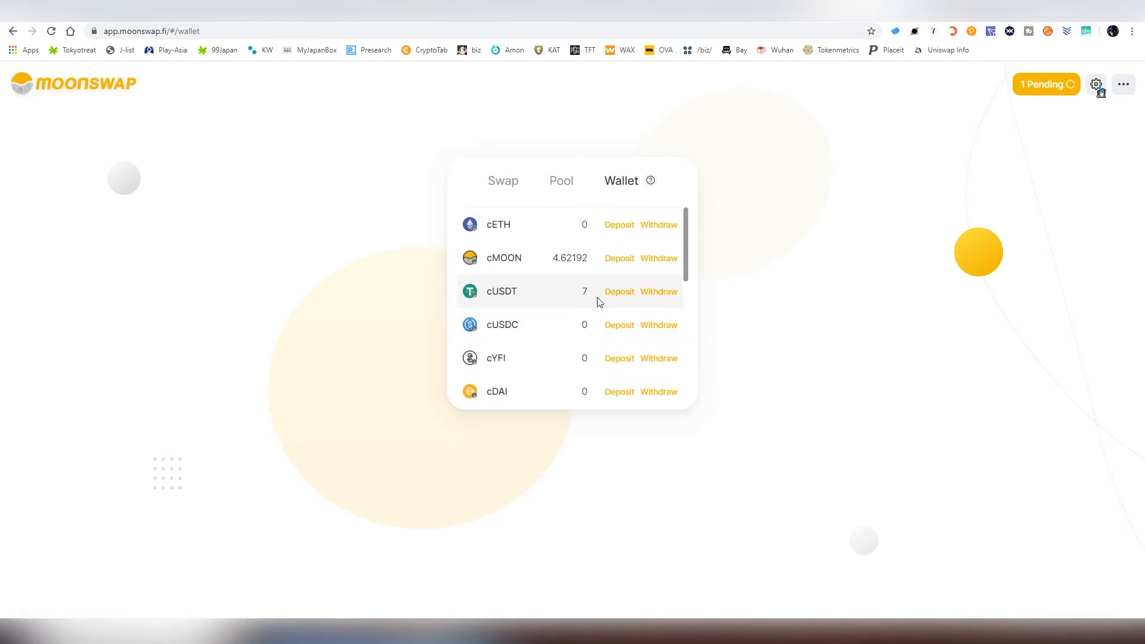
mouse_move(597, 292)
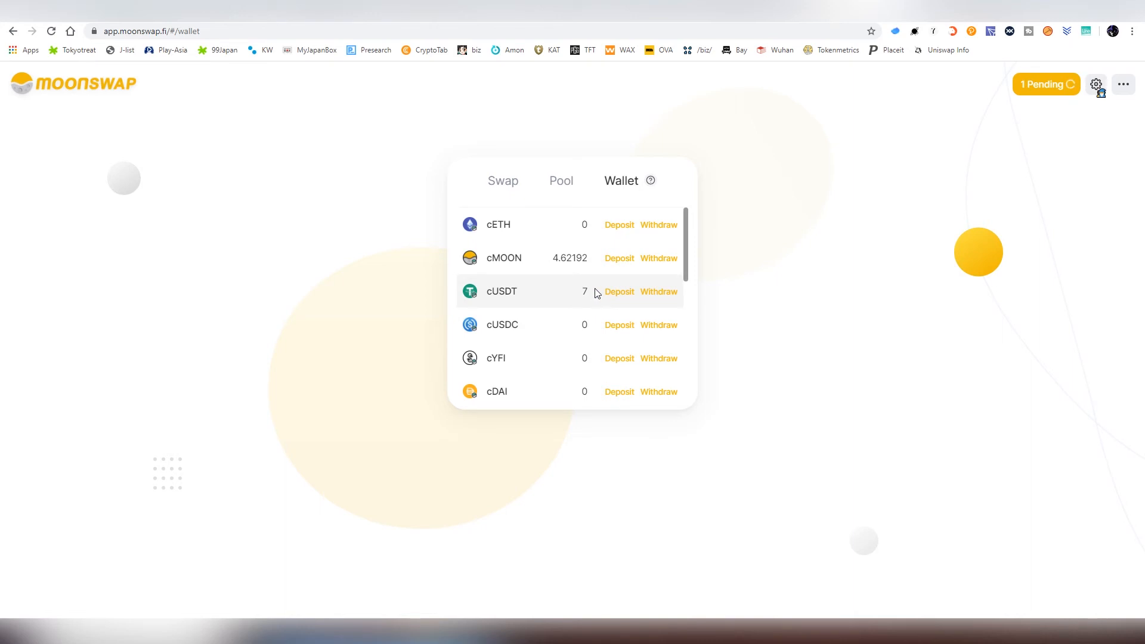
left_click(502, 180)
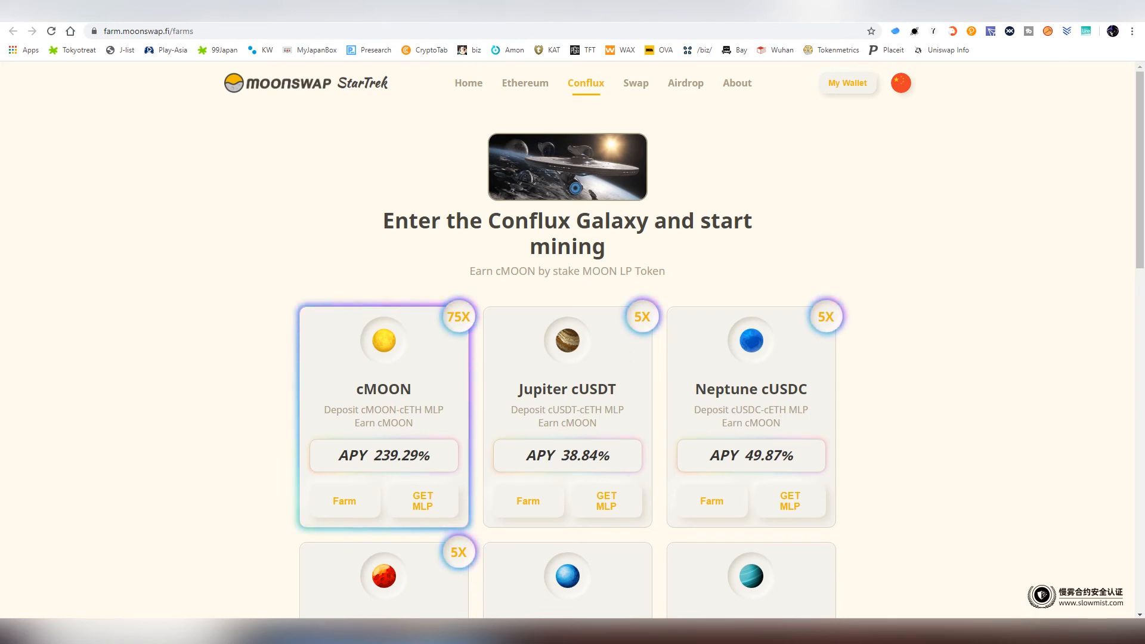
mouse_move(366, 199)
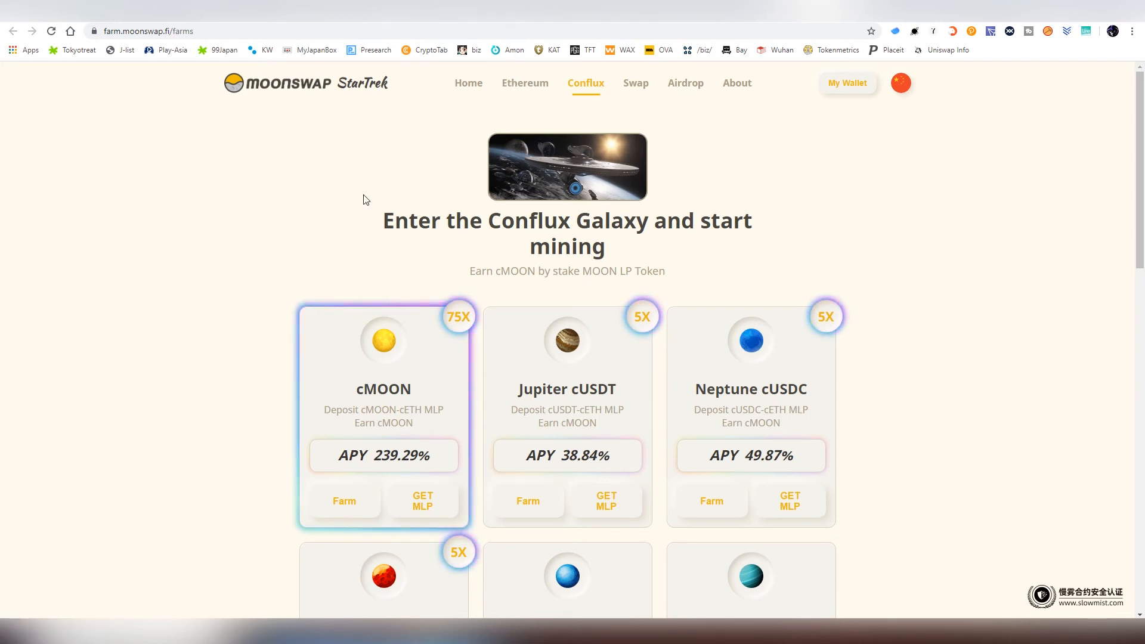
From Home go to the Conflux farms and view the cMOON farm: 0.149 cMOON earned, 0.436 MLP staked
left_click(467, 83)
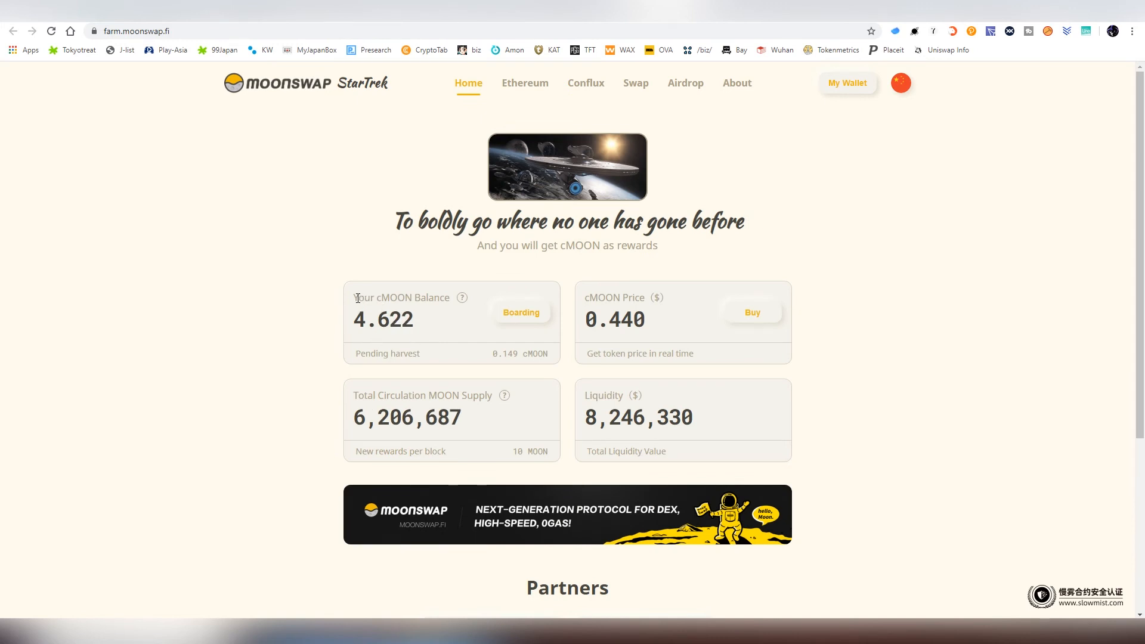
mouse_move(523, 325)
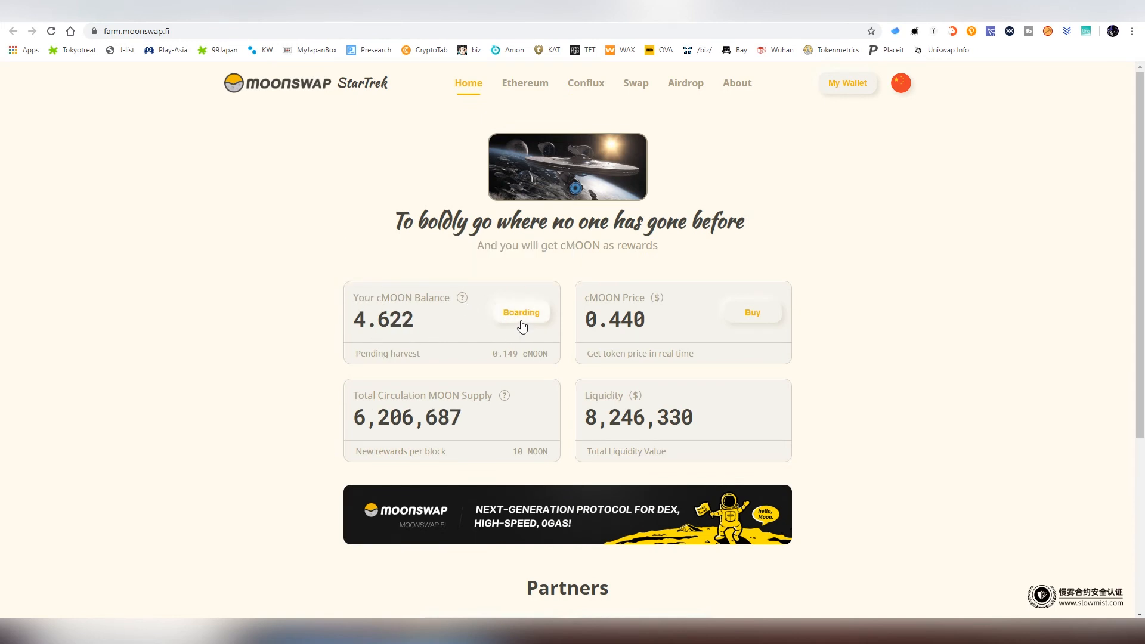
left_click(586, 83)
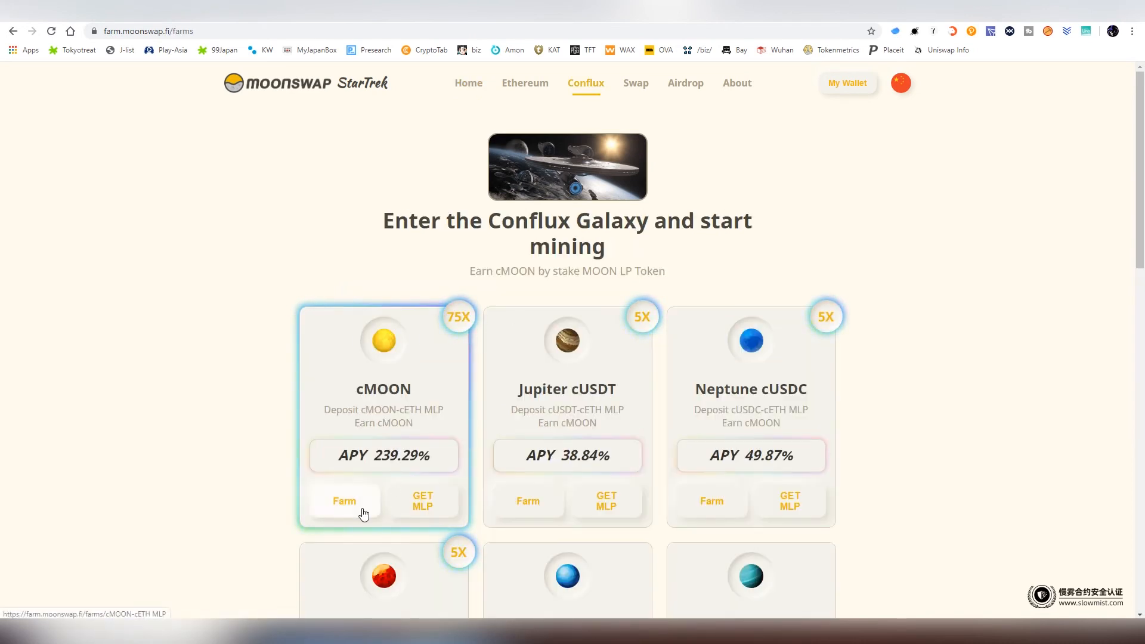
left_click(344, 501)
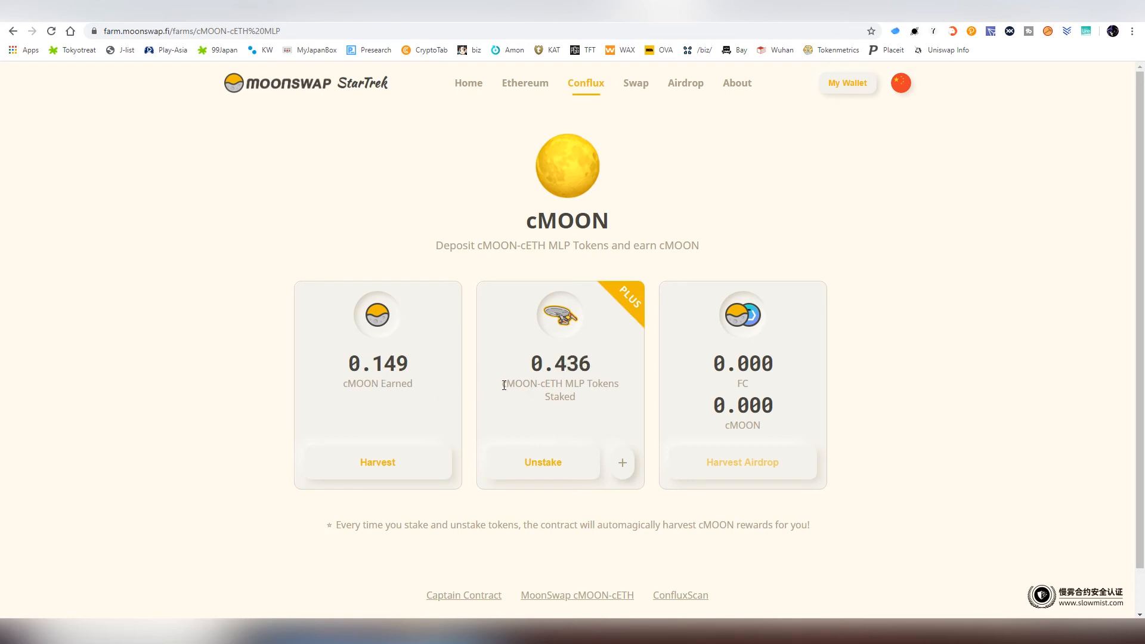
double_click(532, 384)
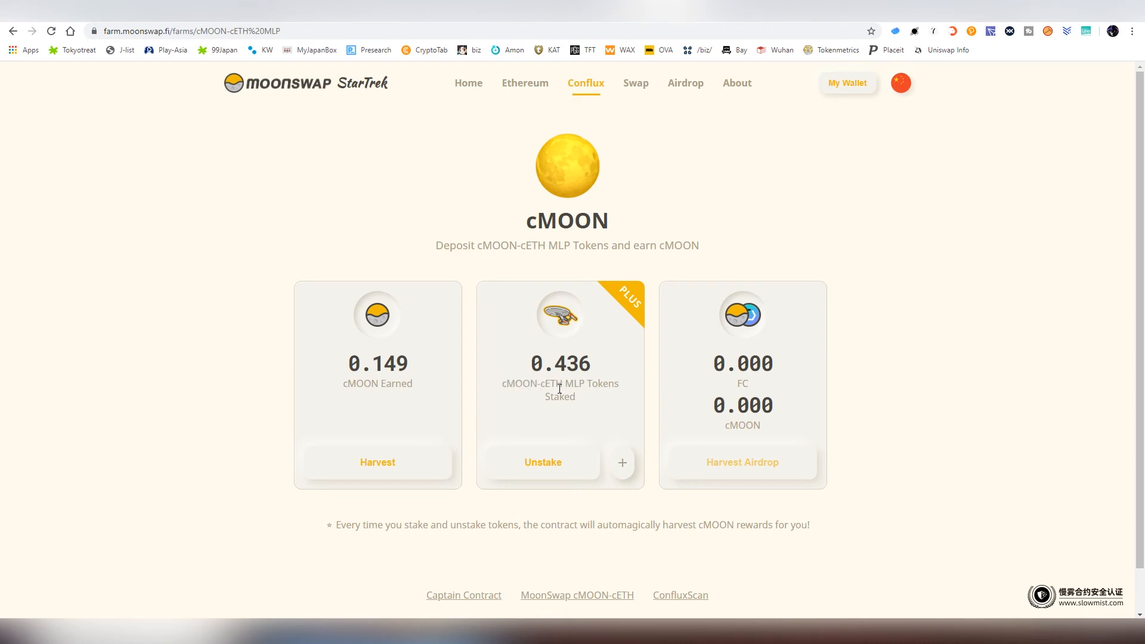
mouse_move(572, 384)
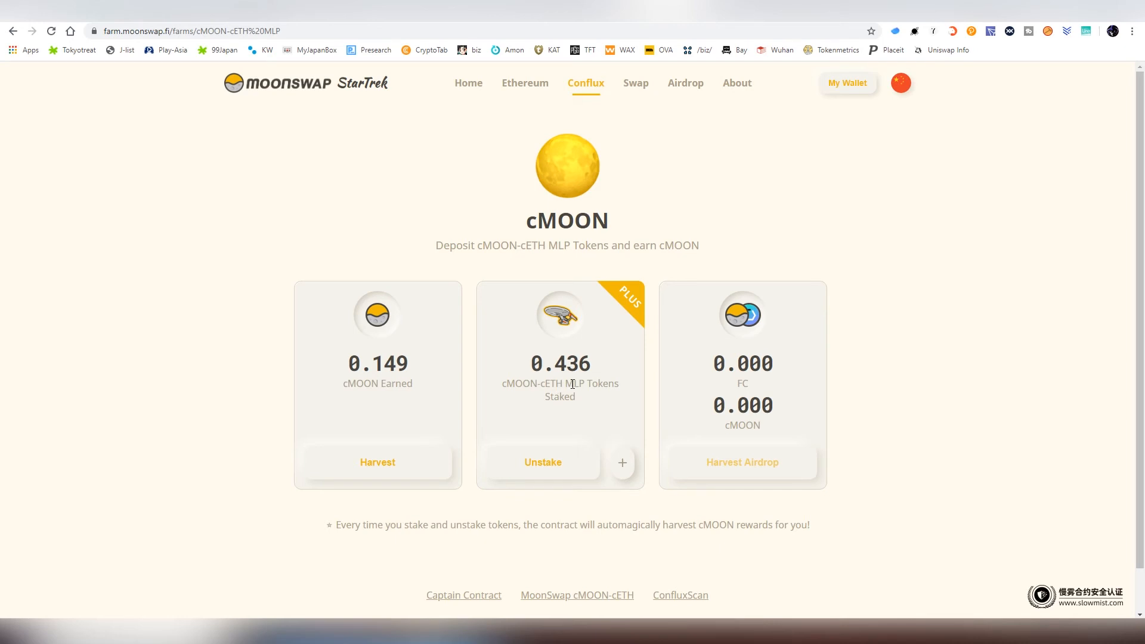
double_click(581, 384)
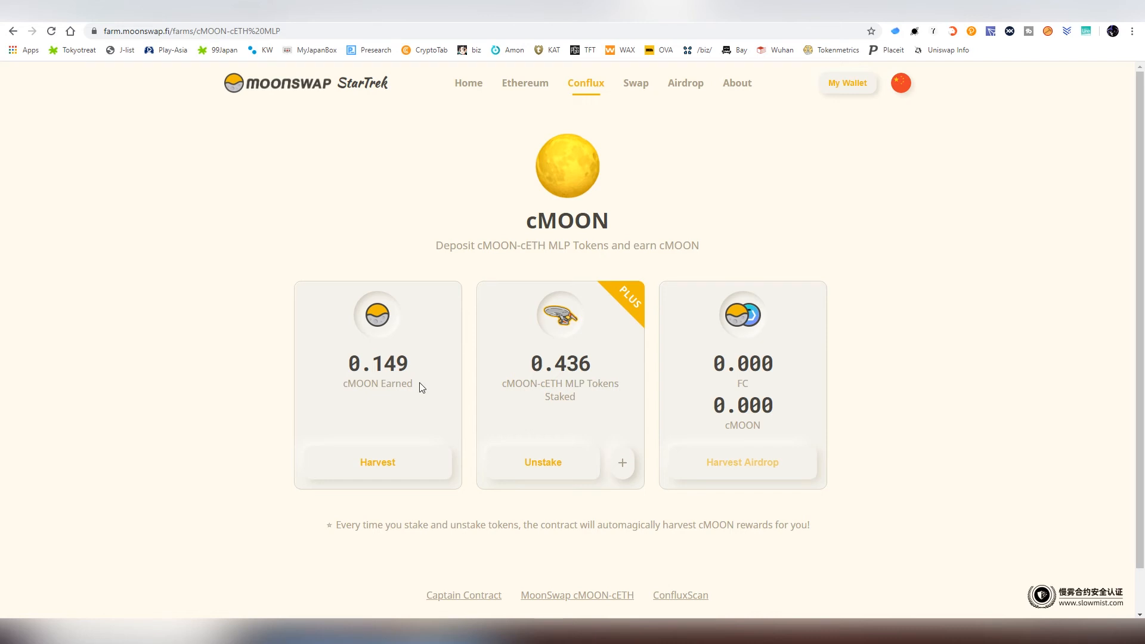
mouse_move(401, 475)
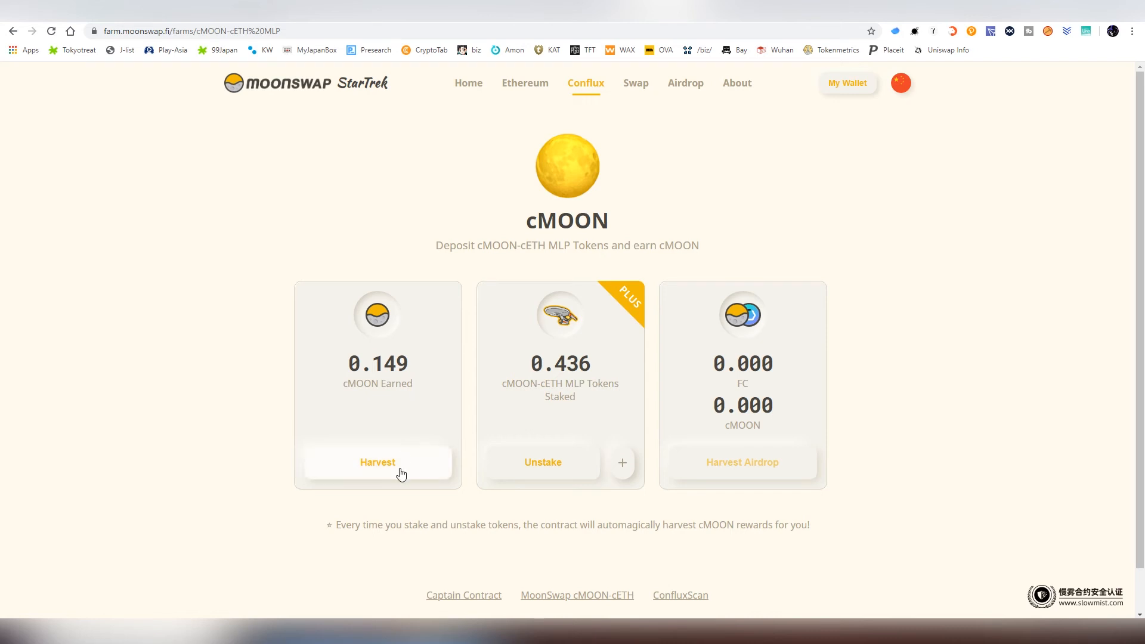
Harvest the 0.149 earned cMOON via ConfluxPortal, then switch to the Ethereum farms
left_click(377, 463)
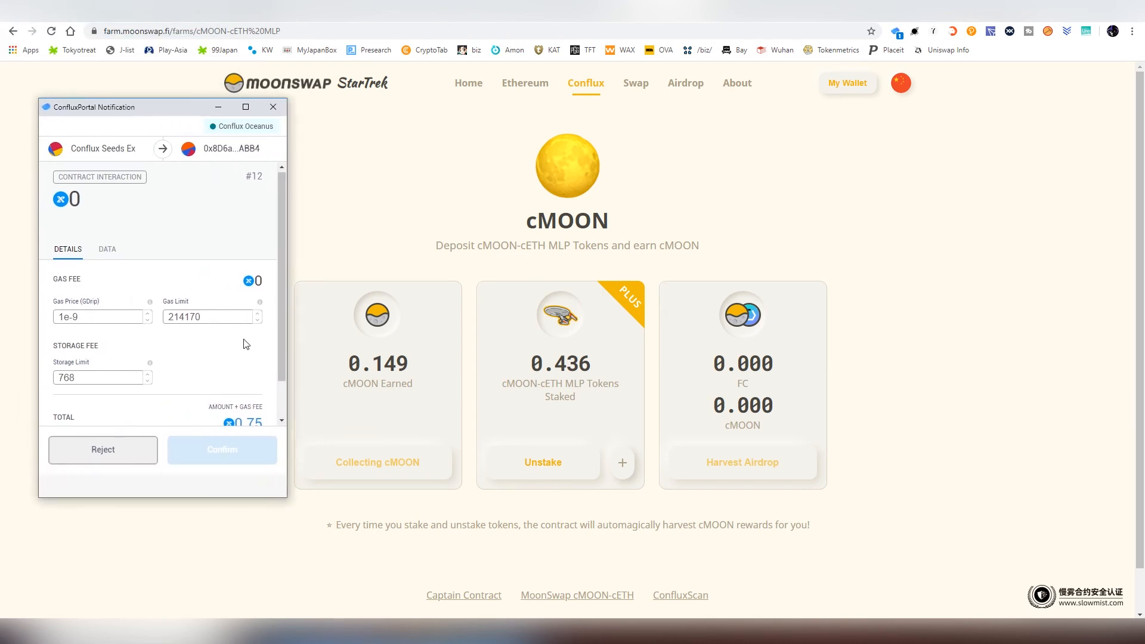
mouse_move(244, 453)
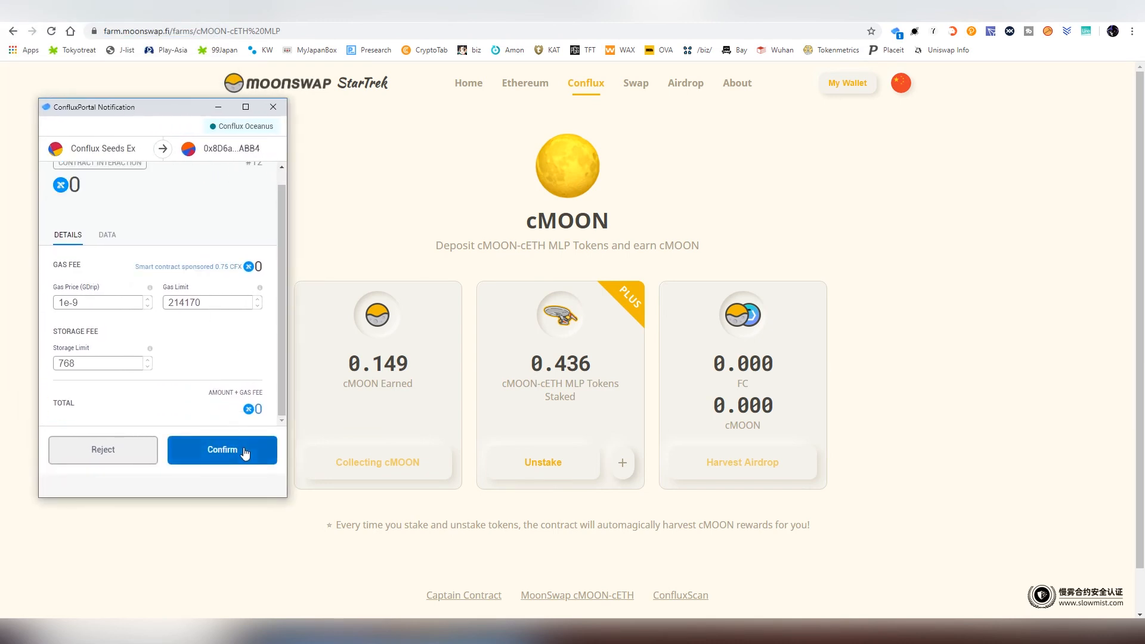
left_click(221, 450)
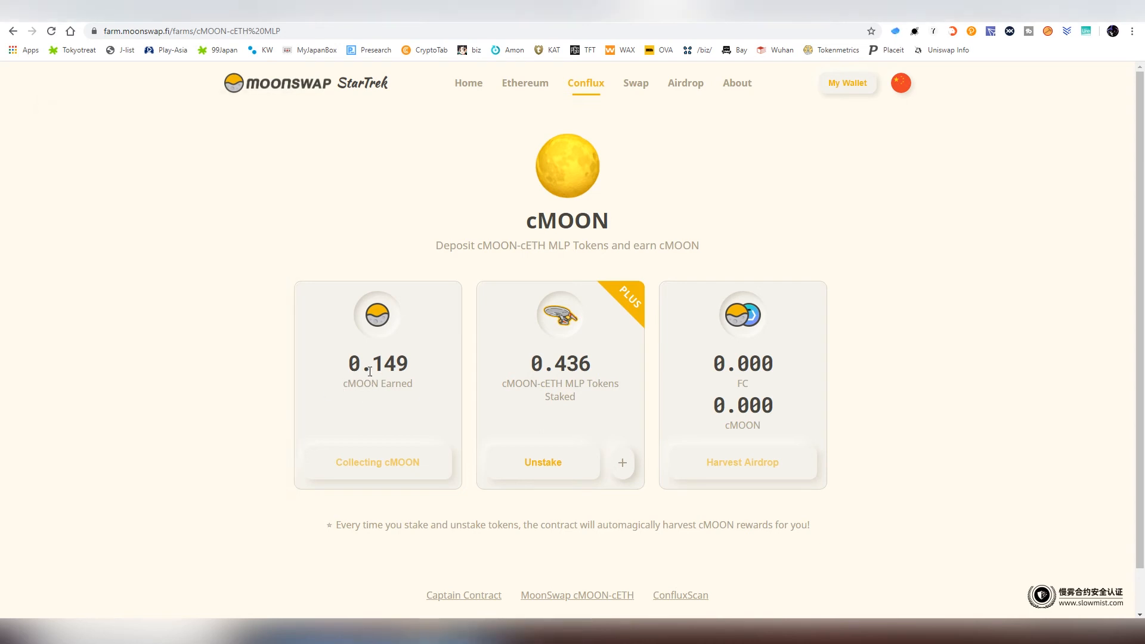
mouse_move(378, 380)
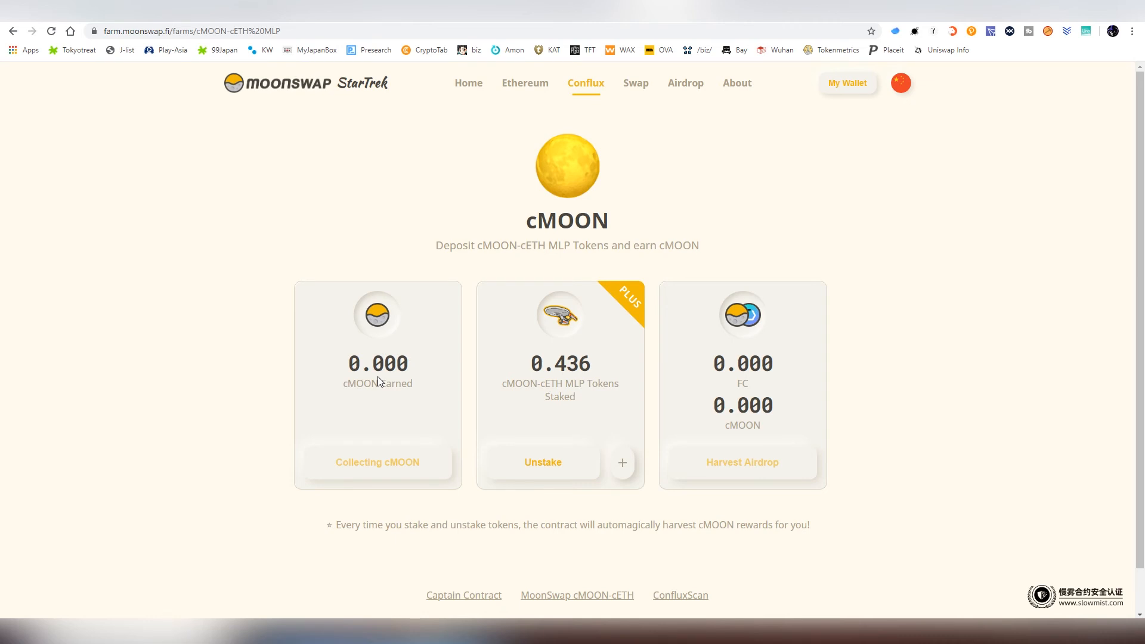
mouse_move(439, 399)
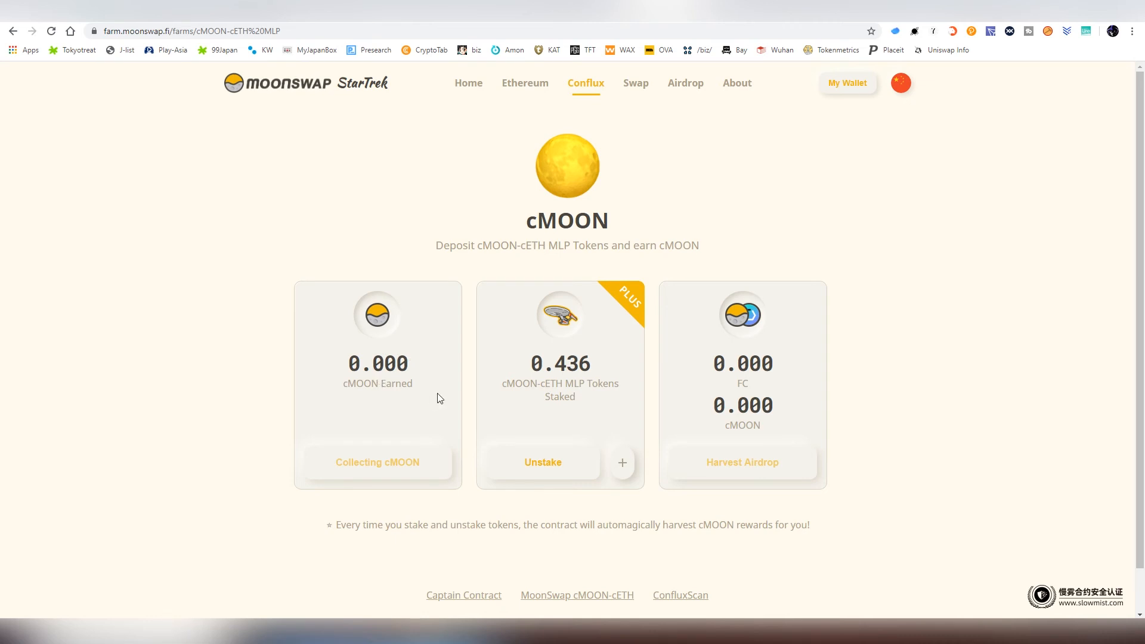
left_click(524, 83)
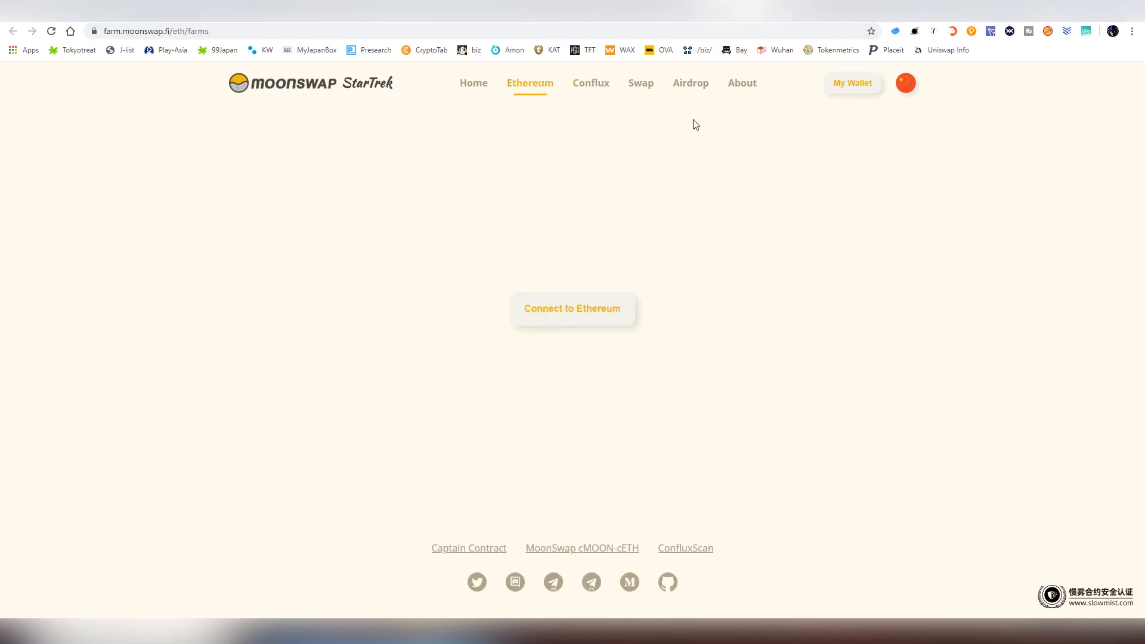
mouse_move(568, 319)
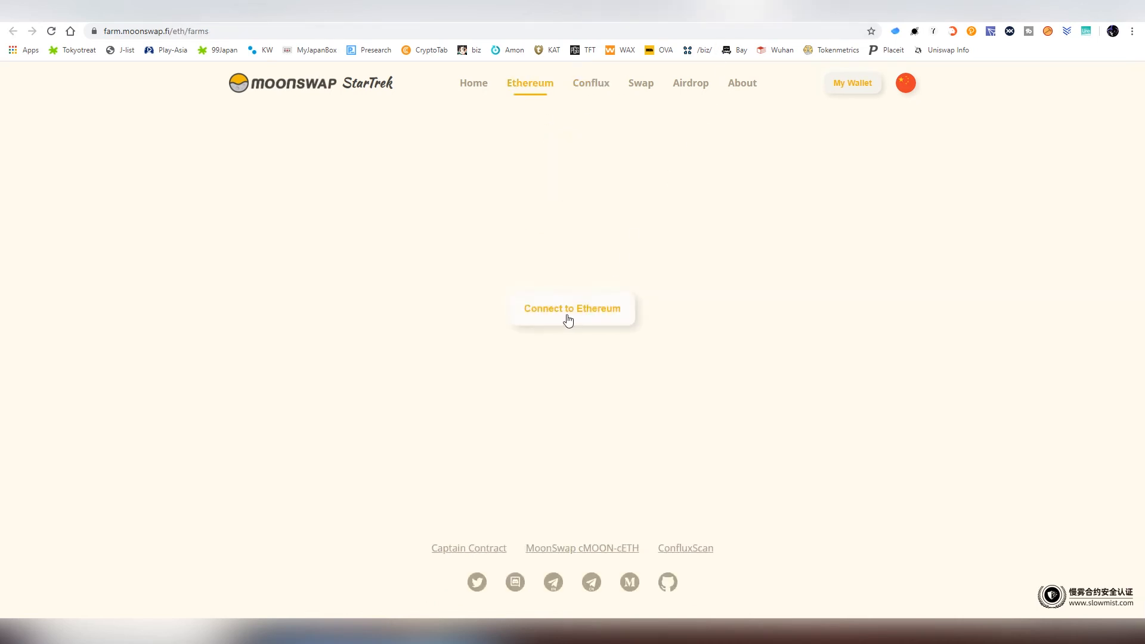
Connect MetaMask to list the Ethereum migration farms and view Barnard YFI with 0.000 MOON earned
left_click(572, 307)
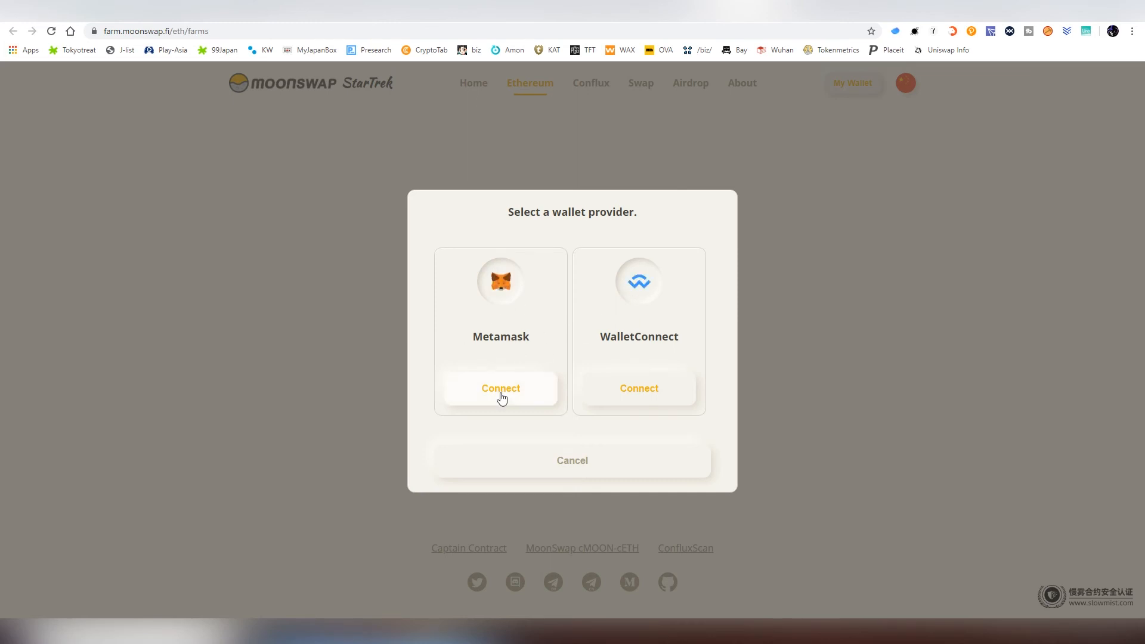
left_click(501, 389)
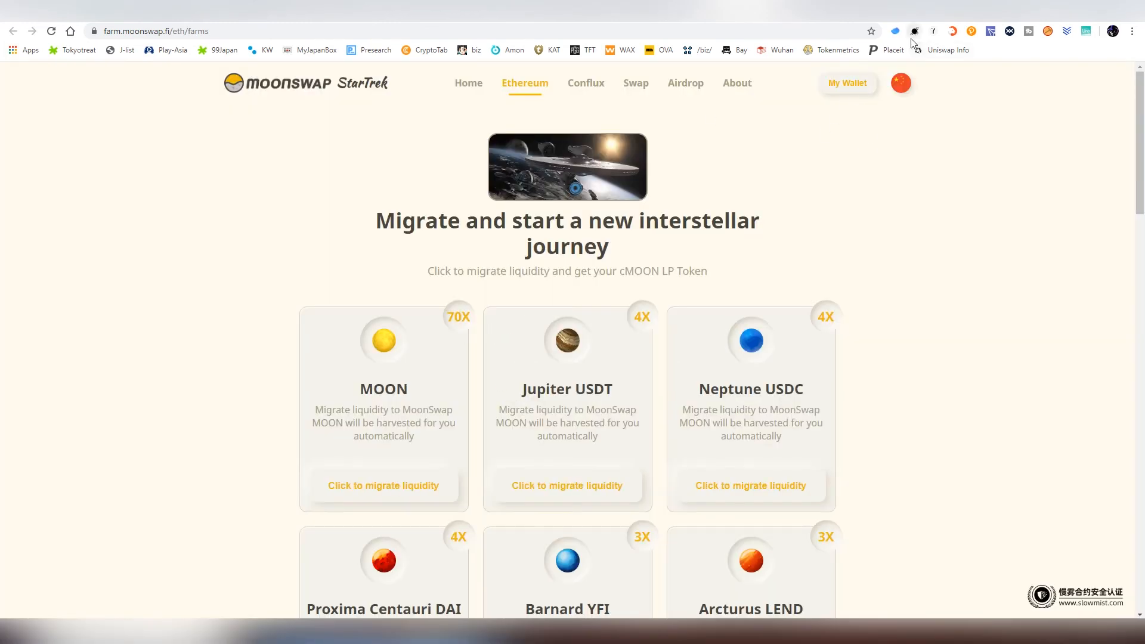
mouse_move(785, 215)
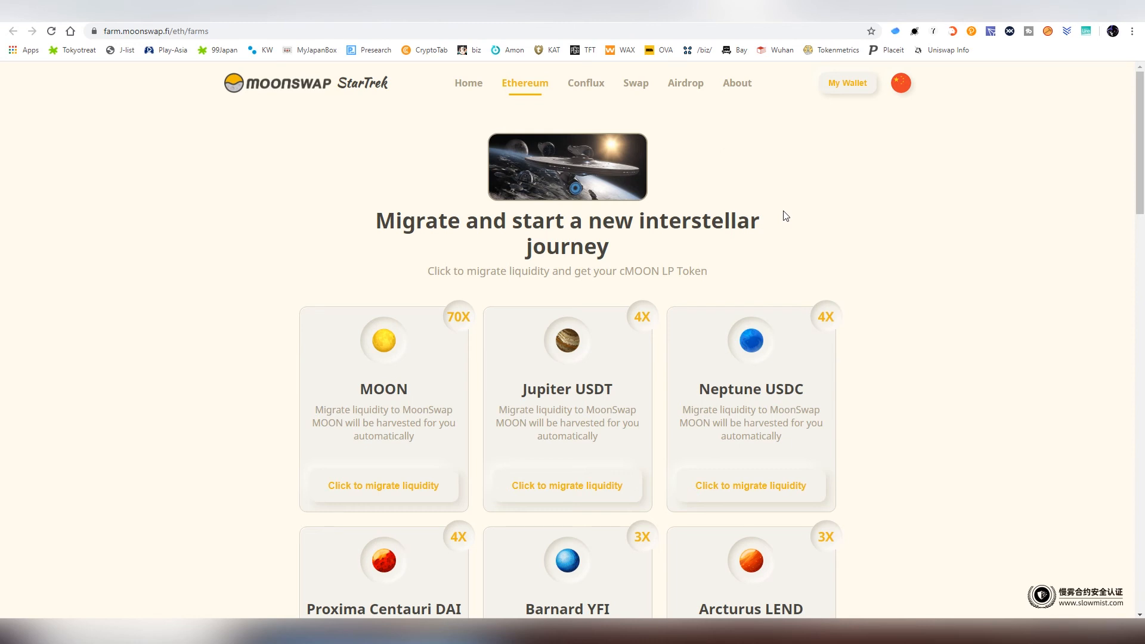
scroll("down", 3)
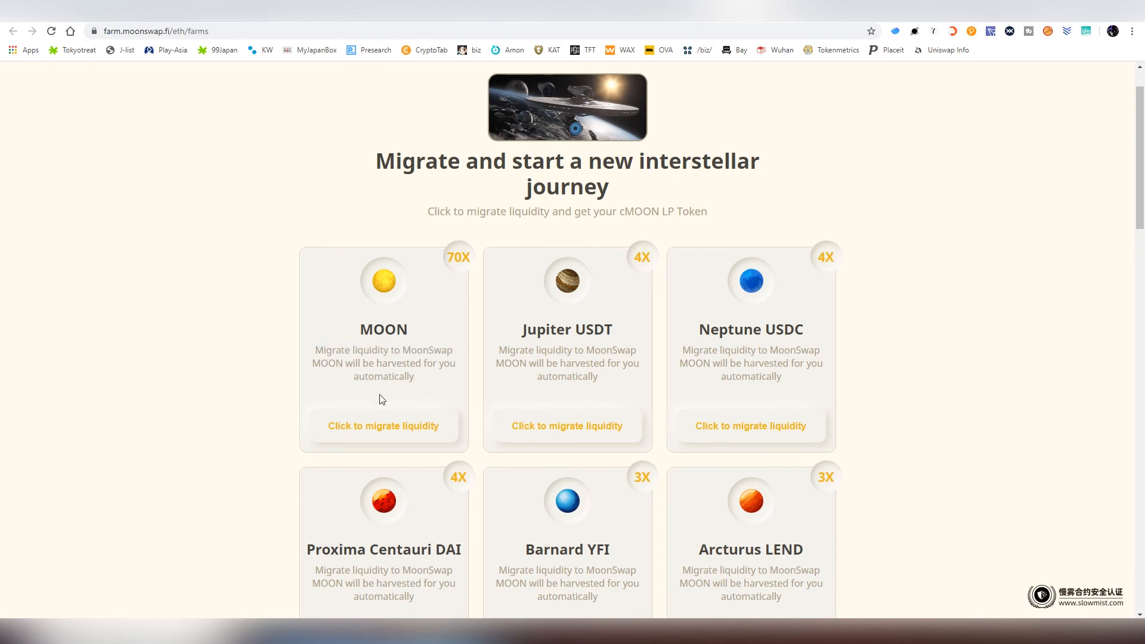
mouse_move(388, 366)
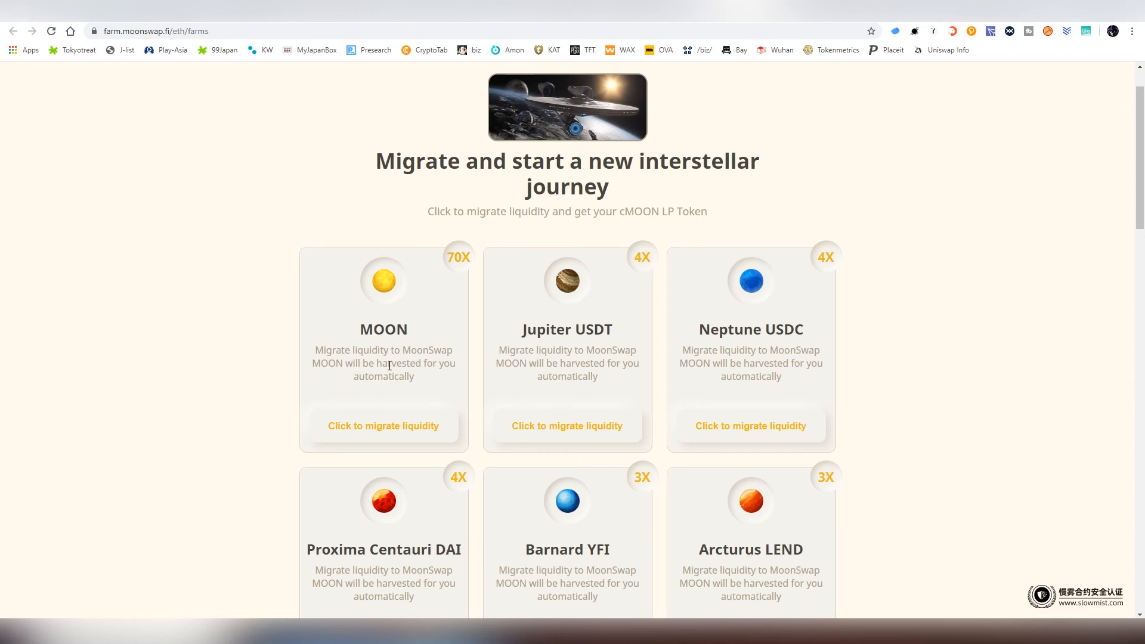
mouse_move(563, 325)
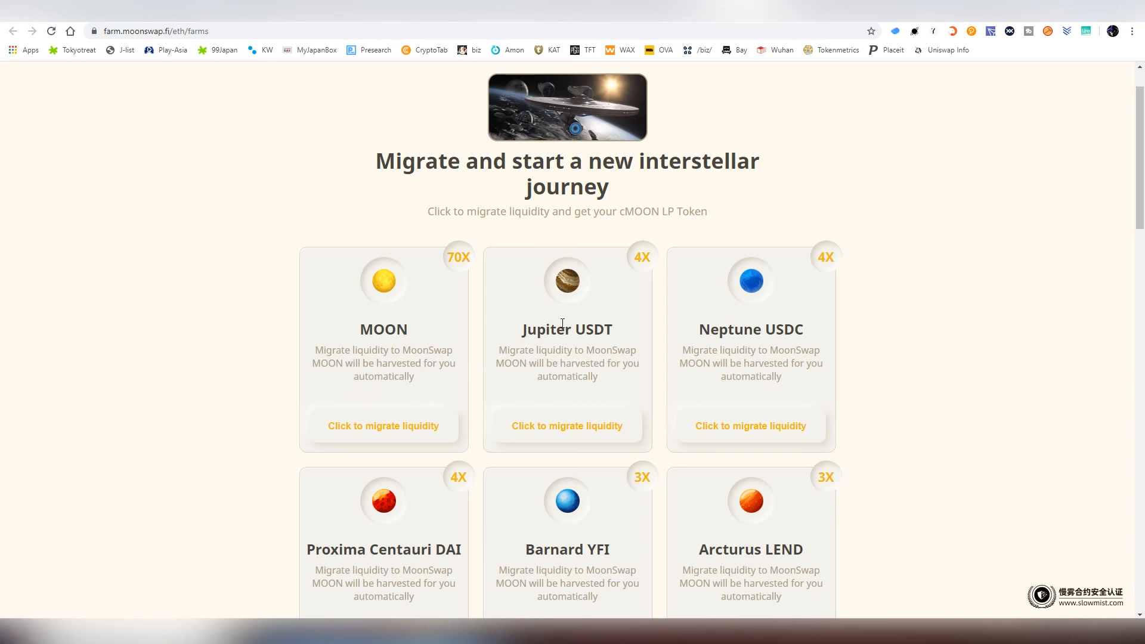
scroll("down", 3)
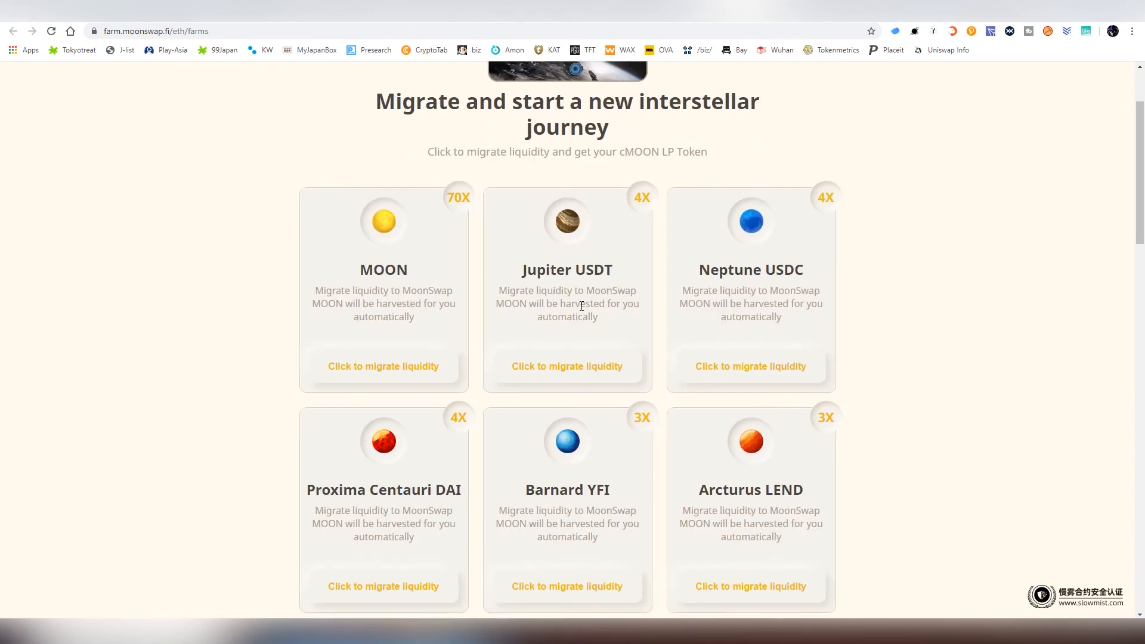
left_click(568, 586)
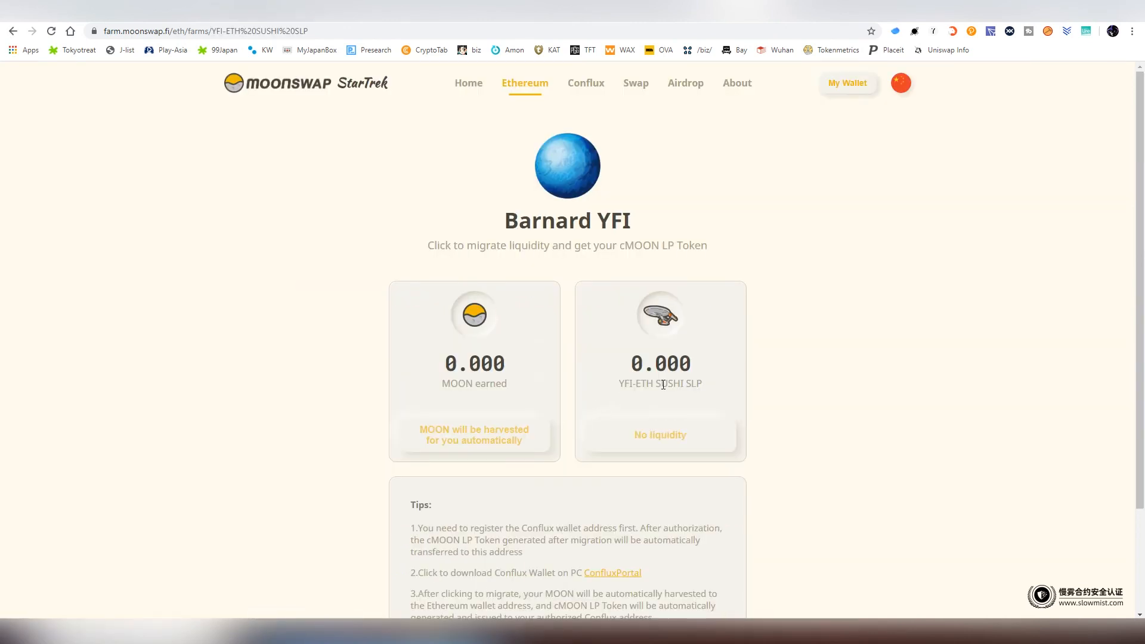
mouse_move(58, 54)
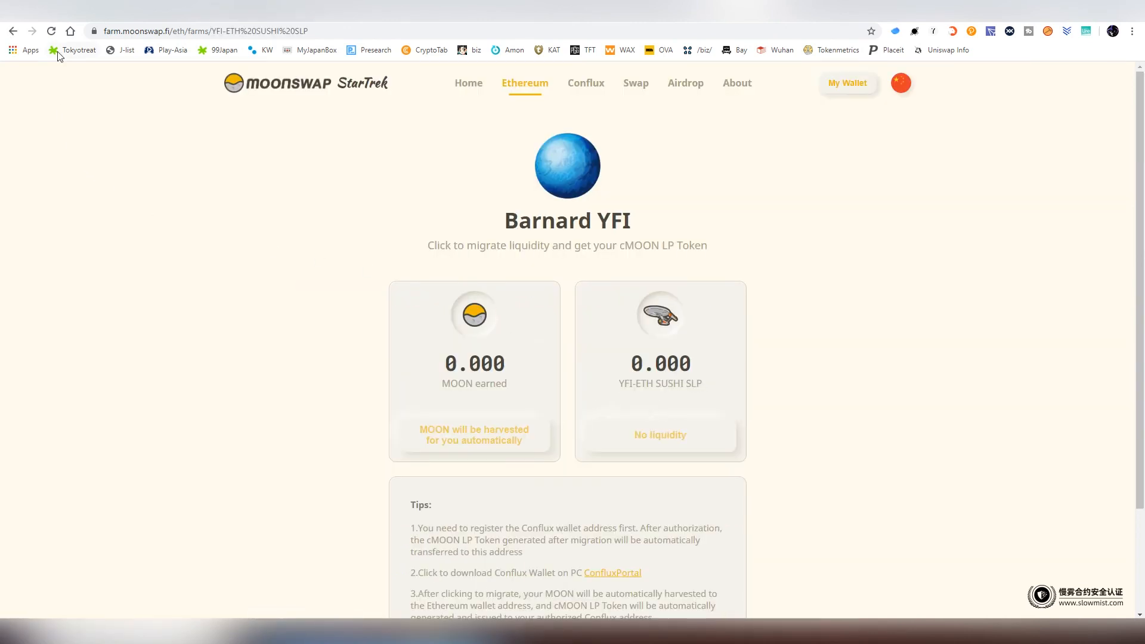
left_click(14, 31)
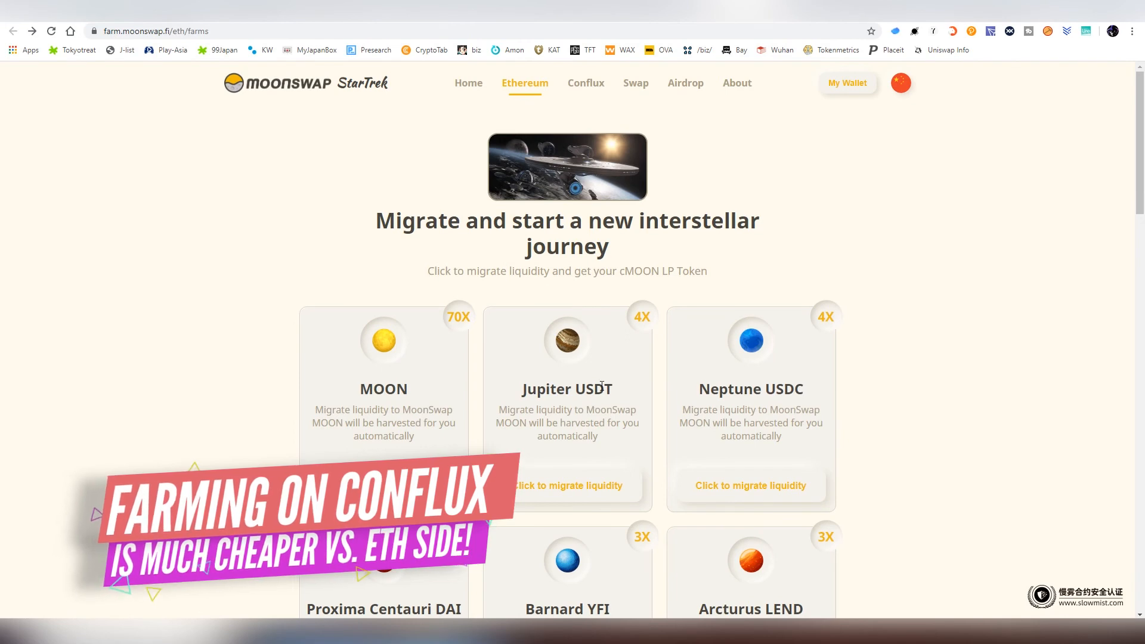
On the Conflux farms, open Jupiter cUSDT showing 0.000 cMOON earned and 0.000 MLP staked
left_click(585, 83)
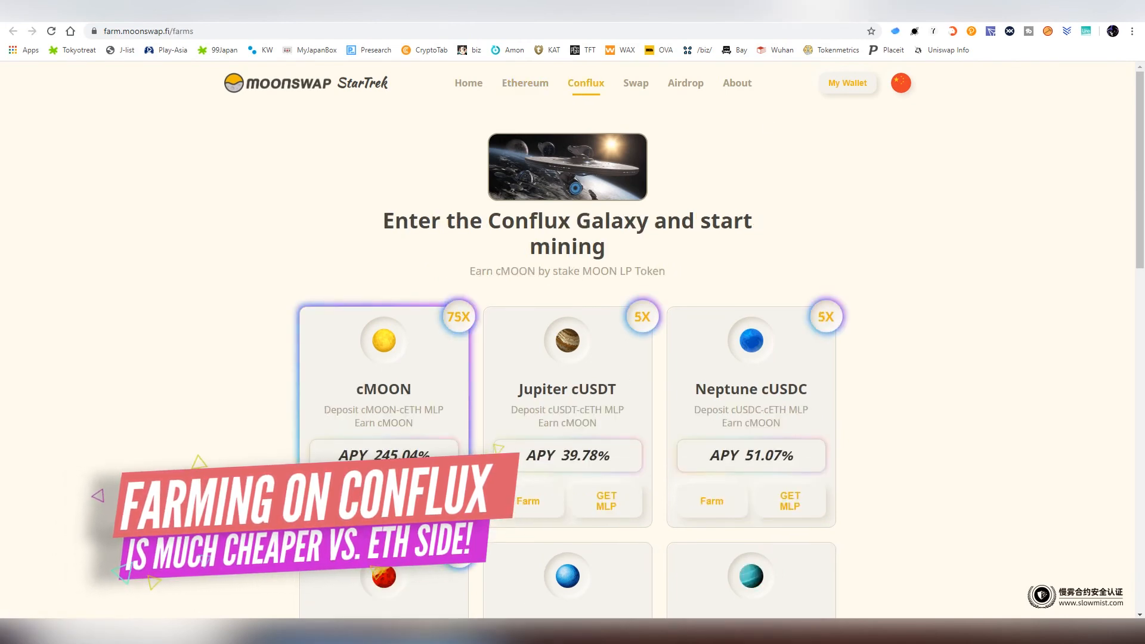
scroll("down", 3)
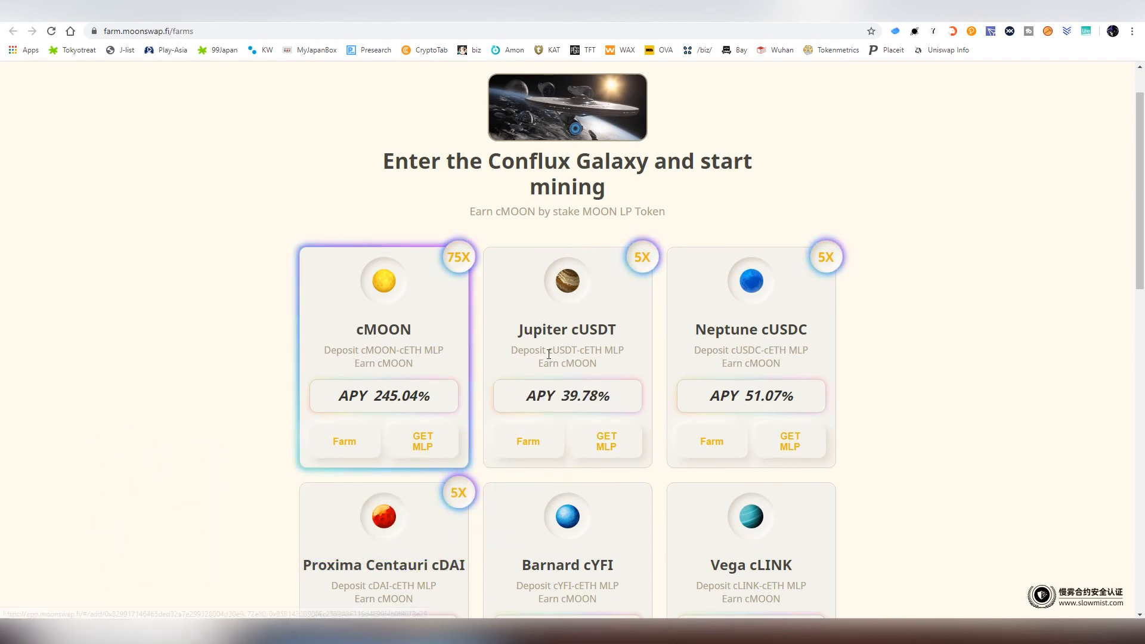
mouse_move(580, 466)
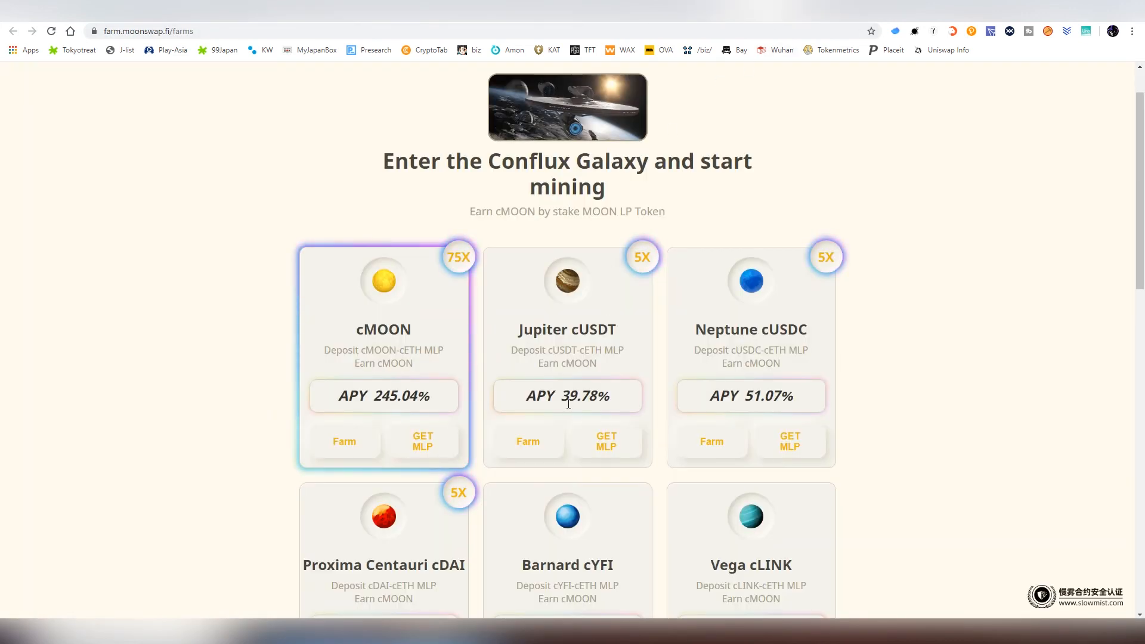
left_click(528, 441)
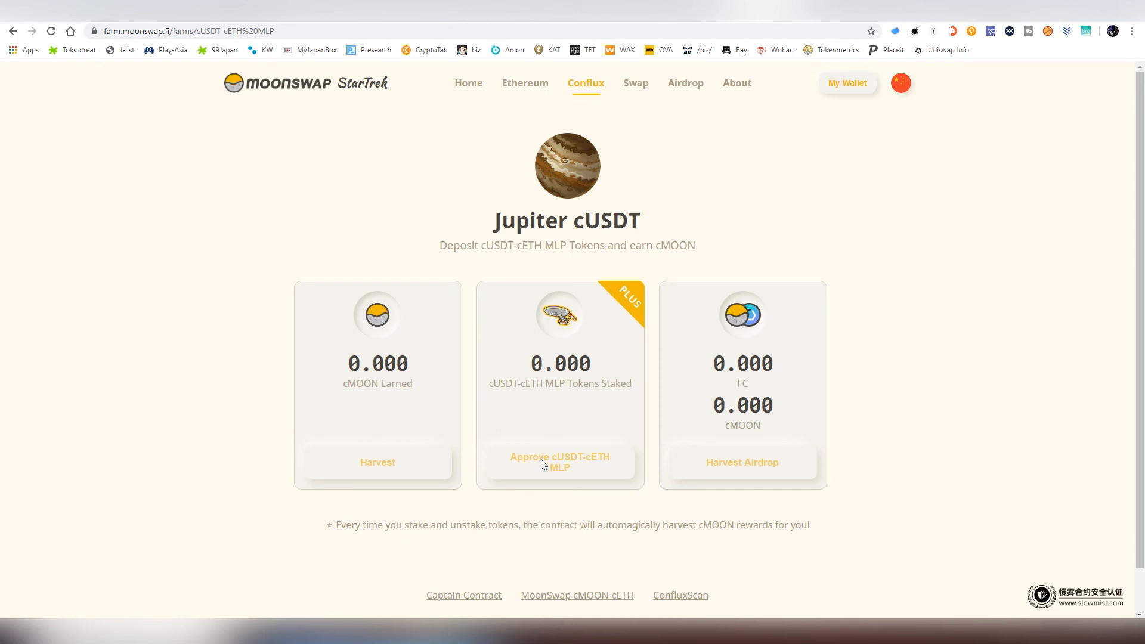
Approve cUSDT-cETH MLP spending for Jupiter cUSDT in ConfluxPortal so Unstake and + appear
left_click(560, 462)
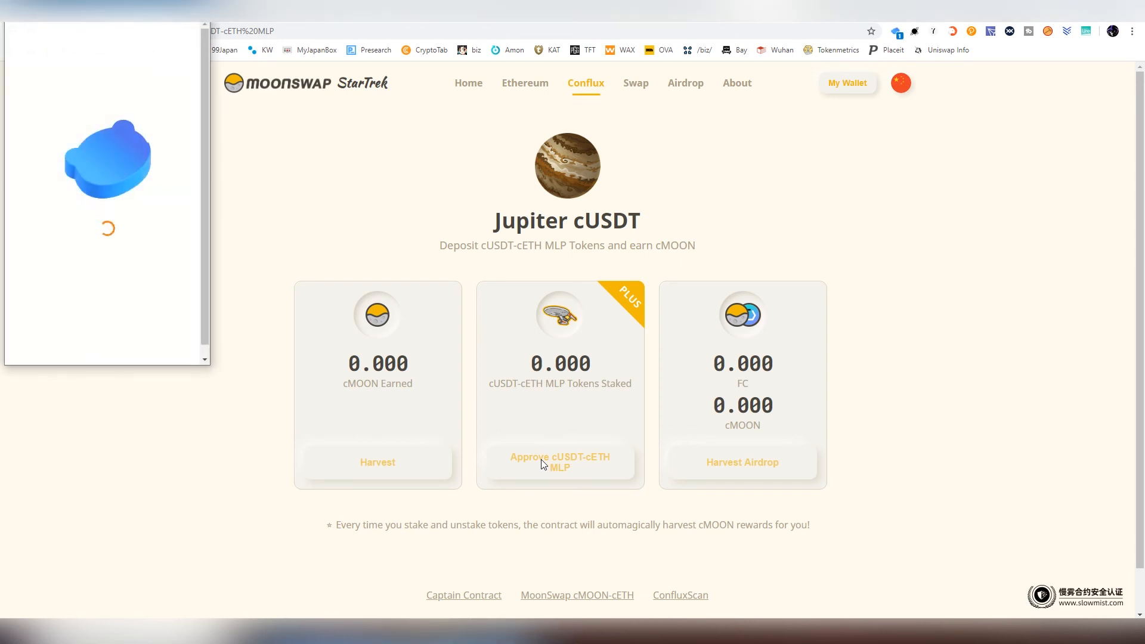
left_click(560, 462)
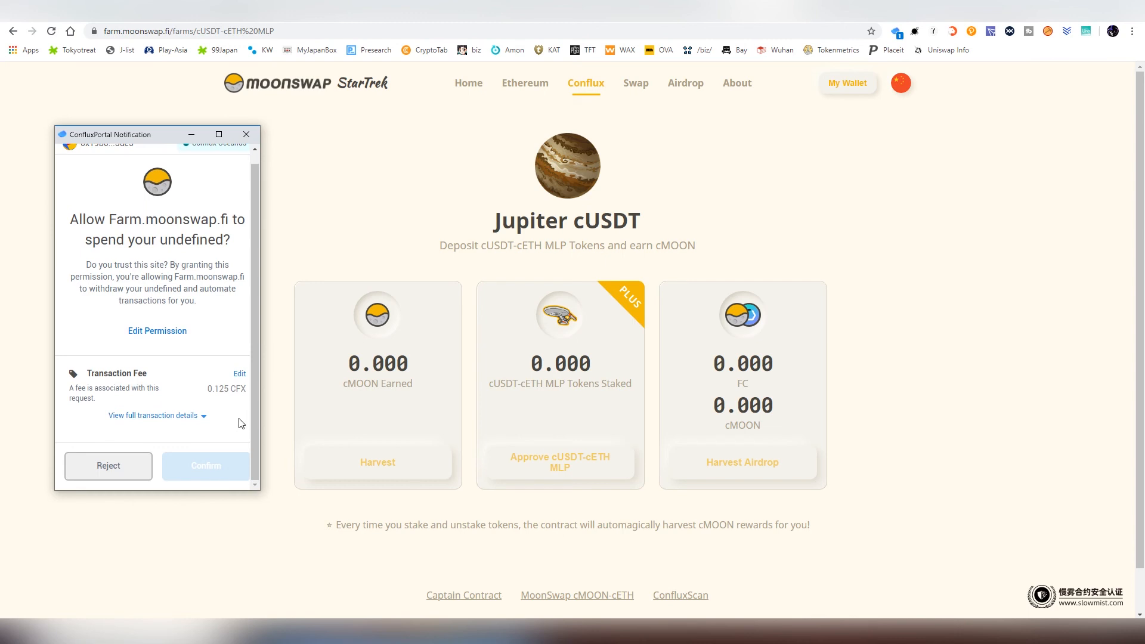
mouse_move(257, 494)
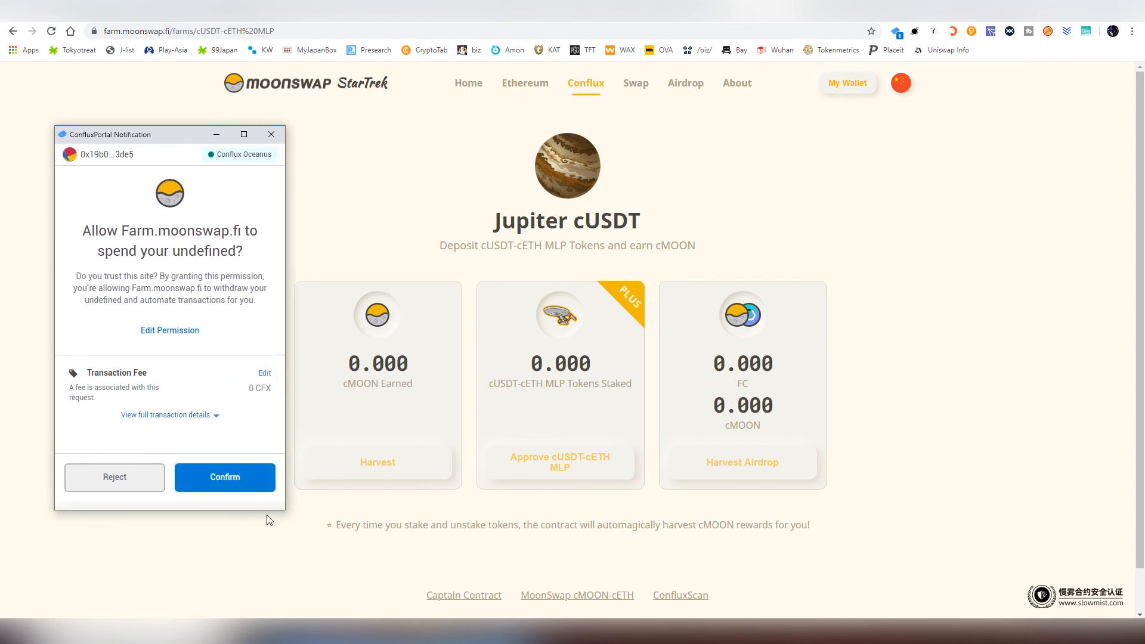
left_click(224, 476)
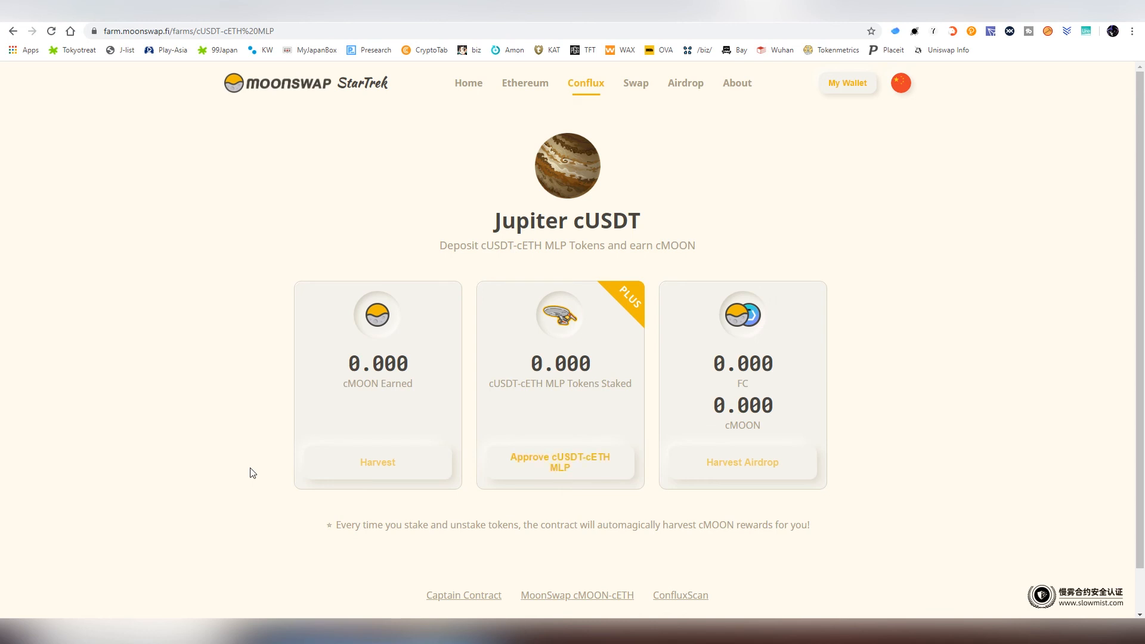
left_click(561, 463)
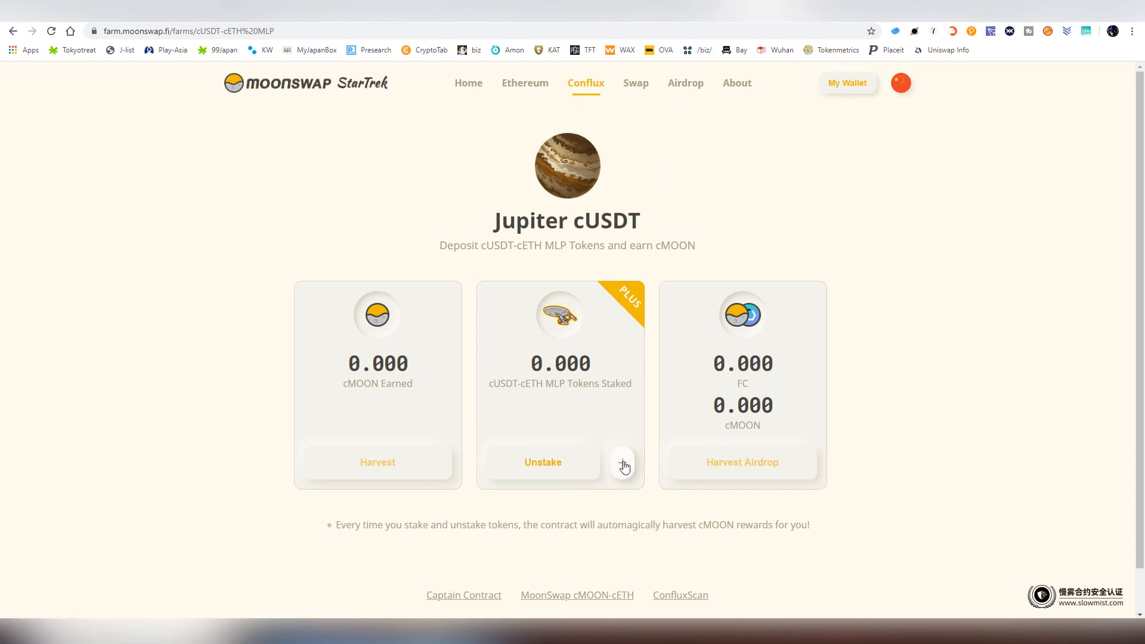
mouse_move(626, 475)
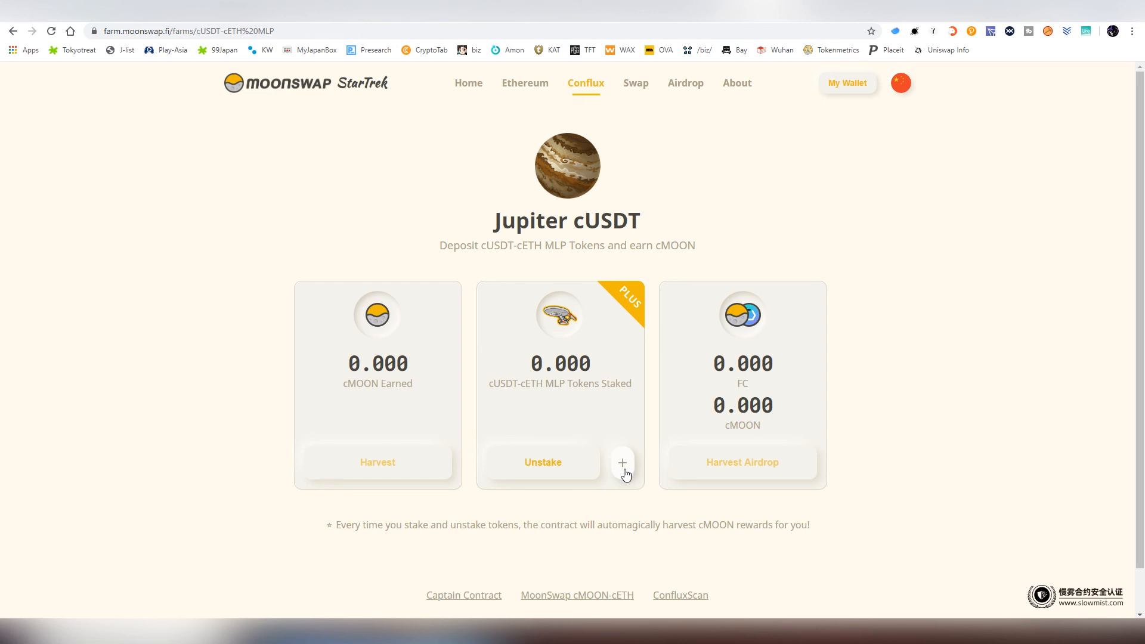
Attempt a zero-token cUSDT-cETH MLP deposit in the Jupiter farm, then go to MoonFans Airdrop
left_click(623, 463)
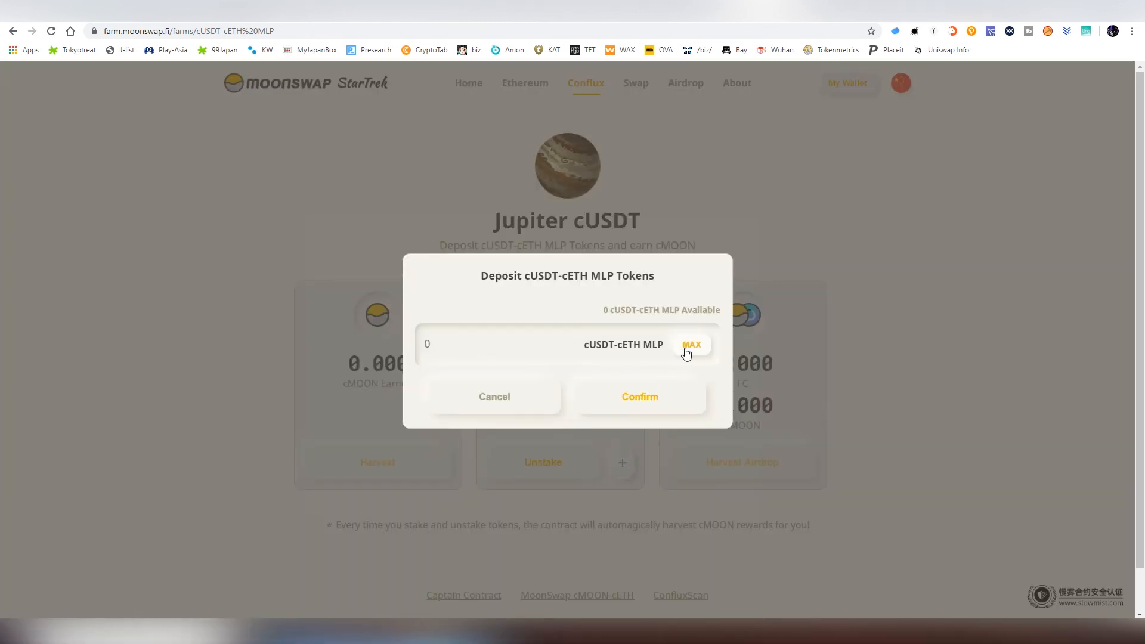
mouse_move(626, 406)
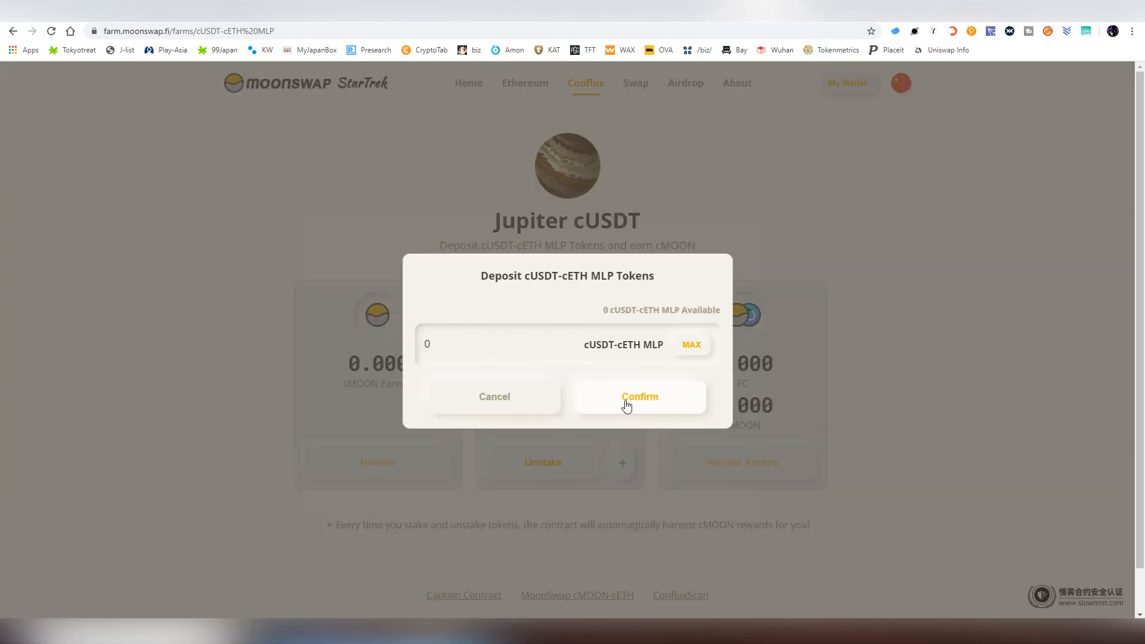
left_click(639, 397)
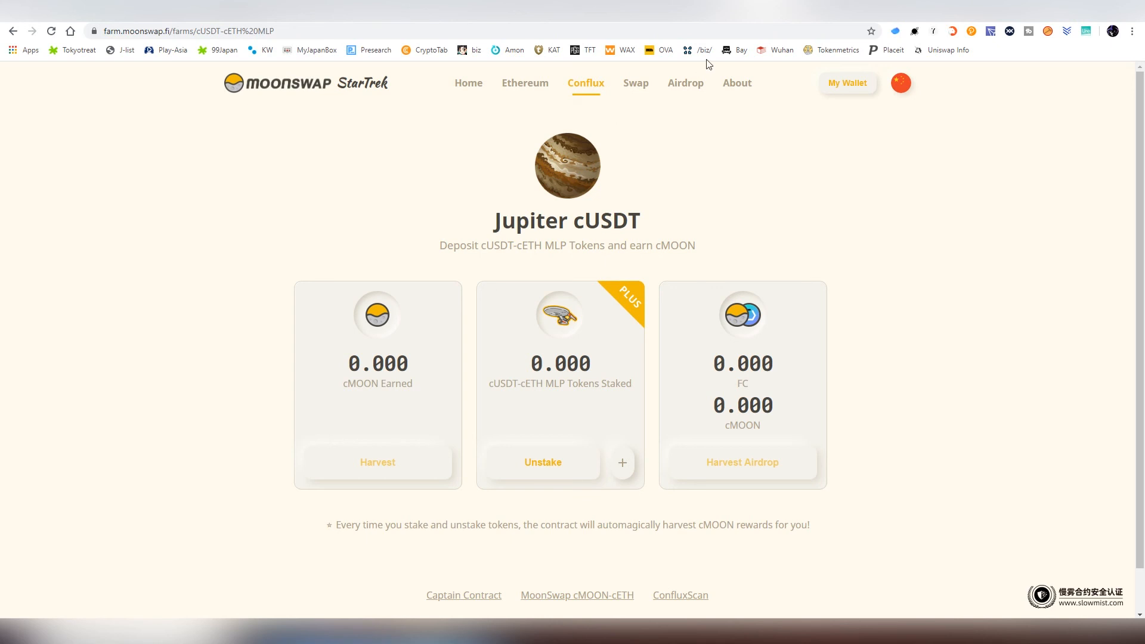
left_click(686, 84)
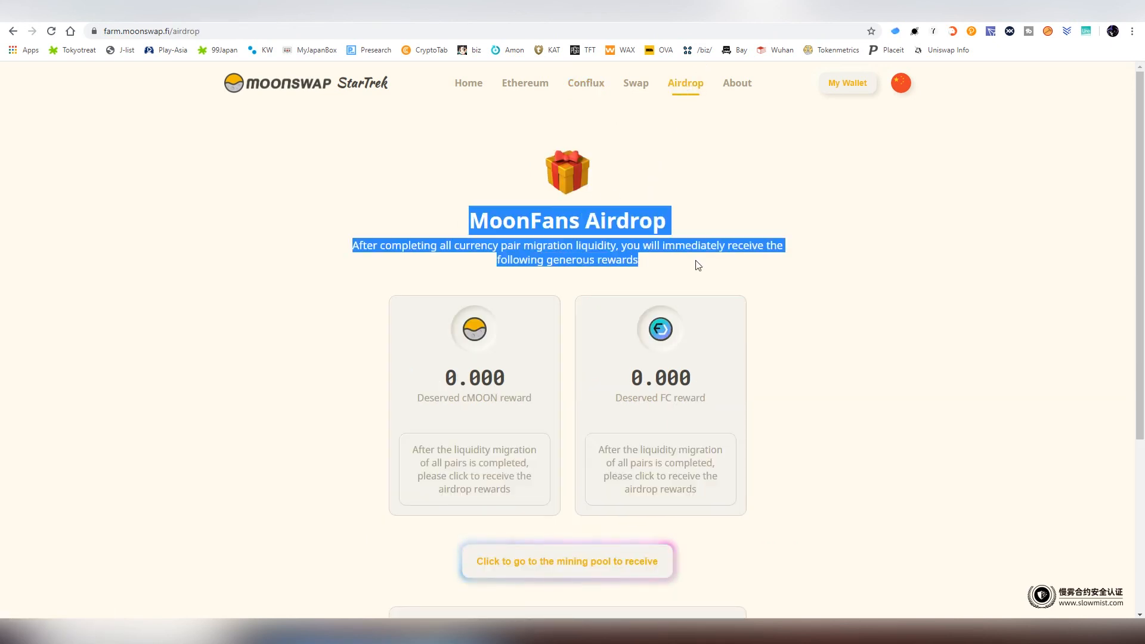
scroll("down", 3)
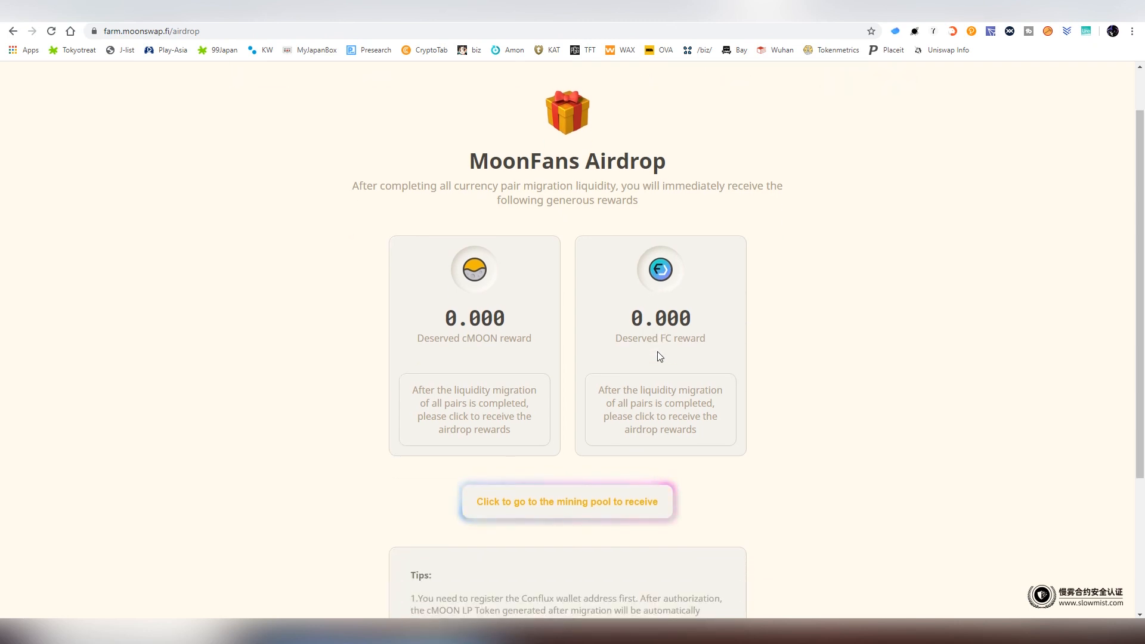
scroll("down", 3)
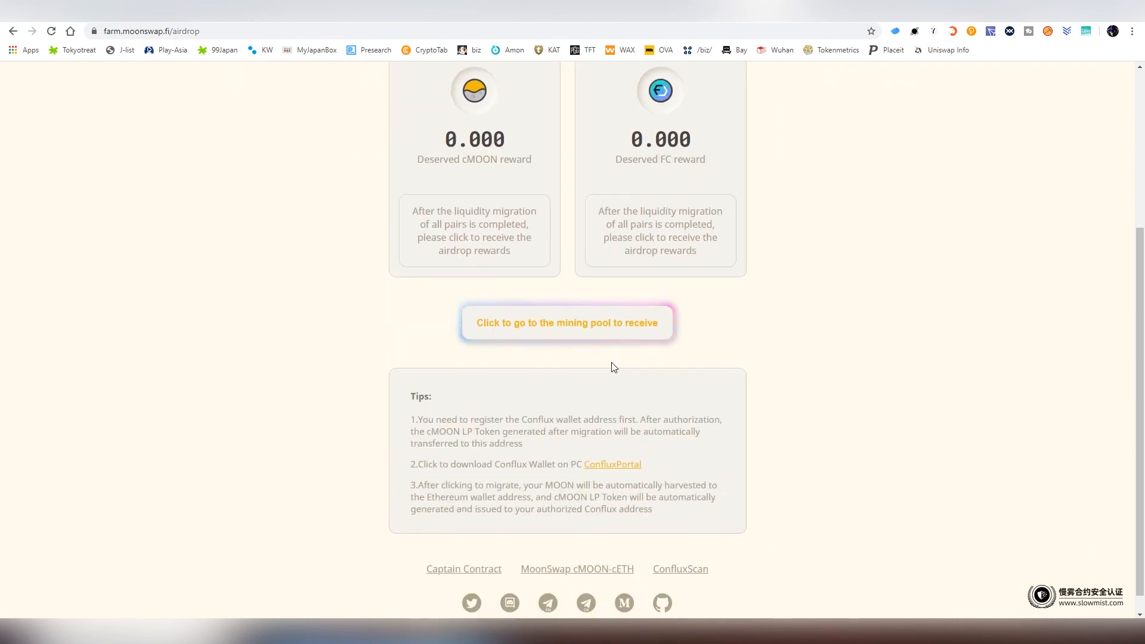
scroll("up", 3)
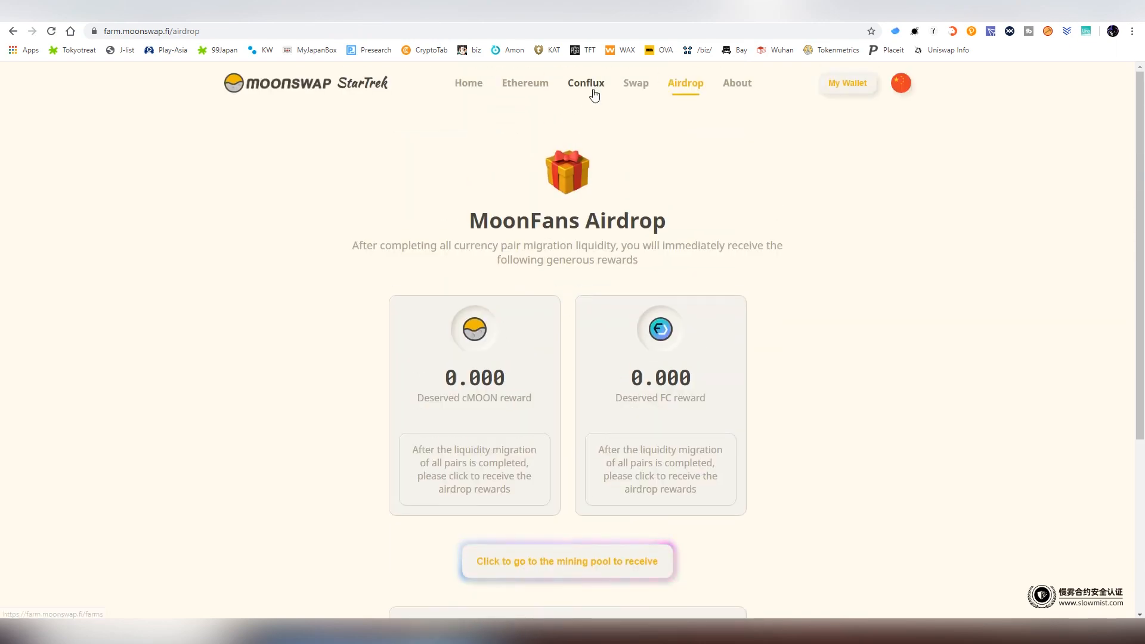
left_click(567, 560)
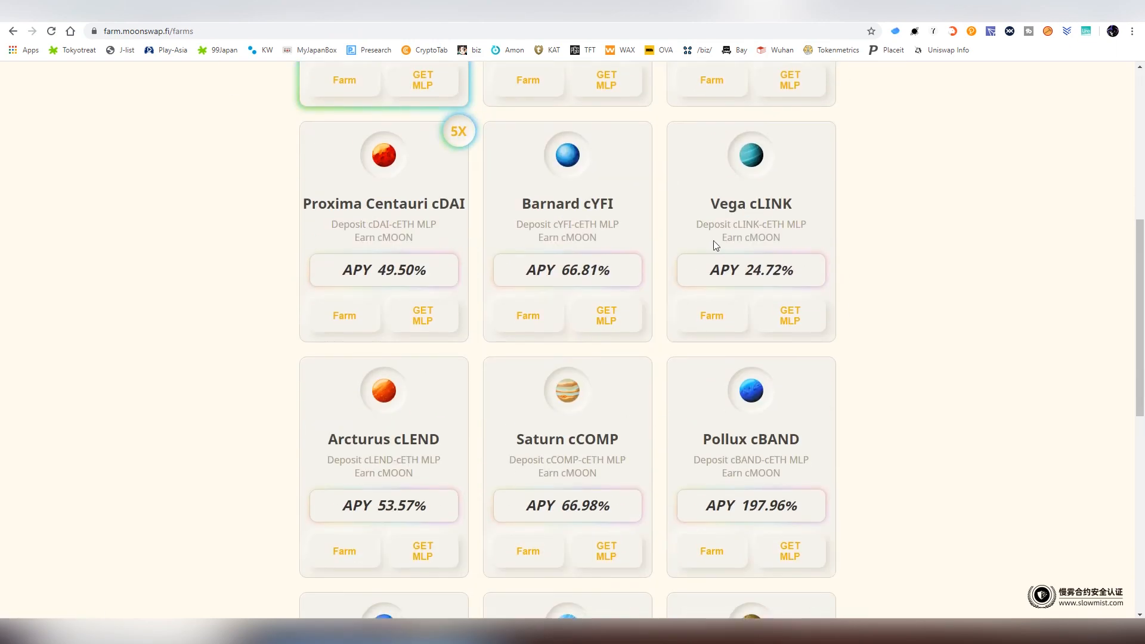
scroll("down", 3)
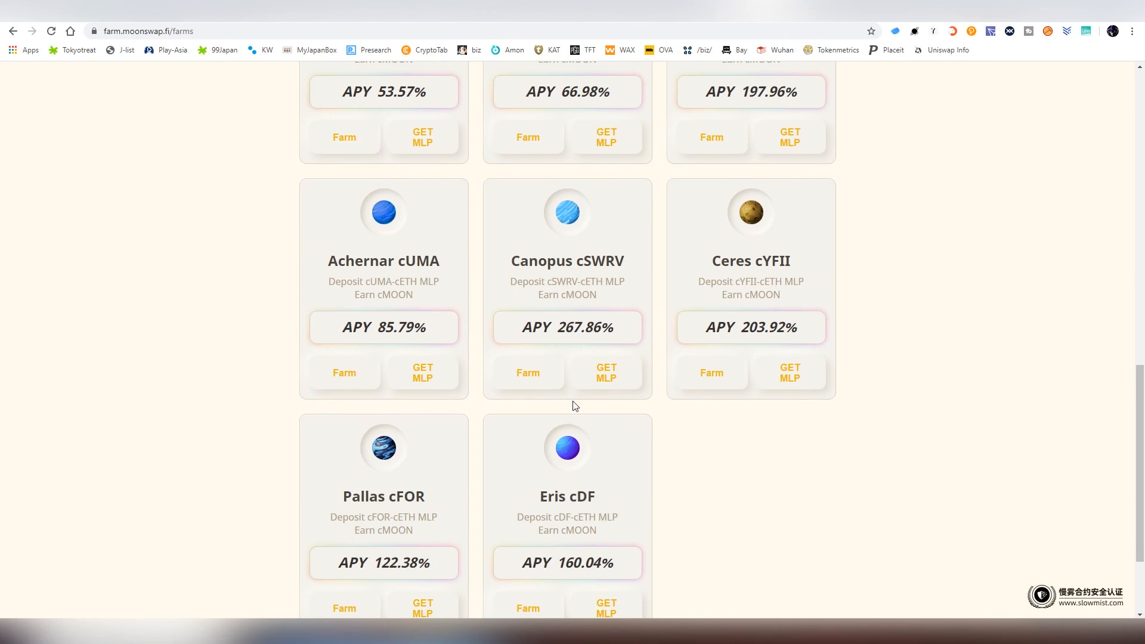
scroll("up", 3)
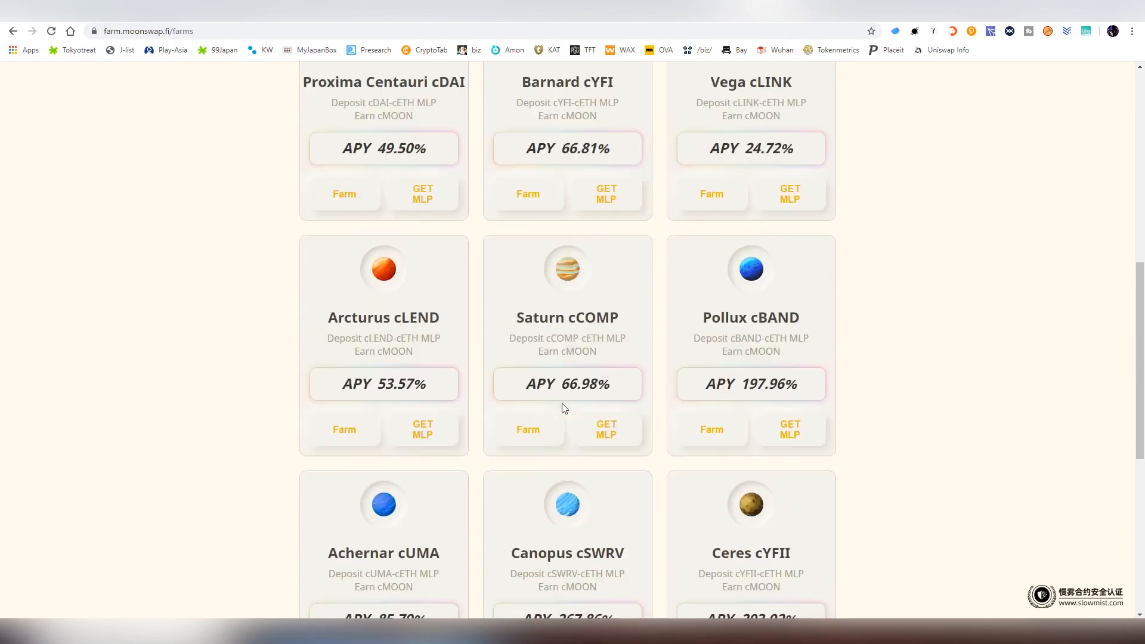
left_click(686, 84)
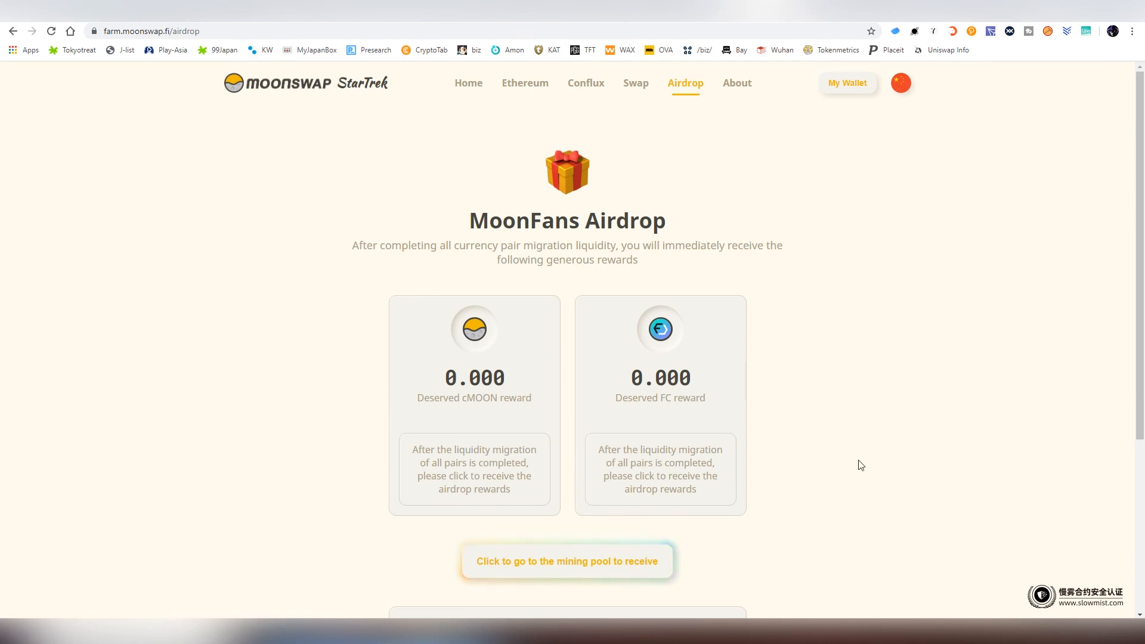
mouse_move(718, 419)
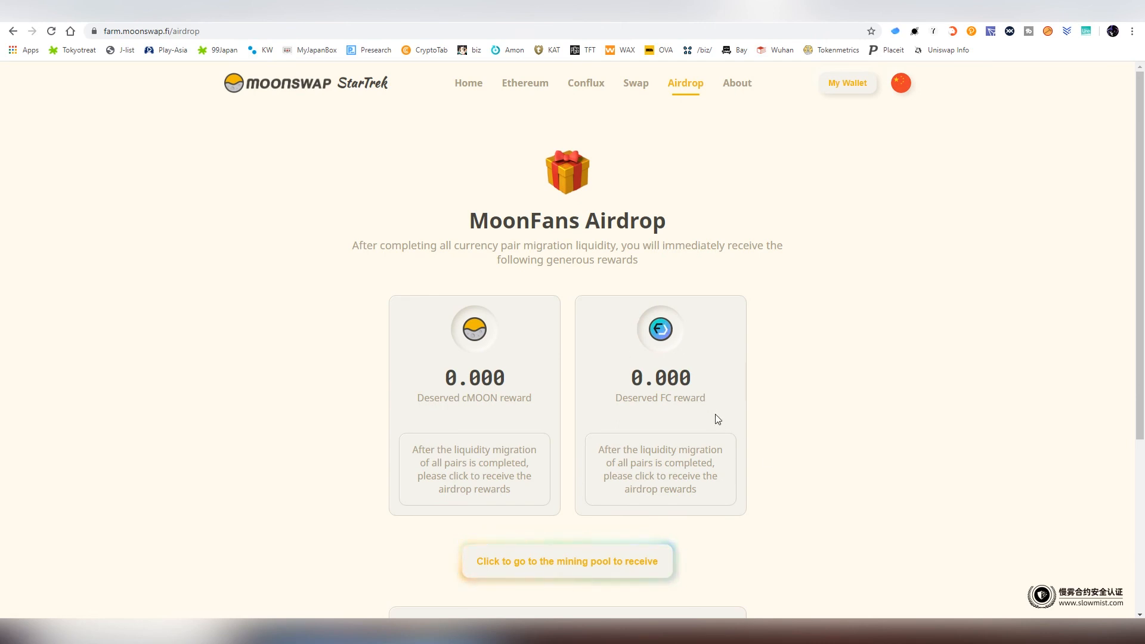
mouse_move(728, 414)
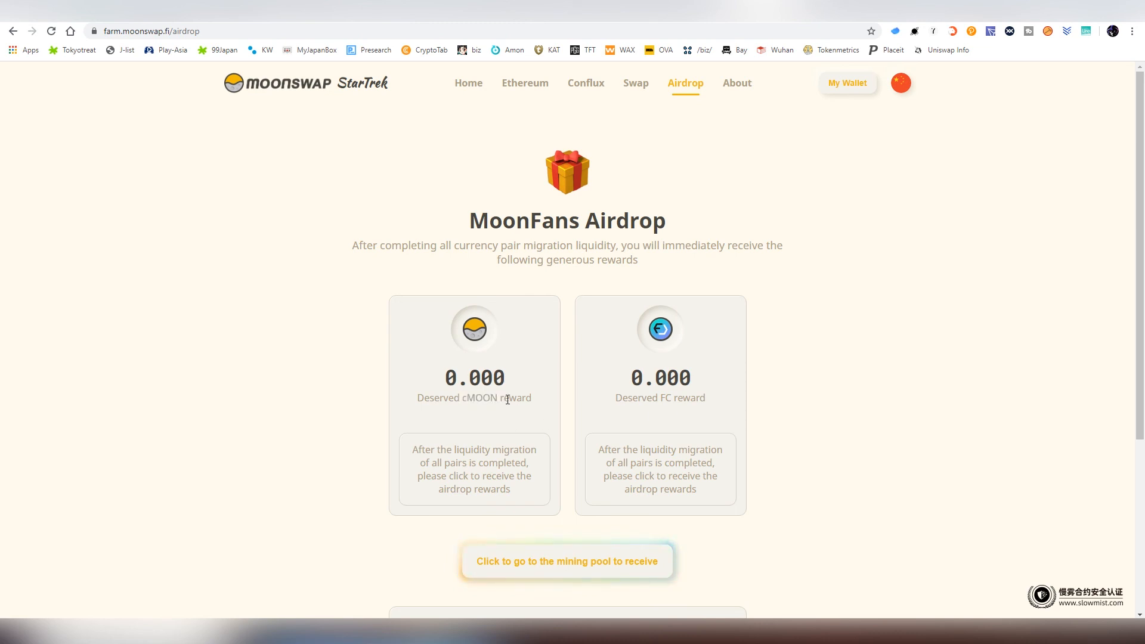
mouse_move(486, 89)
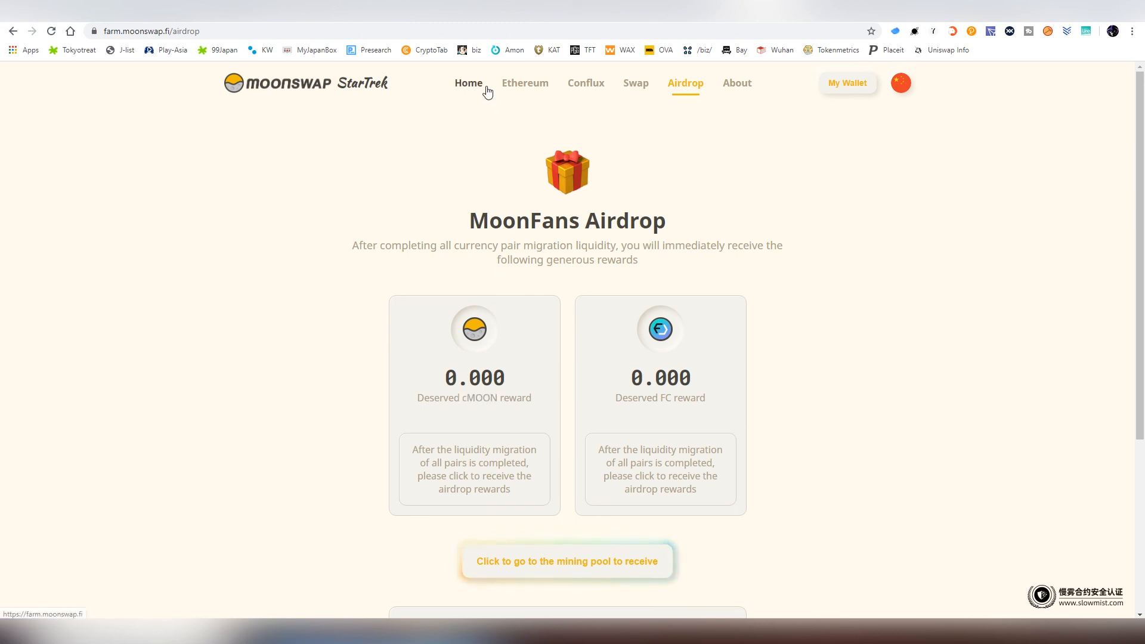
left_click(467, 83)
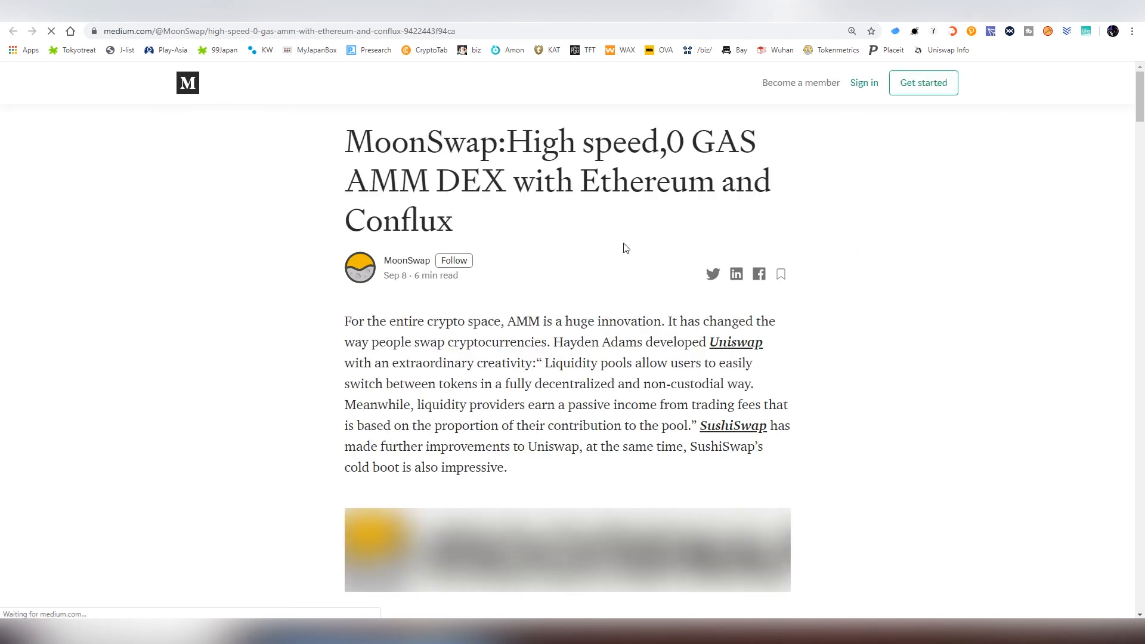
Scroll down the MoonSwap Medium article toward the fee and $MOON tokenomics section
scroll("down", 3)
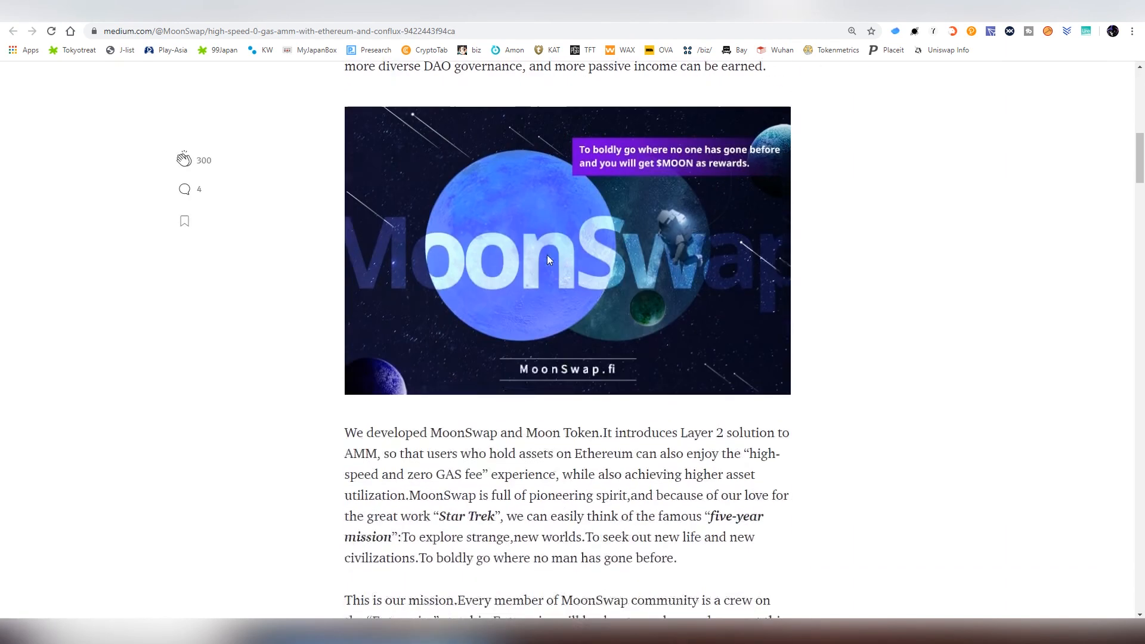
scroll("down", 3)
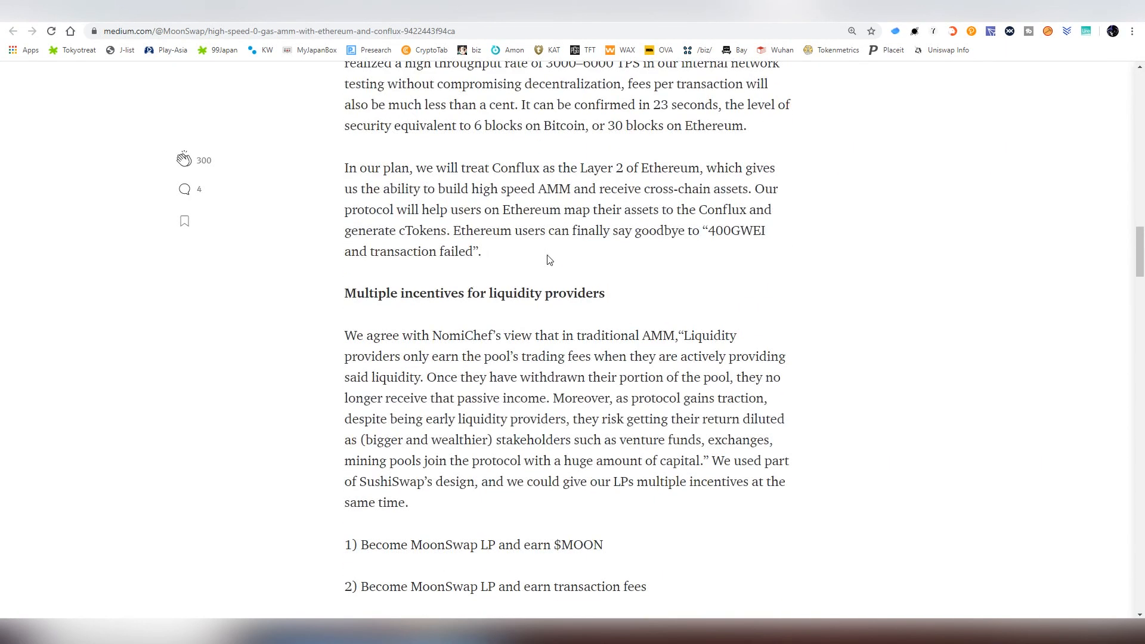
scroll("down", 3)
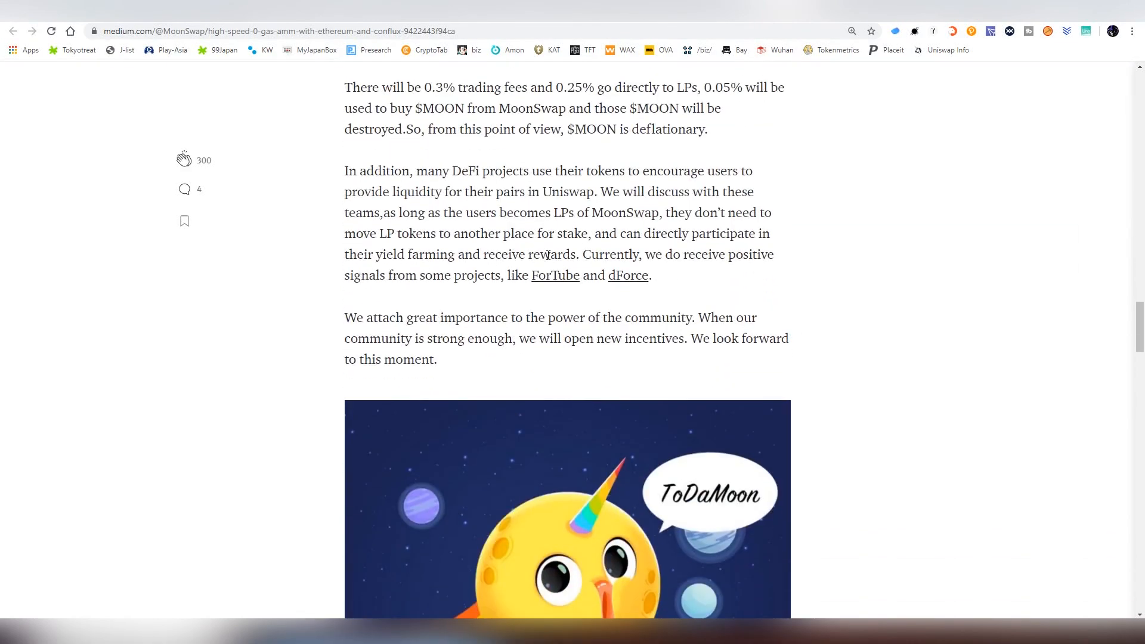
mouse_move(550, 275)
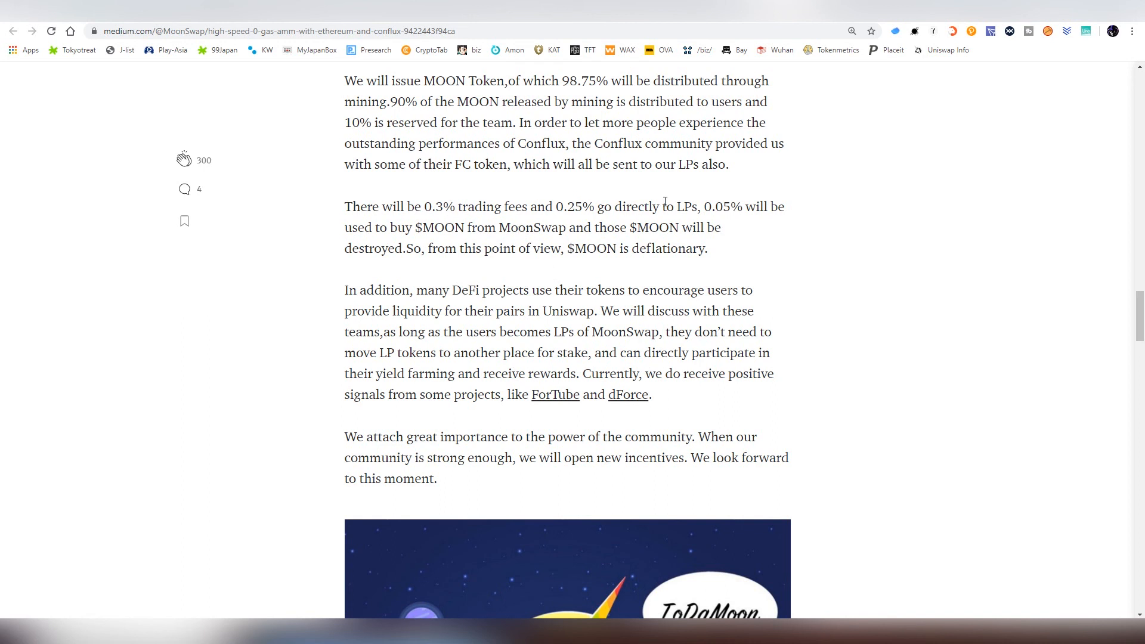
mouse_move(403, 207)
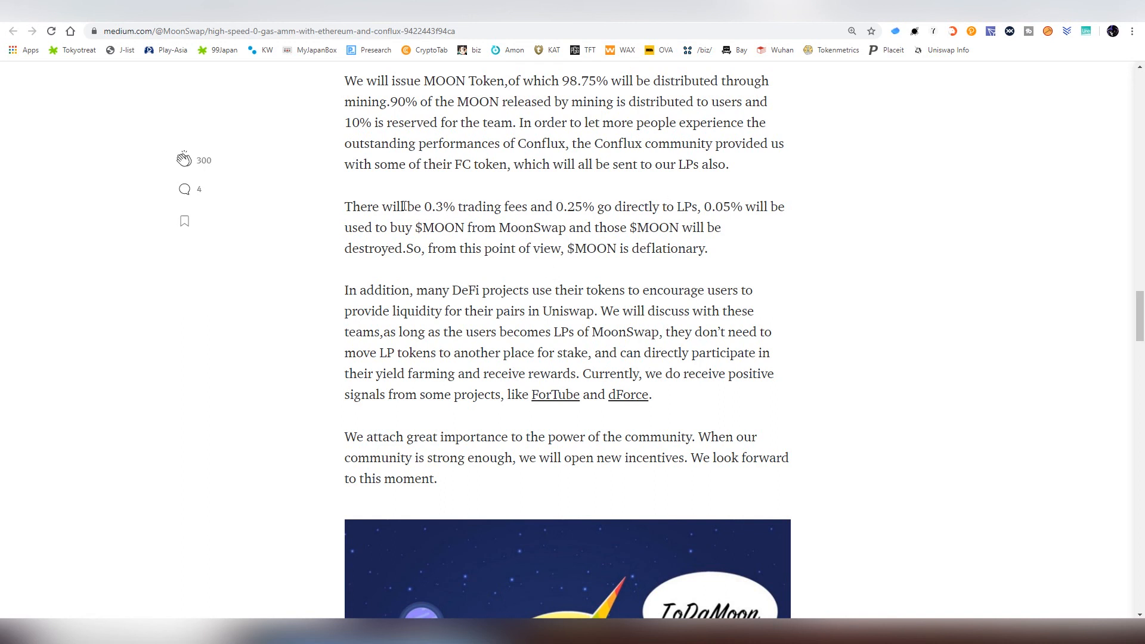
Highlight the lines on buying $MOON with 0.05% of fees and $MOON being deflationary
double_click(574, 207)
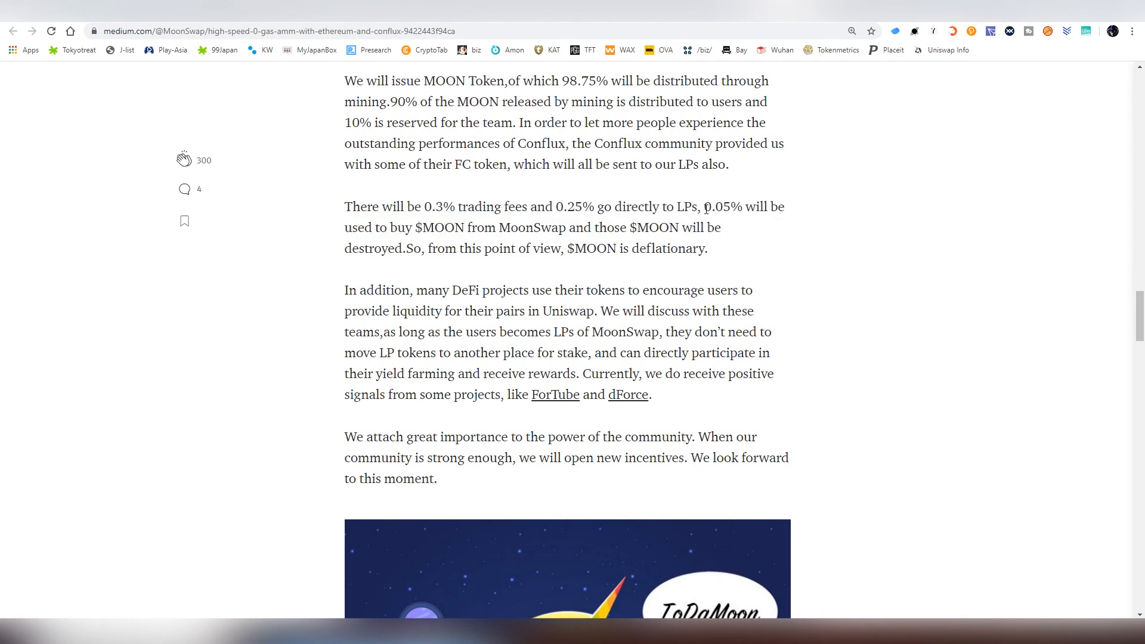
double_click(723, 207)
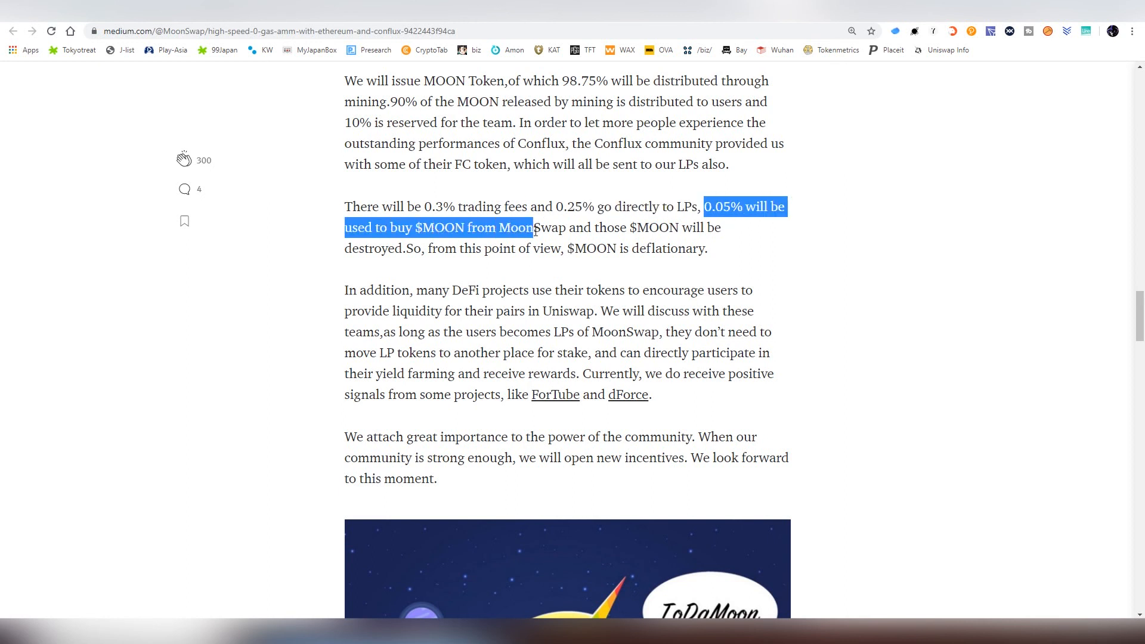
left_click_drag(552, 226, 714, 227)
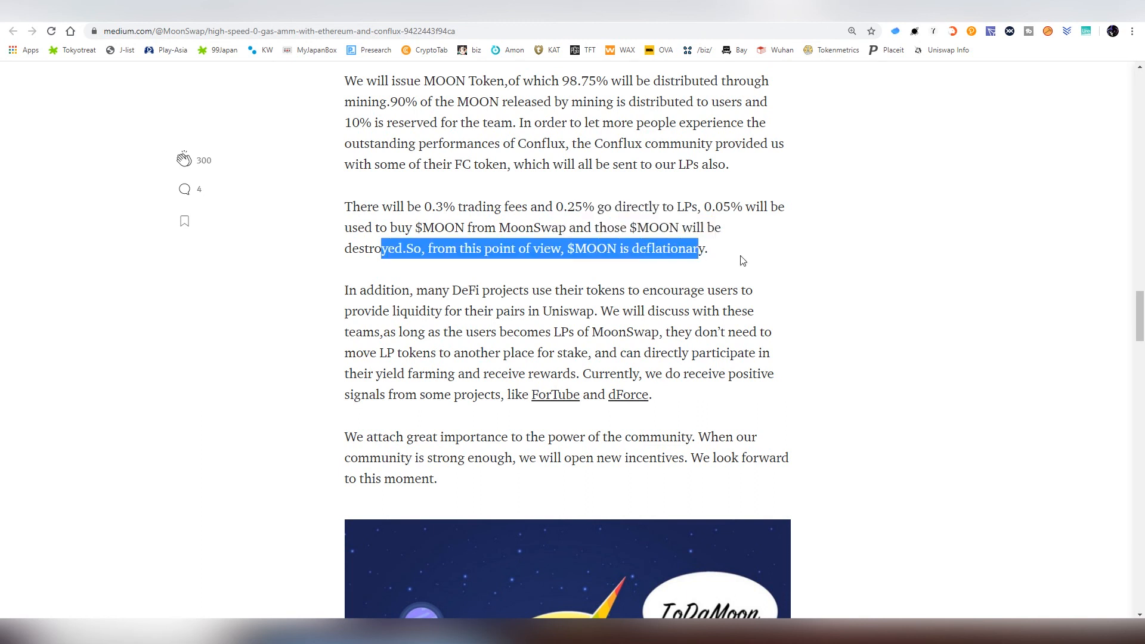
left_click(742, 259)
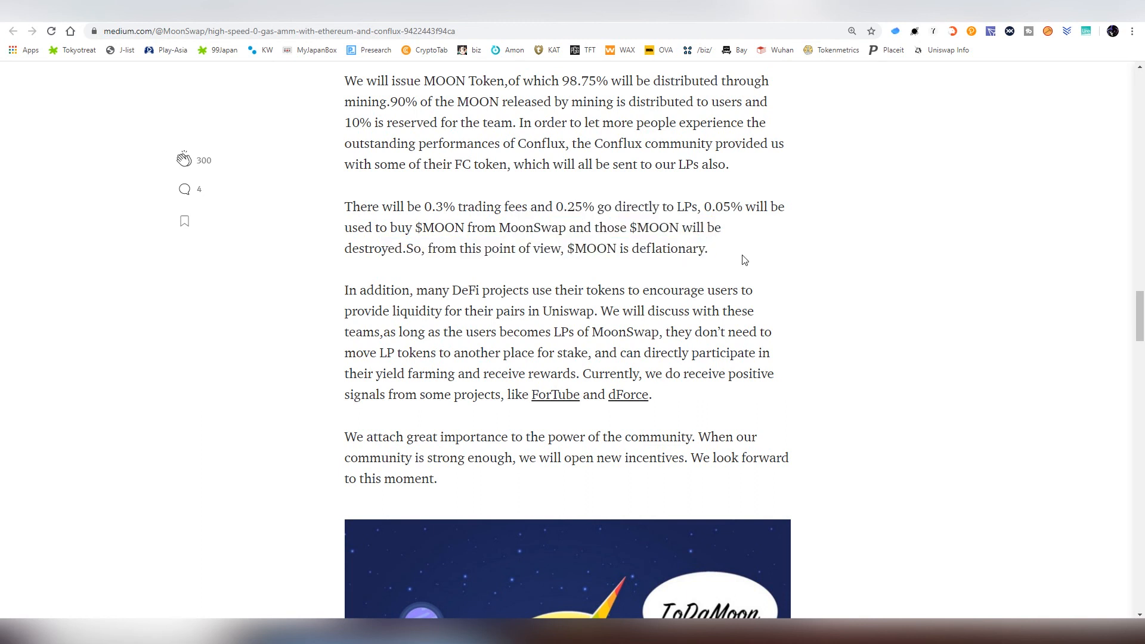